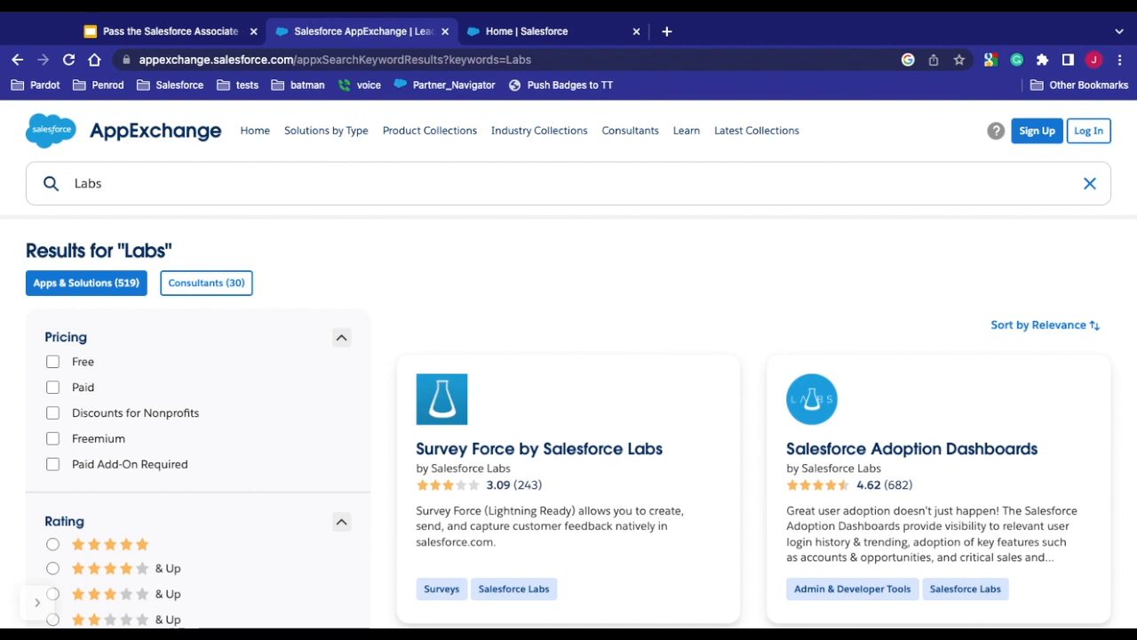
# Step: Run a global search for 'box' to find the lead Bertha Boxer
pyautogui.scroll(-3)
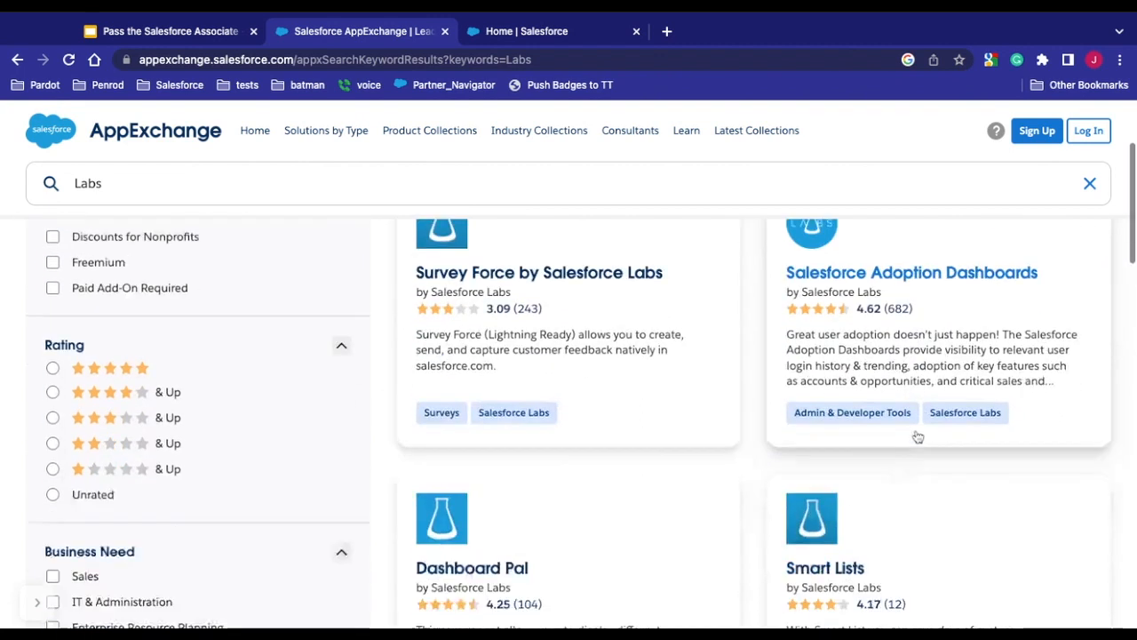
pyautogui.scroll(-3)
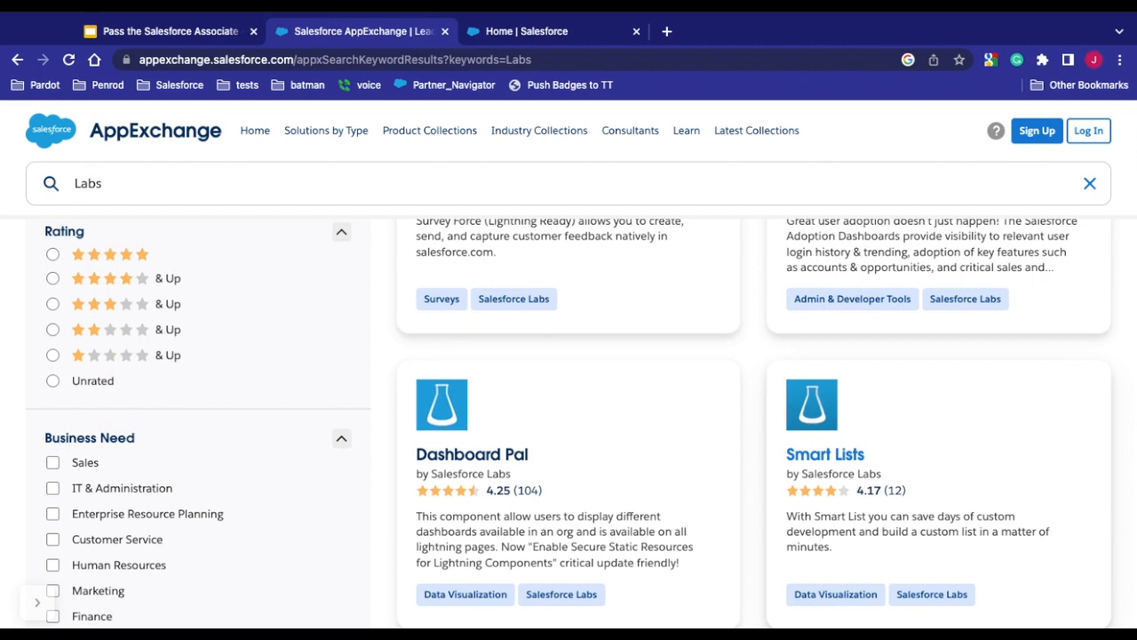
pyautogui.moveTo(834, 434)
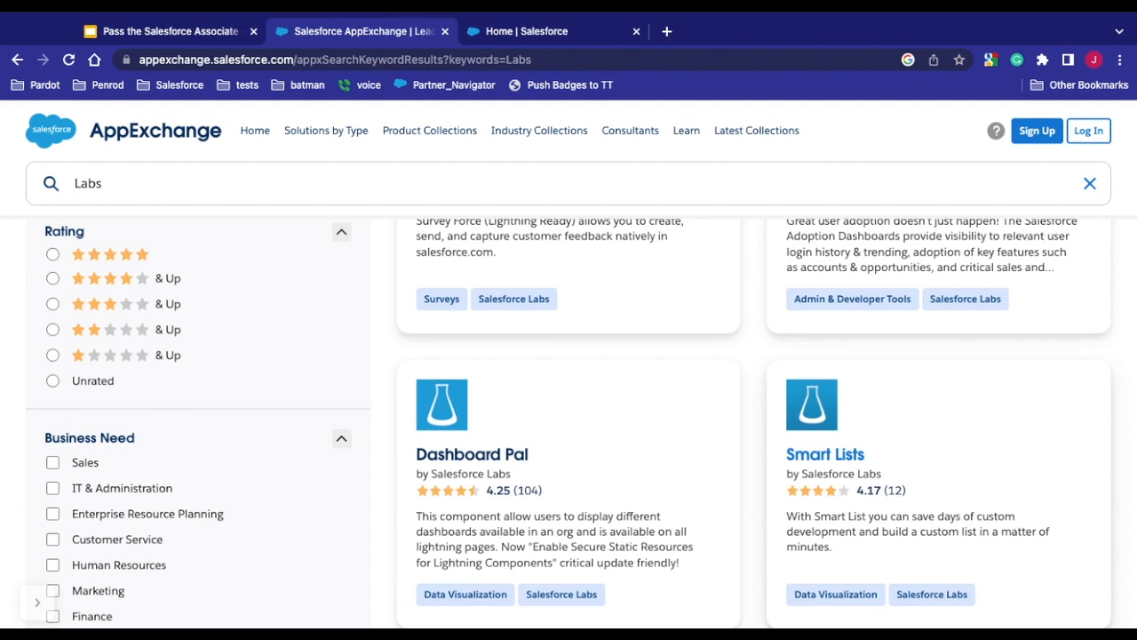
pyautogui.scroll(3)
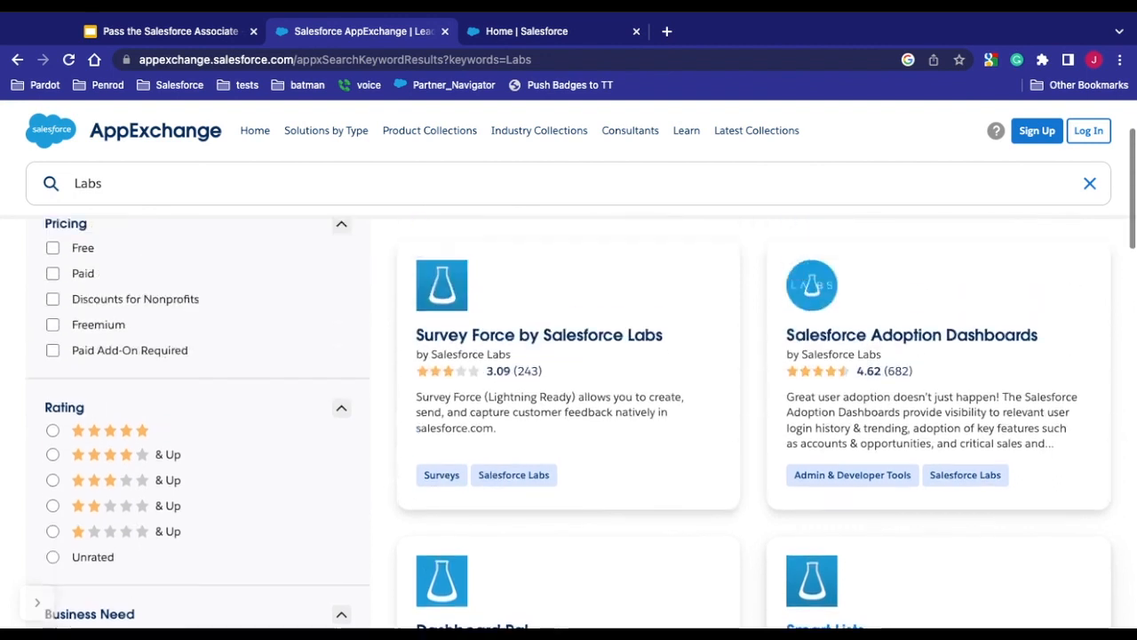
pyautogui.scroll(3)
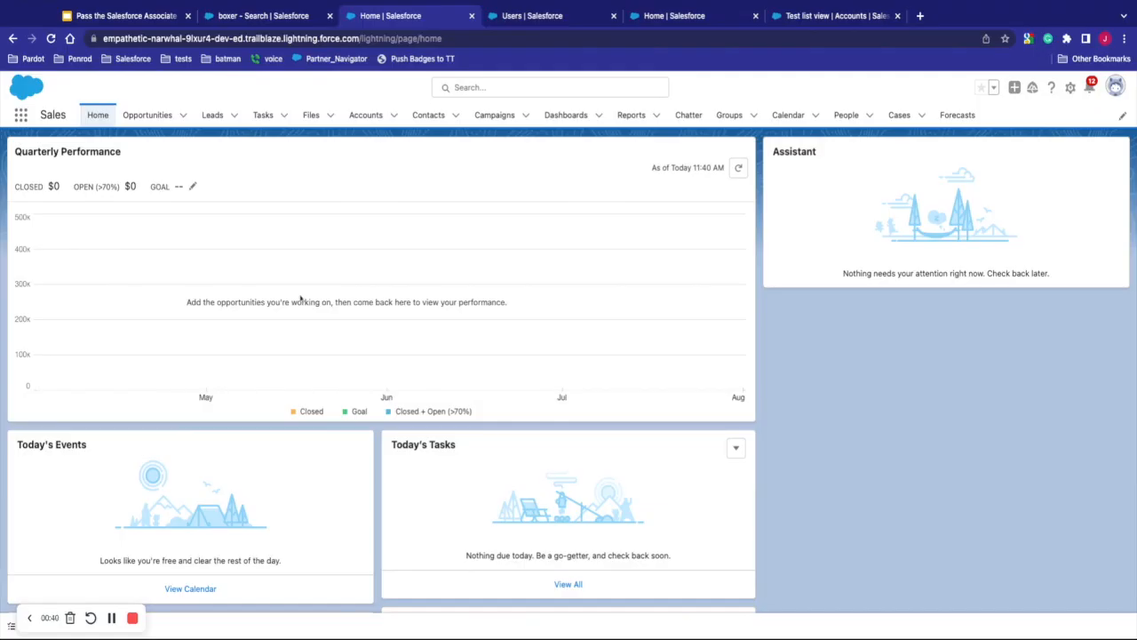
pyautogui.click(549, 87)
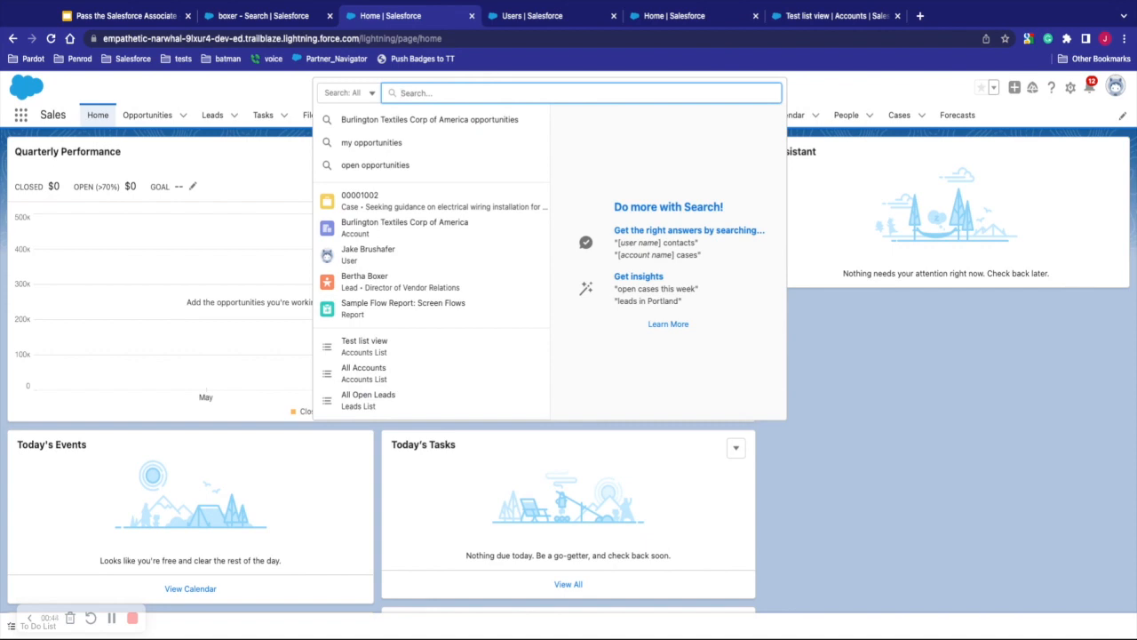
pyautogui.write('box')
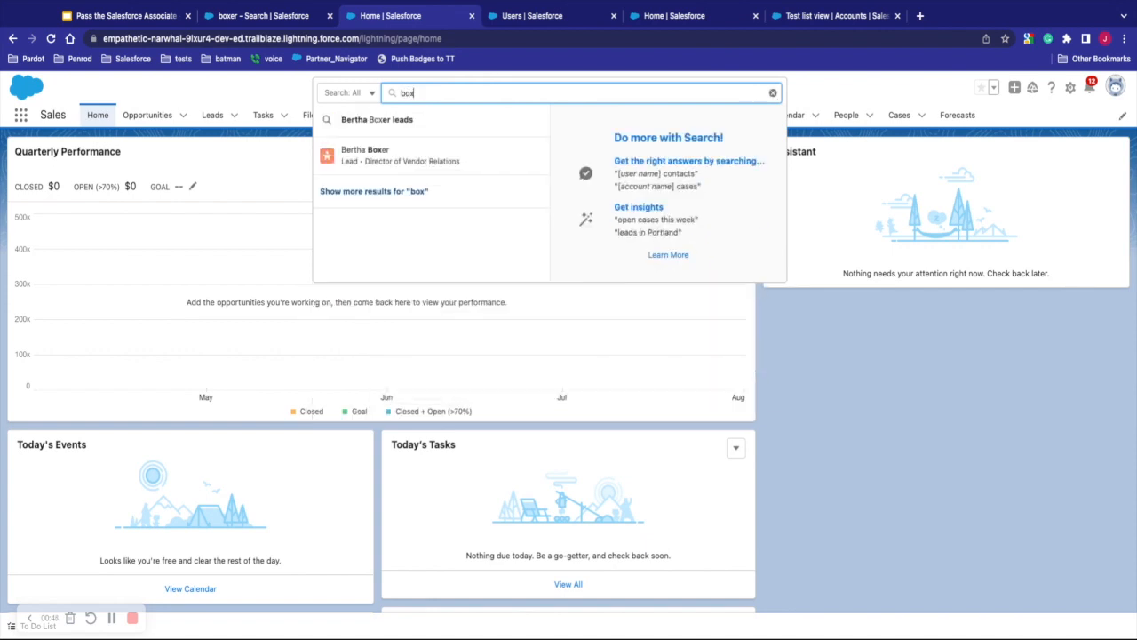
pyautogui.press('Return')
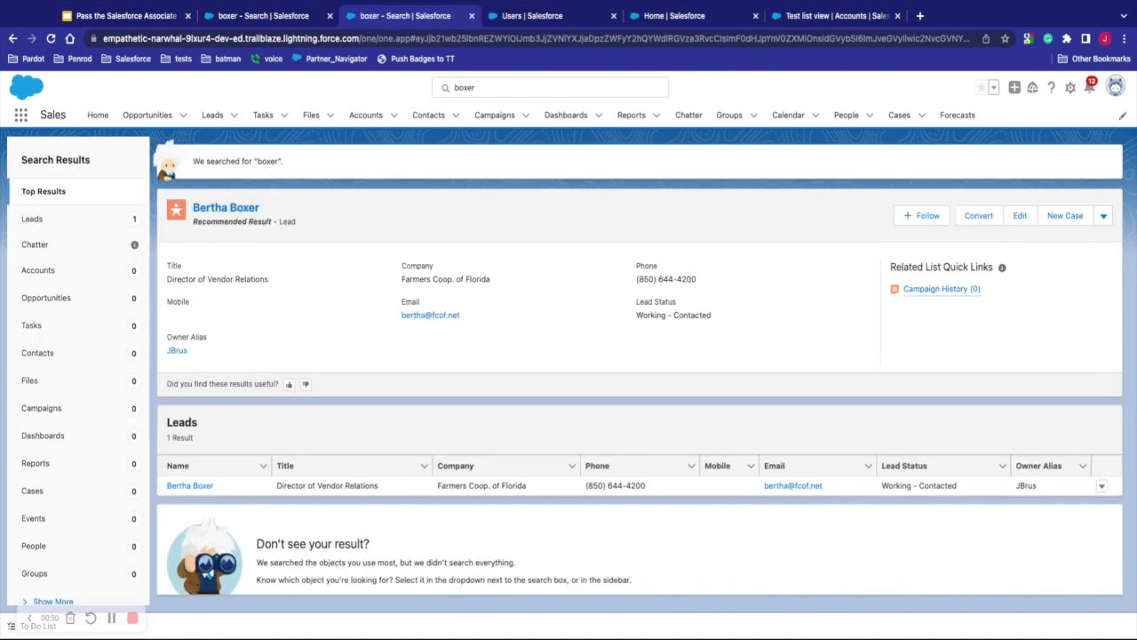
pyautogui.moveTo(166, 240)
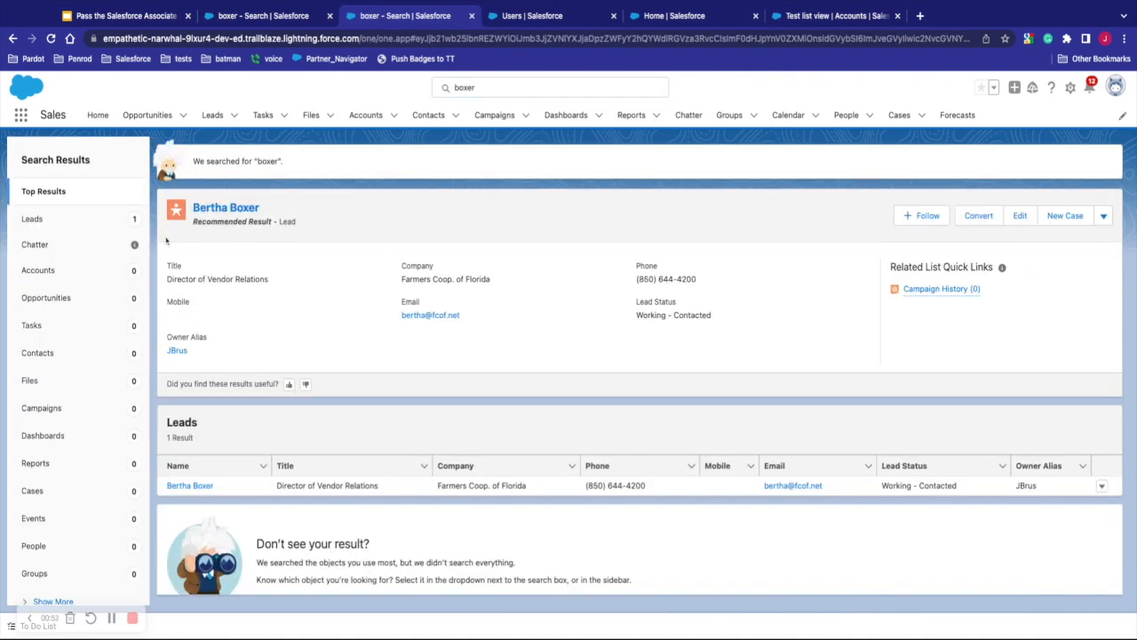
pyautogui.moveTo(136, 509)
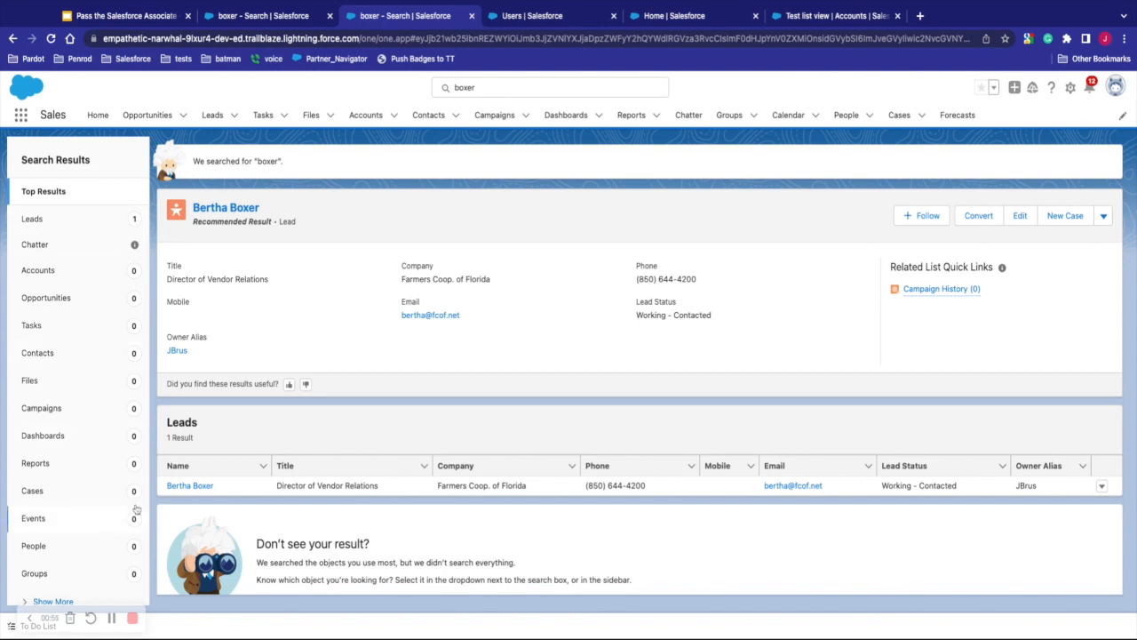
pyautogui.moveTo(282, 295)
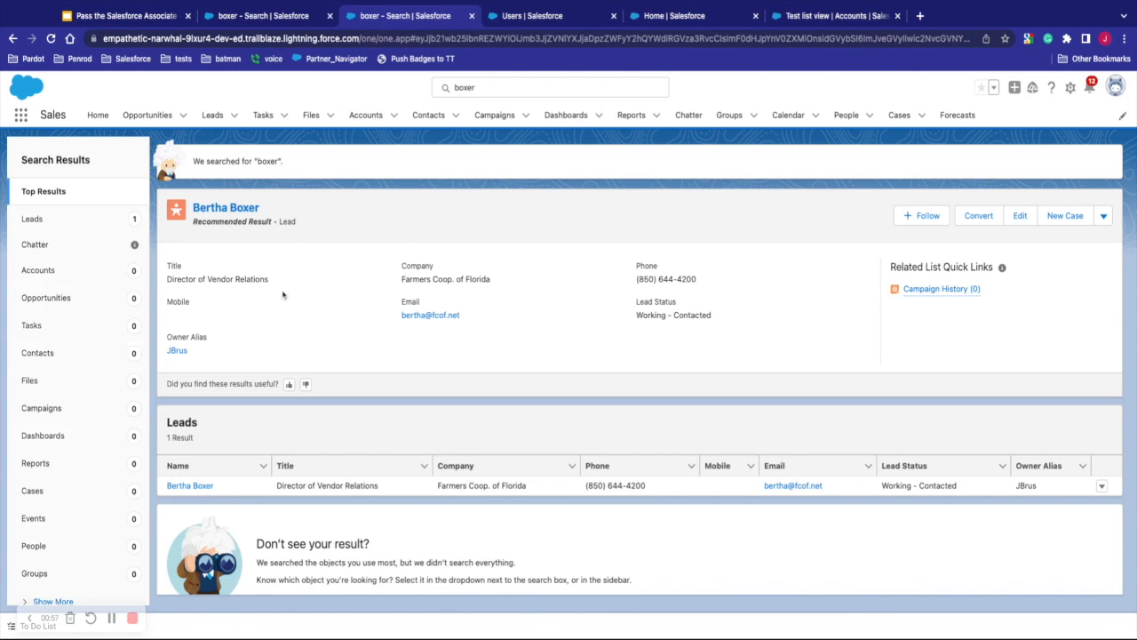
pyautogui.moveTo(494, 115)
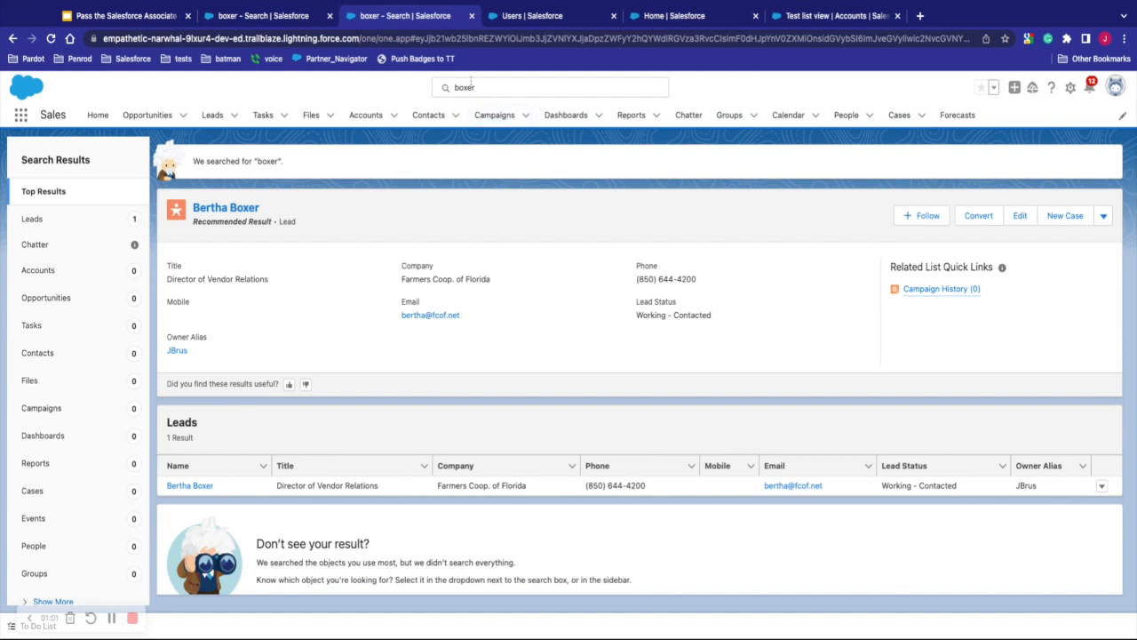
pyautogui.click(1071, 87)
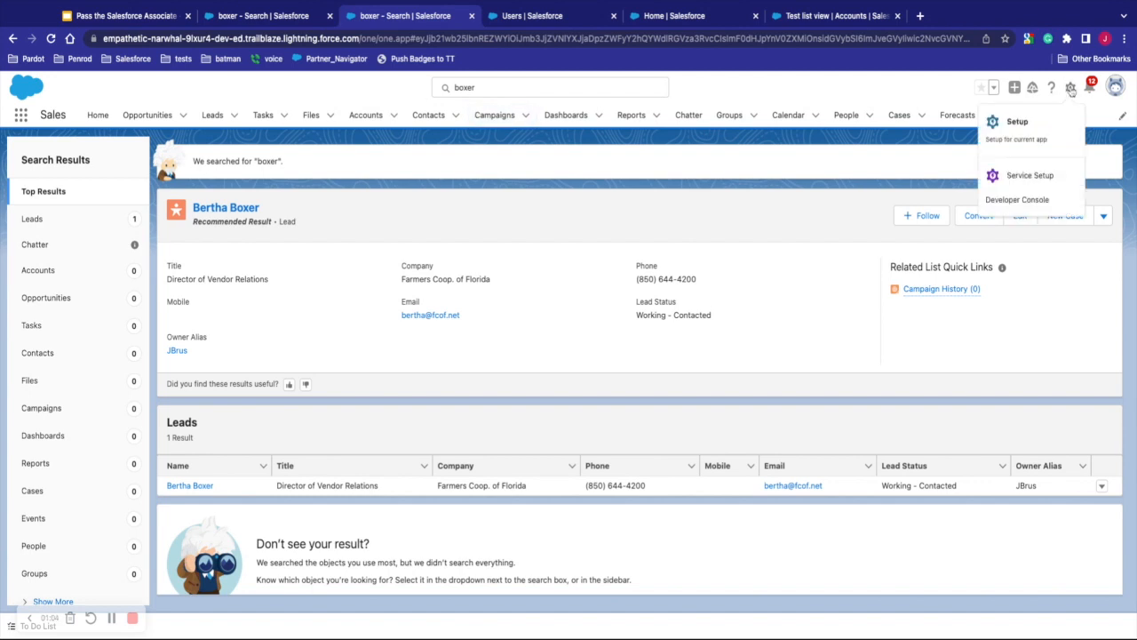
pyautogui.click(1017, 121)
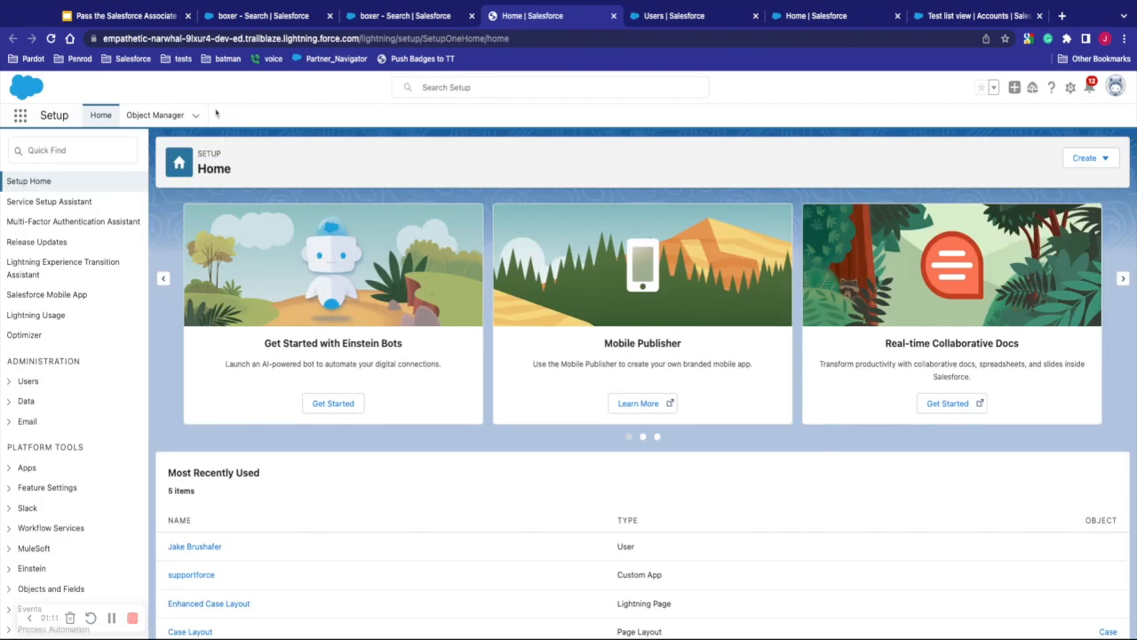
pyautogui.moveTo(155, 114)
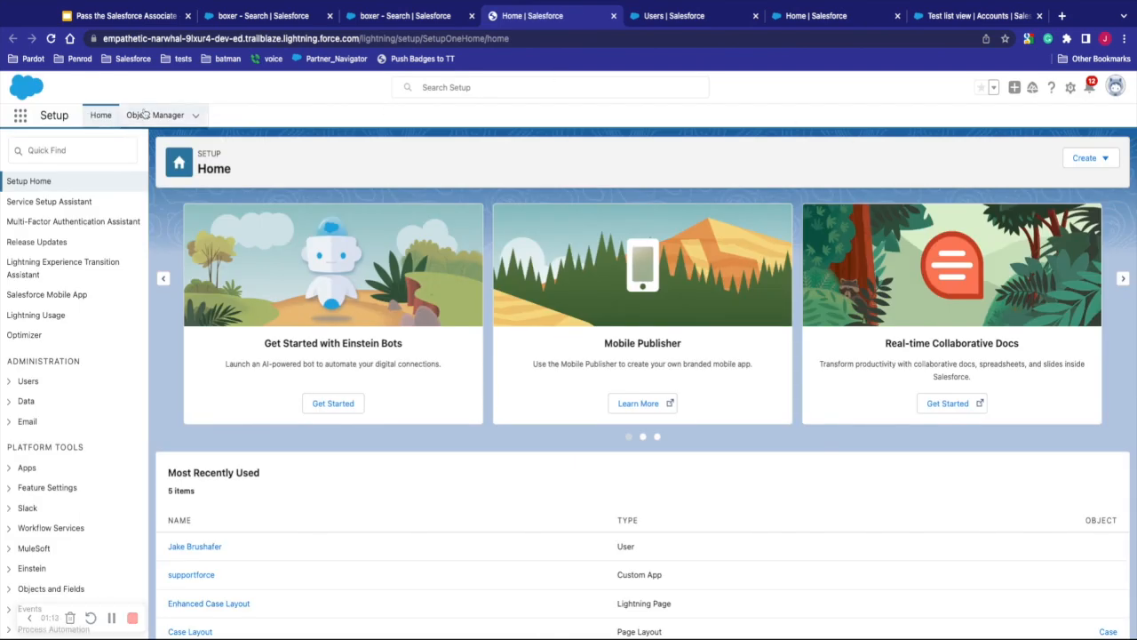
pyautogui.click(550, 87)
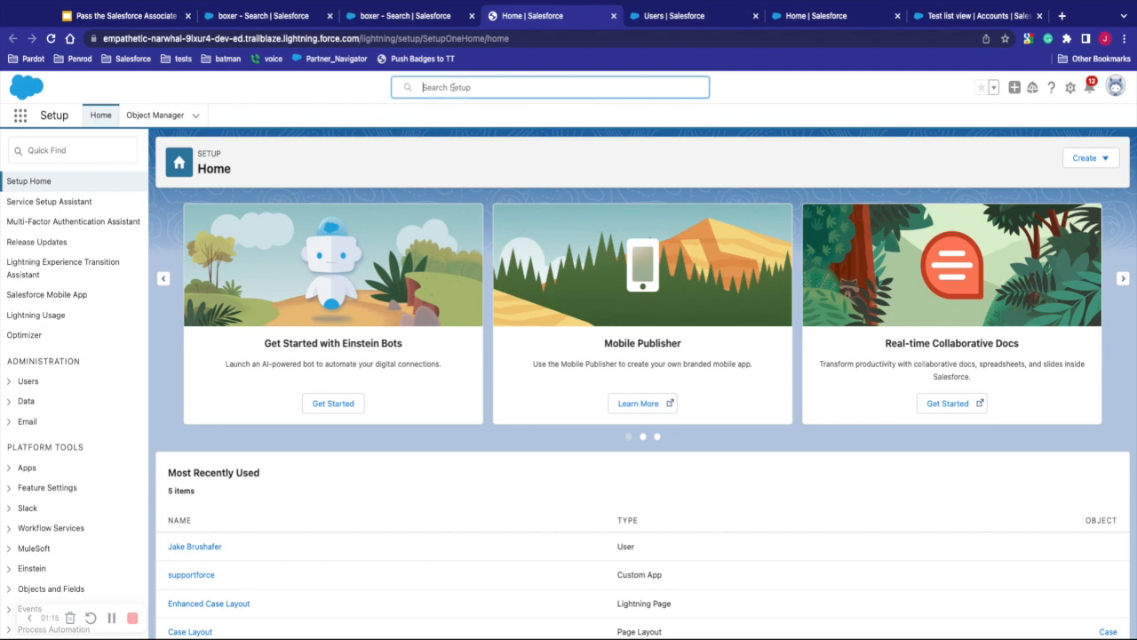
pyautogui.write('jake')
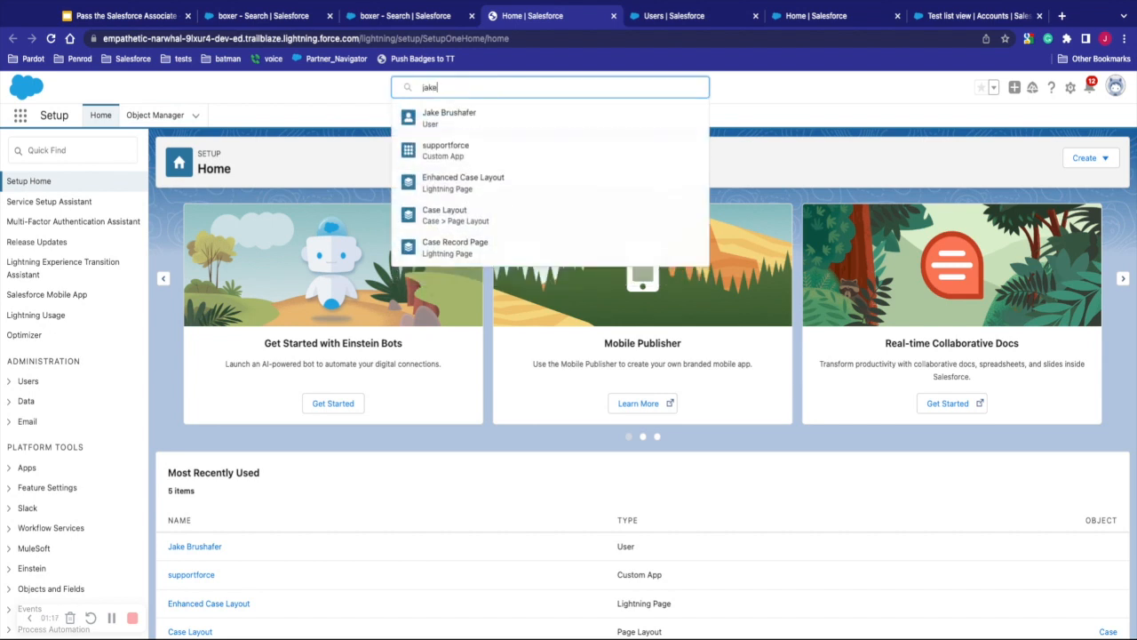
pyautogui.press('Return')
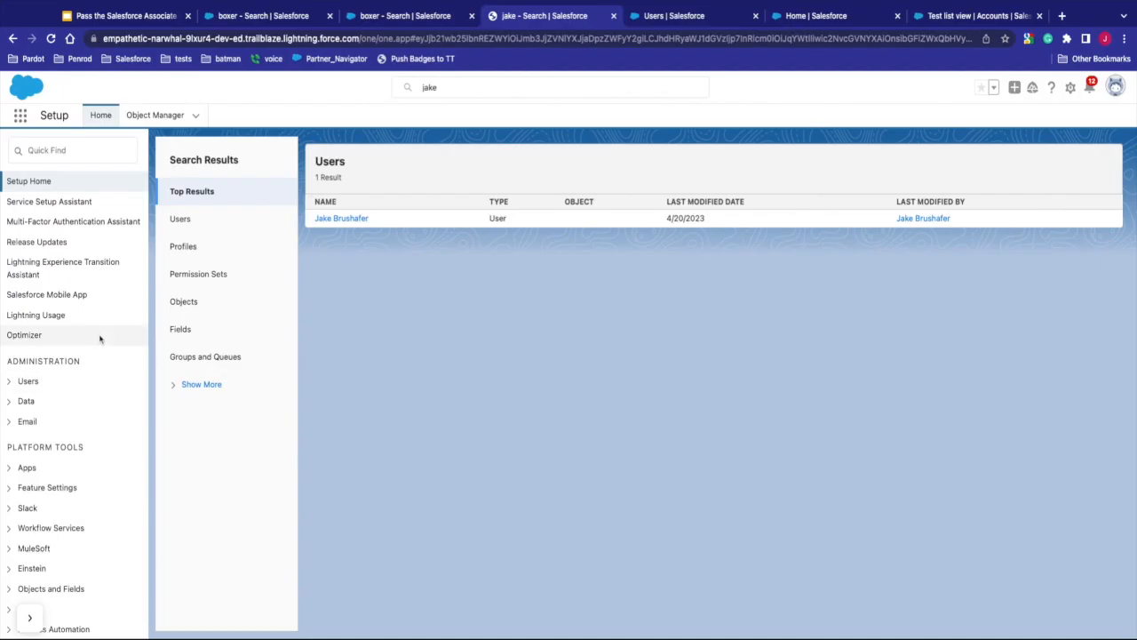
pyautogui.moveTo(984, 107)
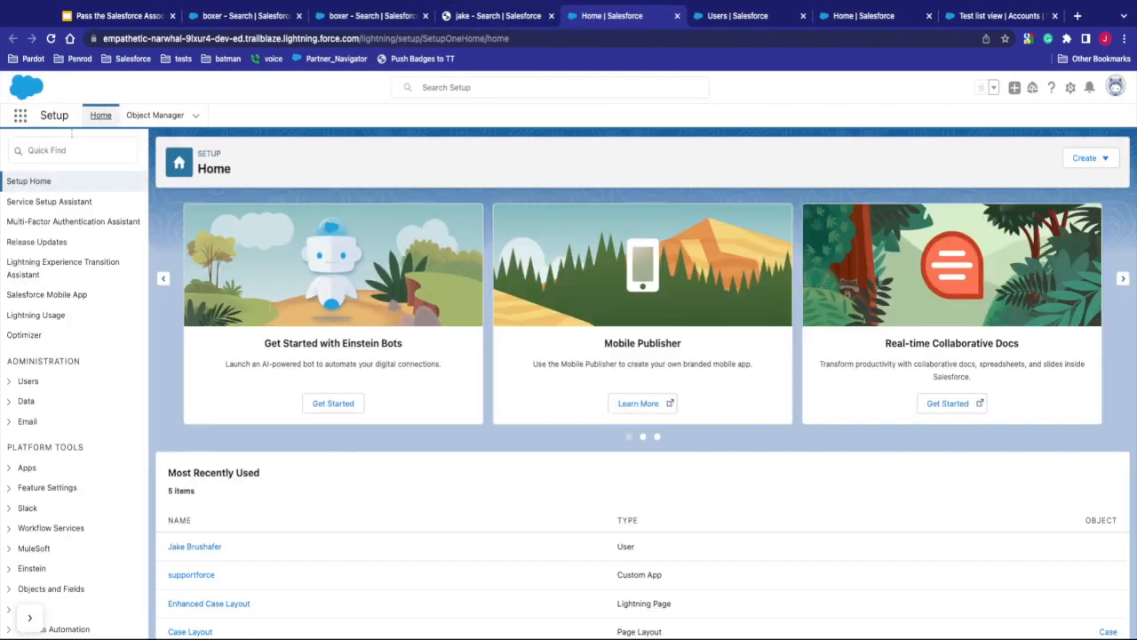
# Step: Find Company Information via Quick Find 'com' and scroll through its licence and entitlement tables
pyautogui.write('com')
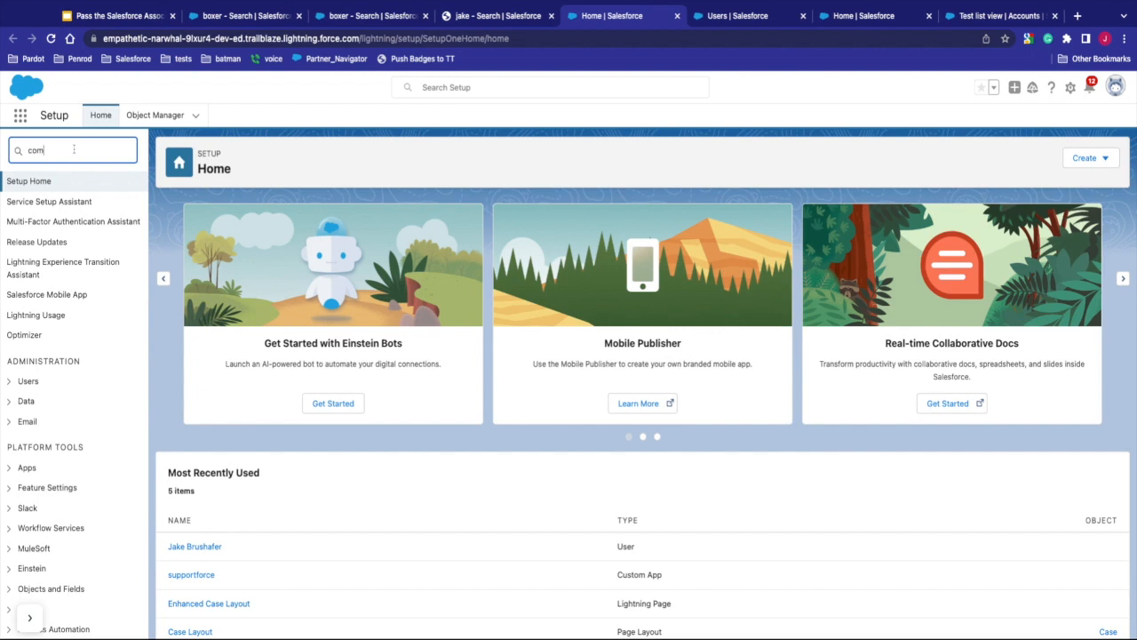
pyautogui.click(71, 274)
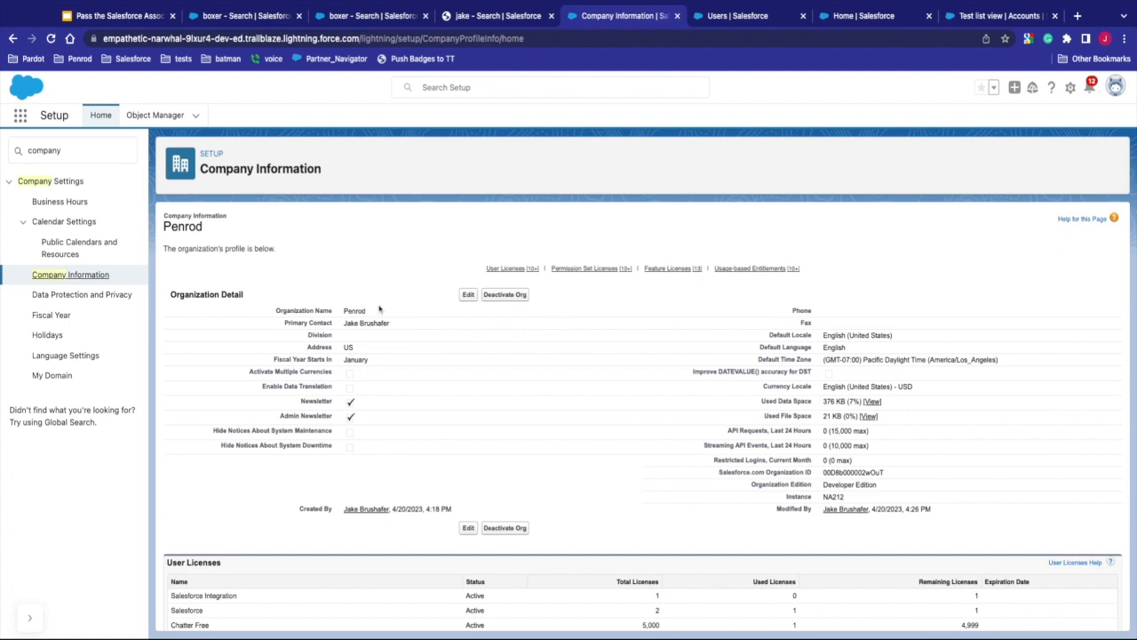
pyautogui.moveTo(782, 331)
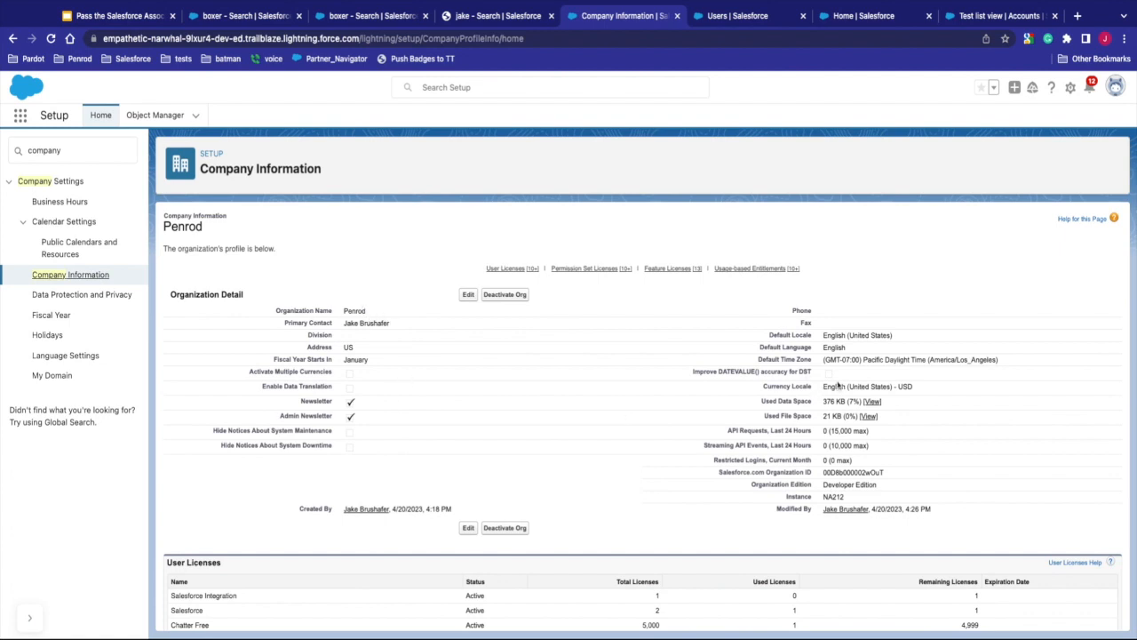
pyautogui.scroll(-3)
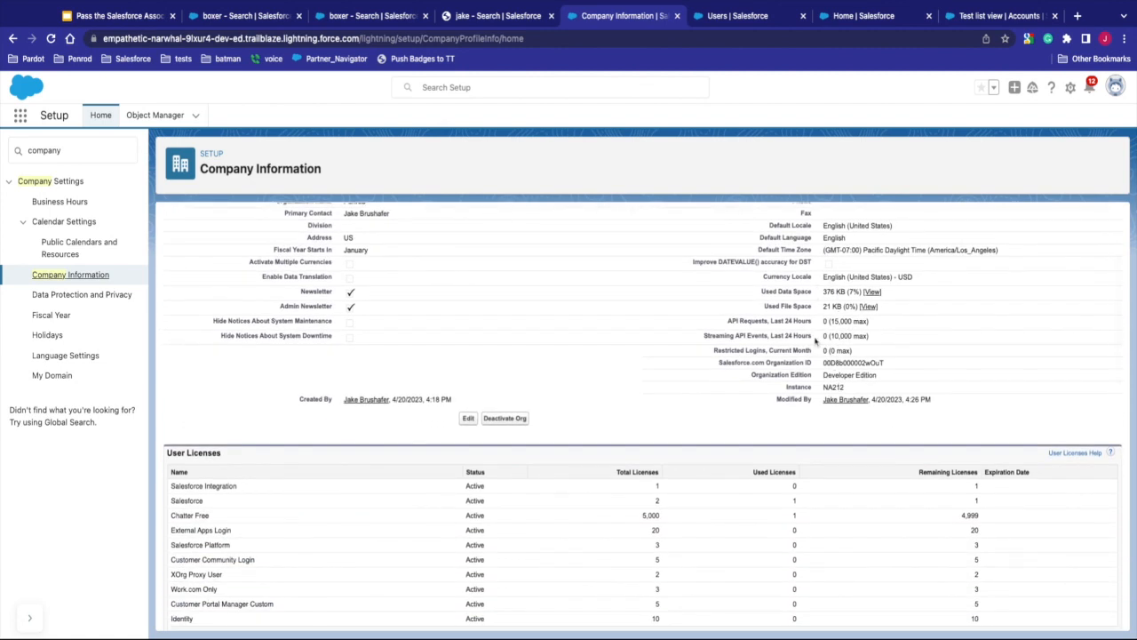
pyautogui.scroll(-3)
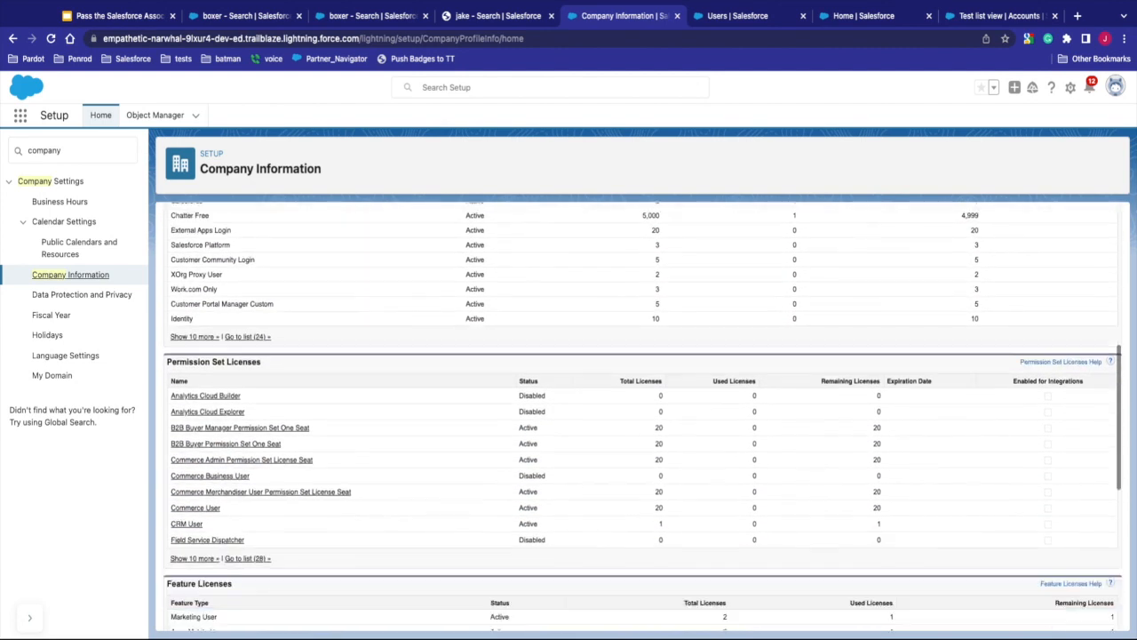
pyautogui.scroll(-3)
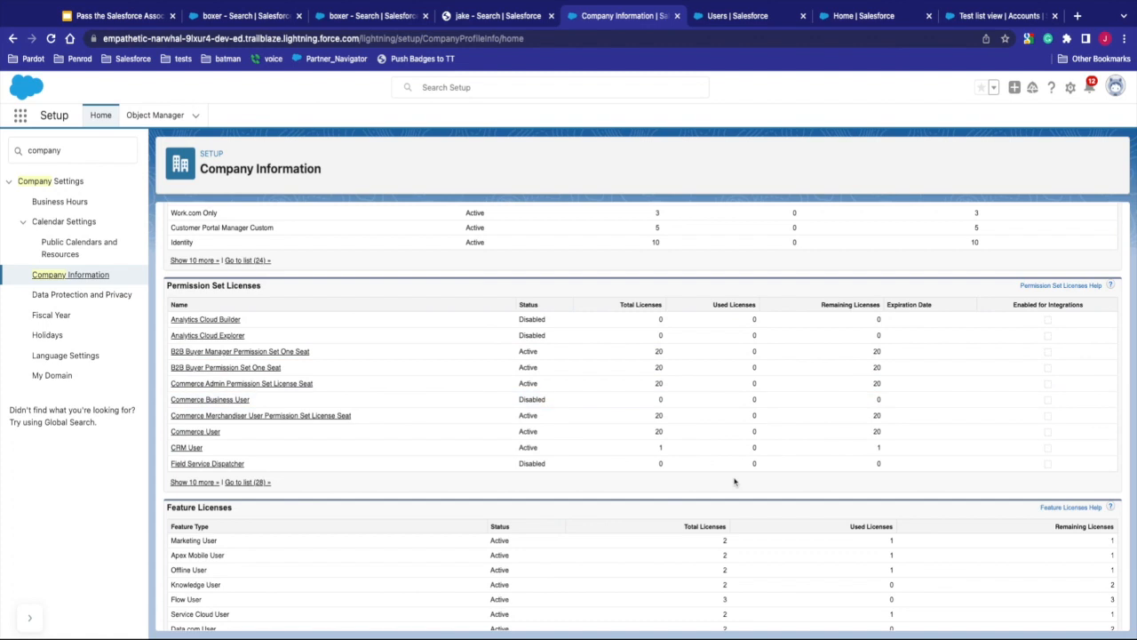
pyautogui.scroll(-3)
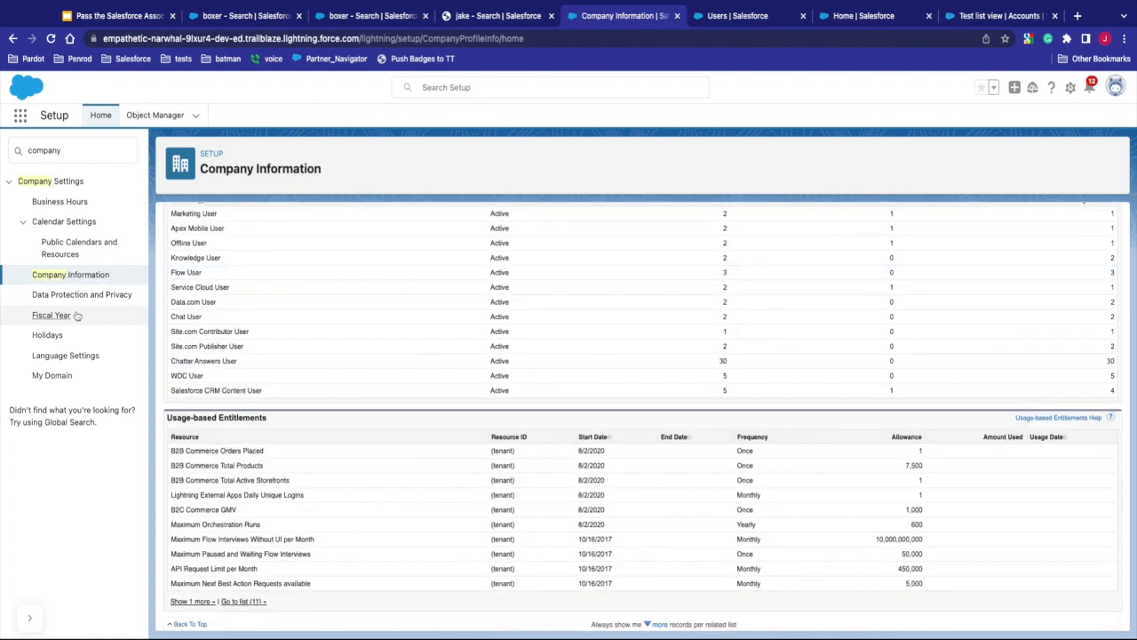
# Step: View the Fiscal Year settings, then the Holidays page with no holidays recorded
pyautogui.click(51, 314)
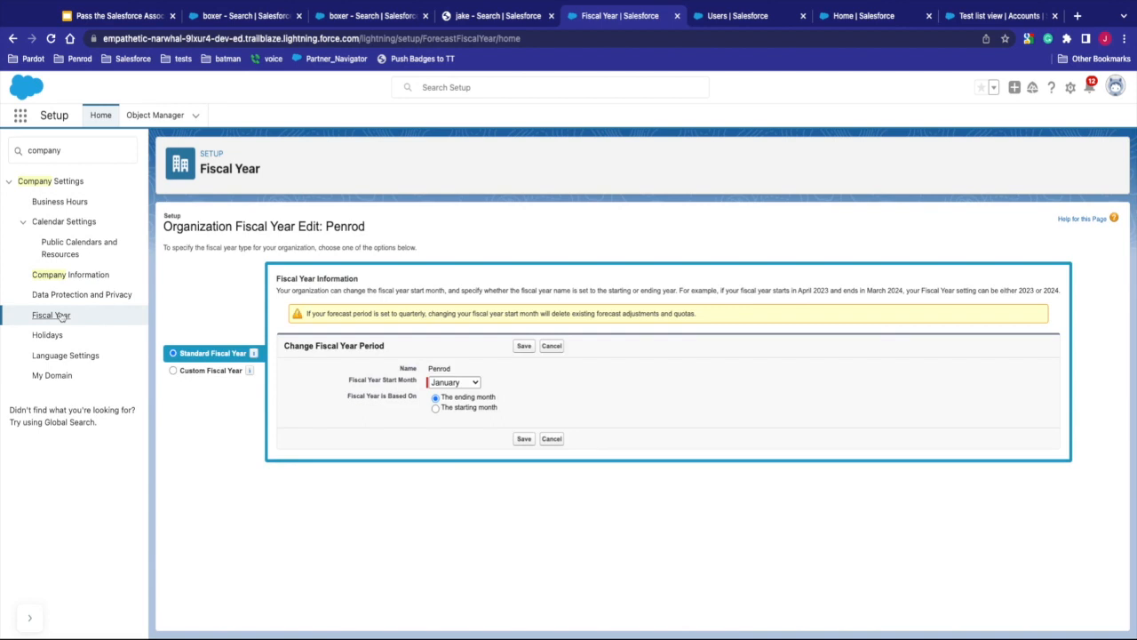
pyautogui.click(47, 335)
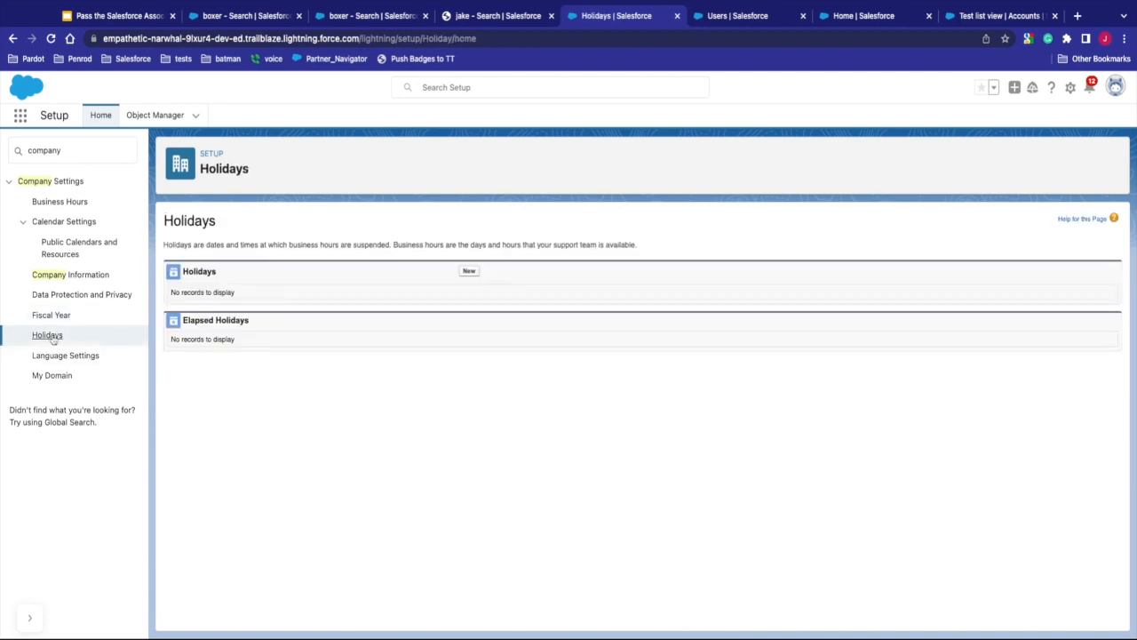
pyautogui.moveTo(210, 310)
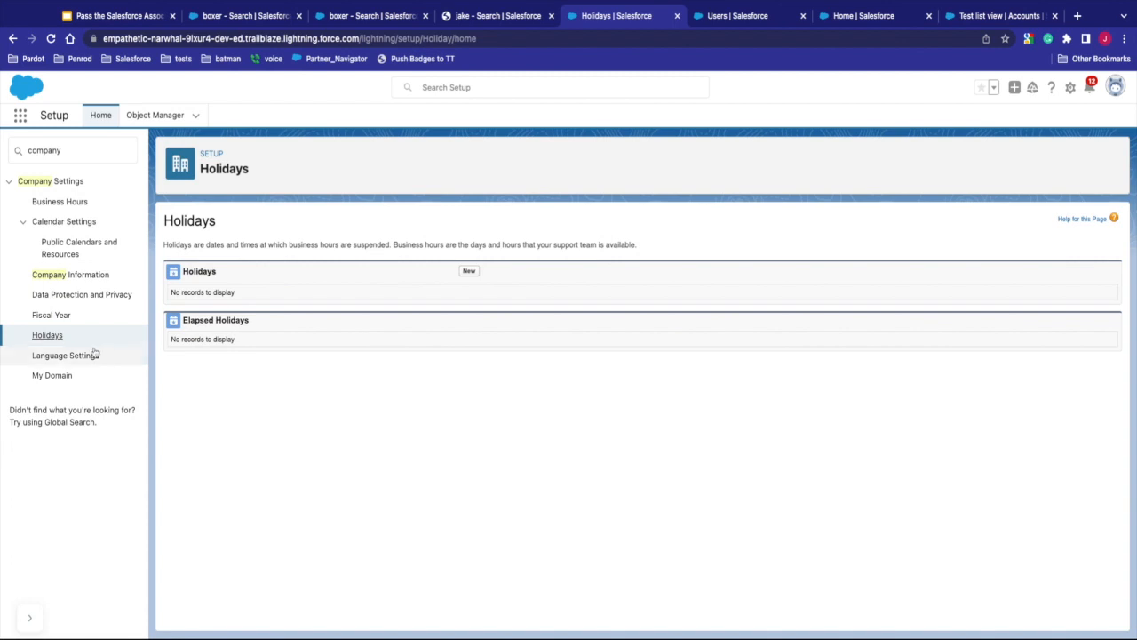
pyautogui.moveTo(96, 274)
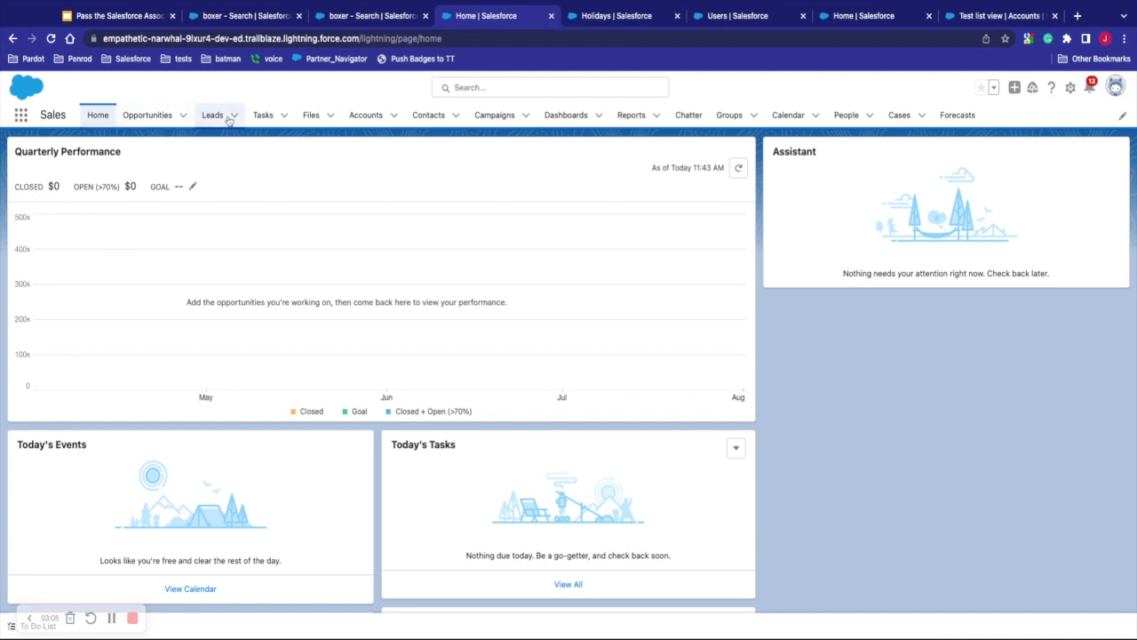
# Step: Change the Leads list from Recently Viewed to All Open Leads, showing 15 leads
pyautogui.click(212, 114)
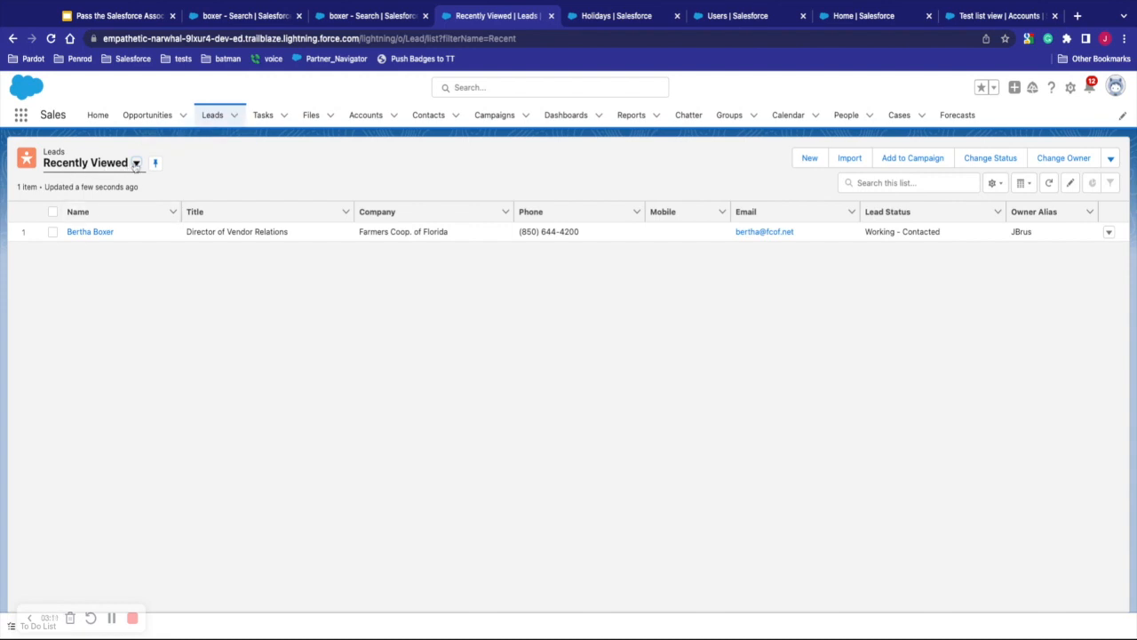
pyautogui.click(136, 163)
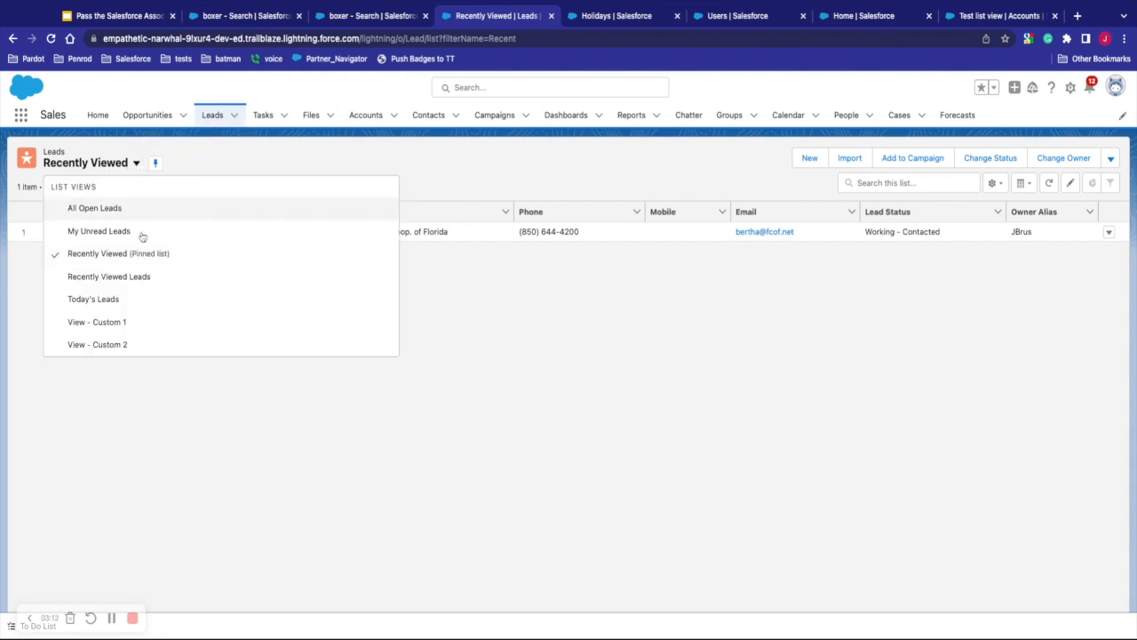
pyautogui.moveTo(427, 380)
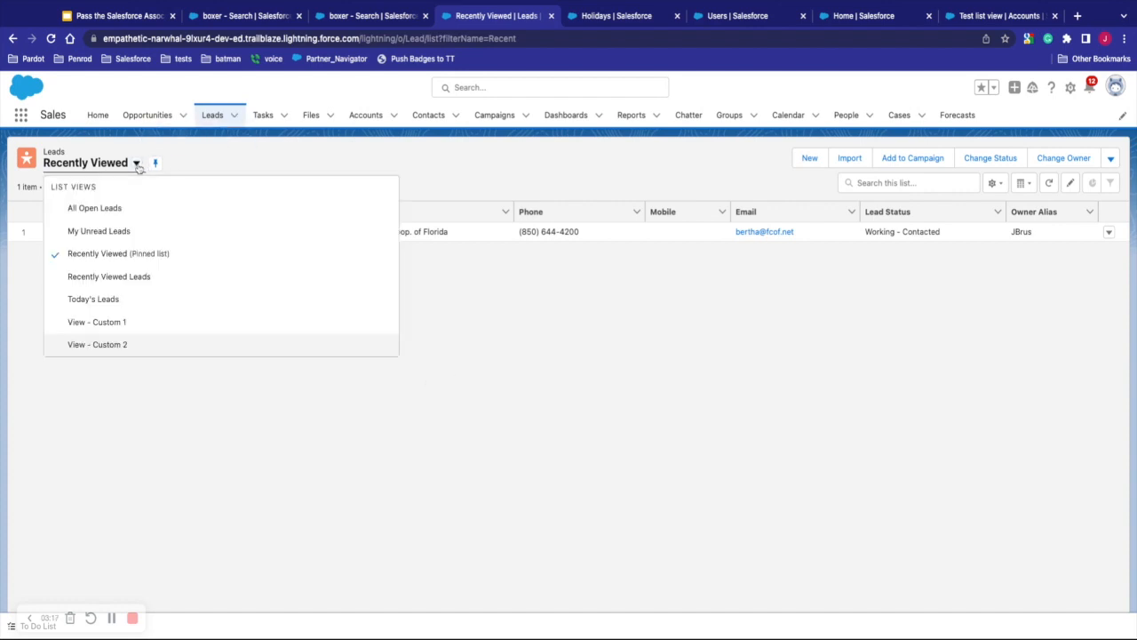
pyautogui.click(95, 208)
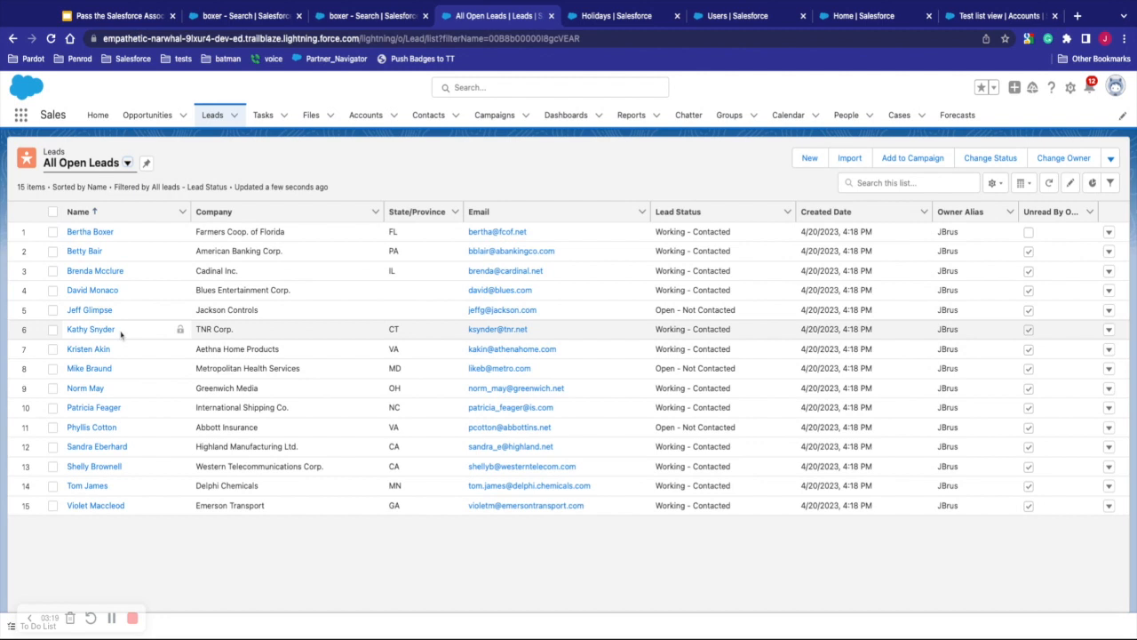
pyautogui.moveTo(620, 321)
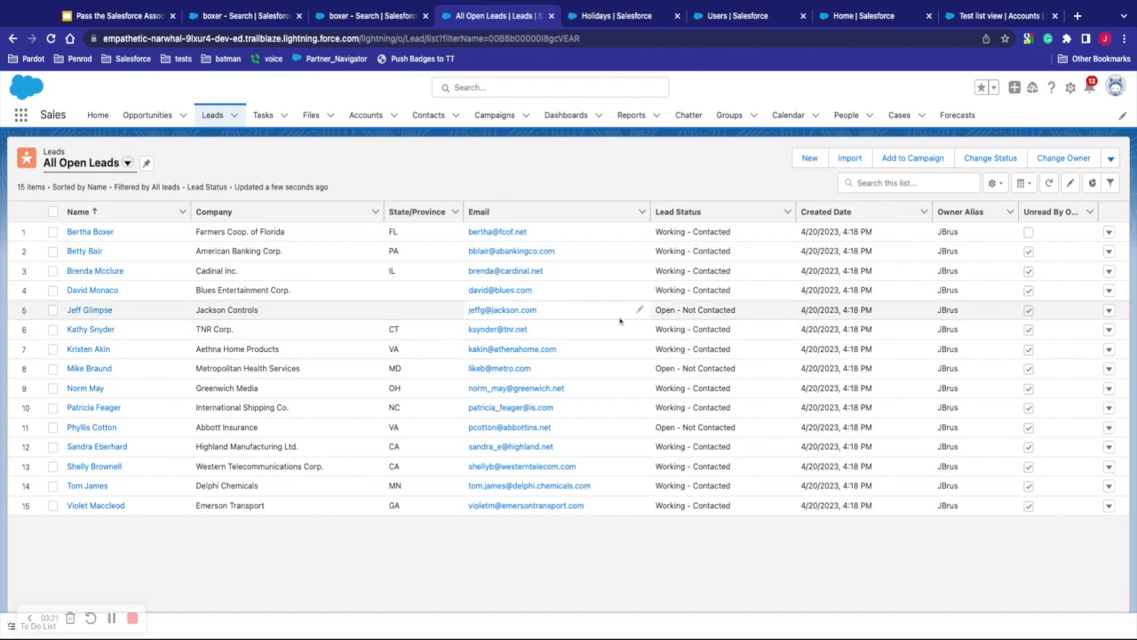
pyautogui.moveTo(579, 334)
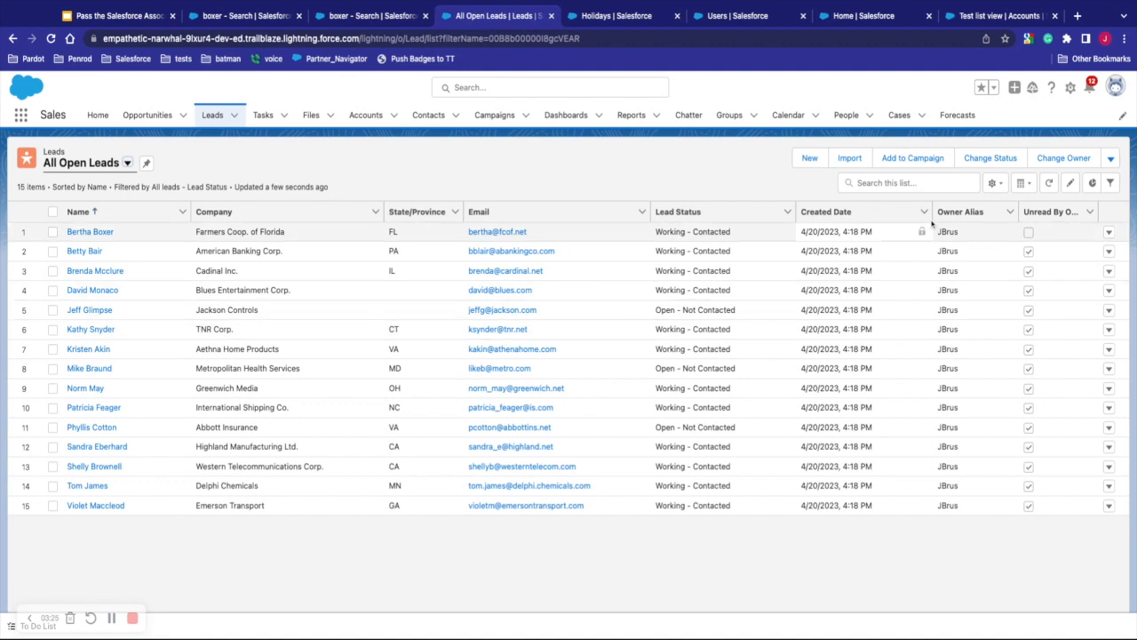
# Step: Add the list view 'Lead New' with 'Only I can see this list view' and save
pyautogui.click(995, 183)
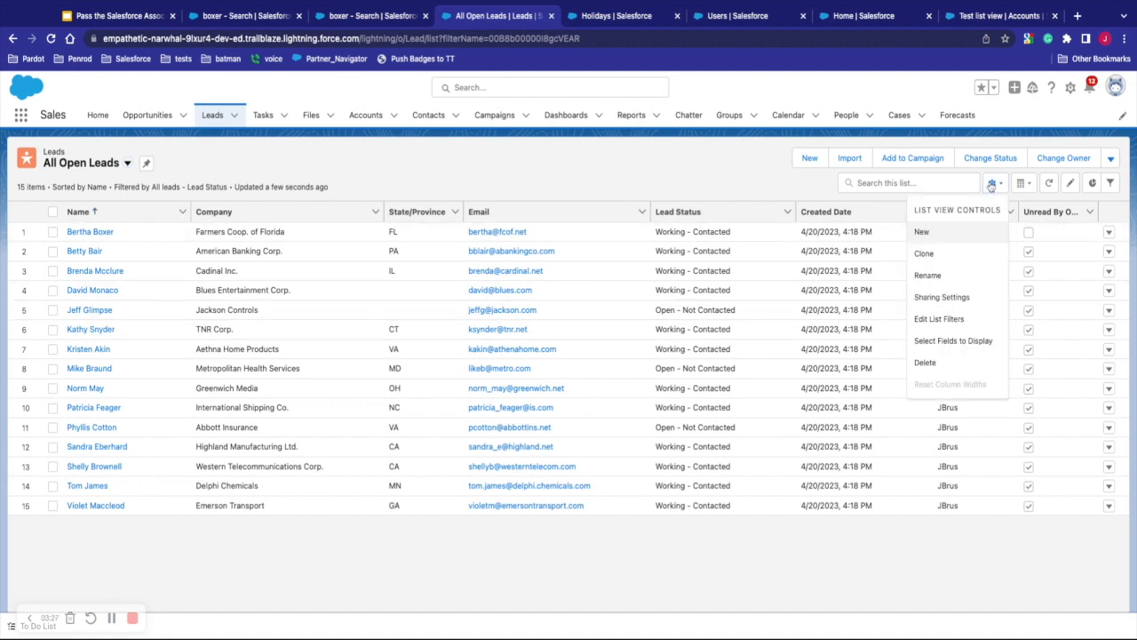
pyautogui.moveTo(965, 237)
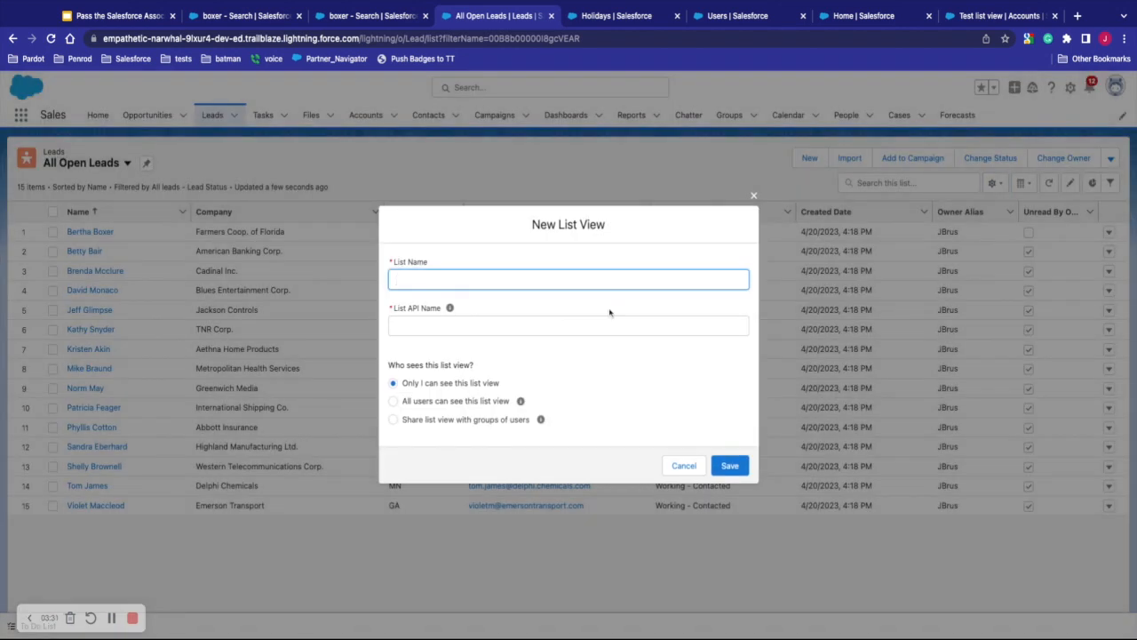
pyautogui.write('L')
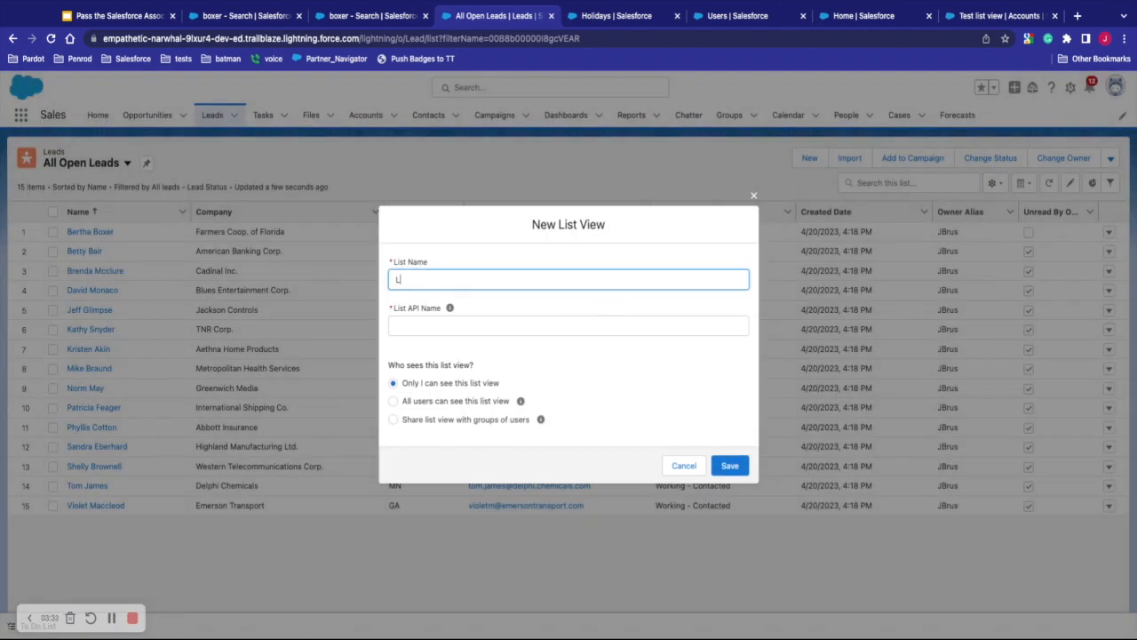
pyautogui.write('Lead New')
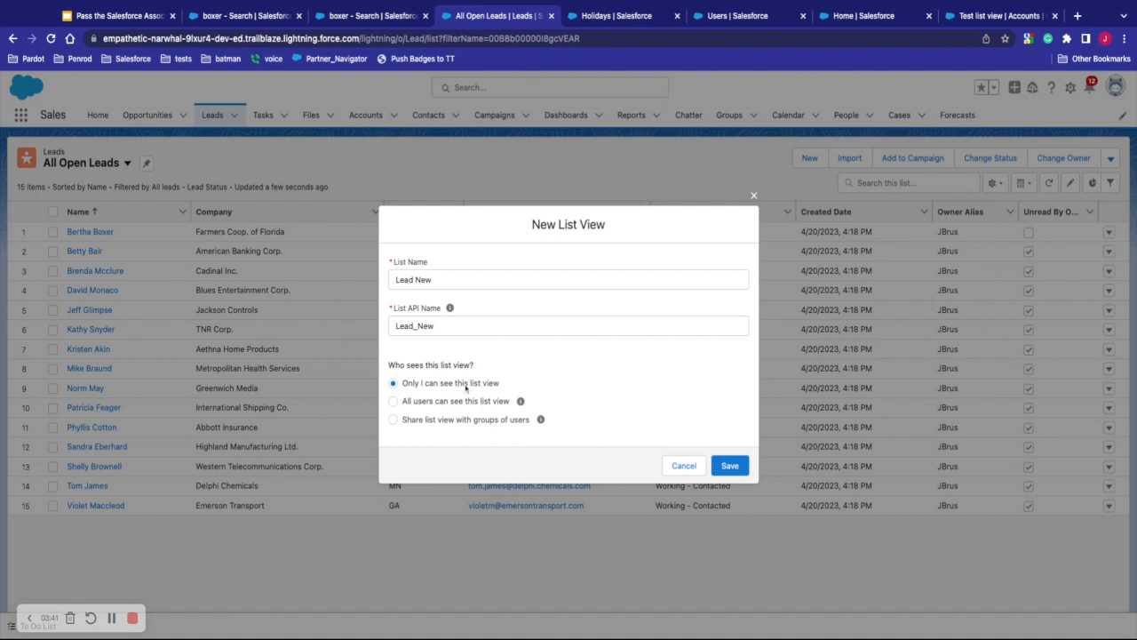
pyautogui.moveTo(441, 411)
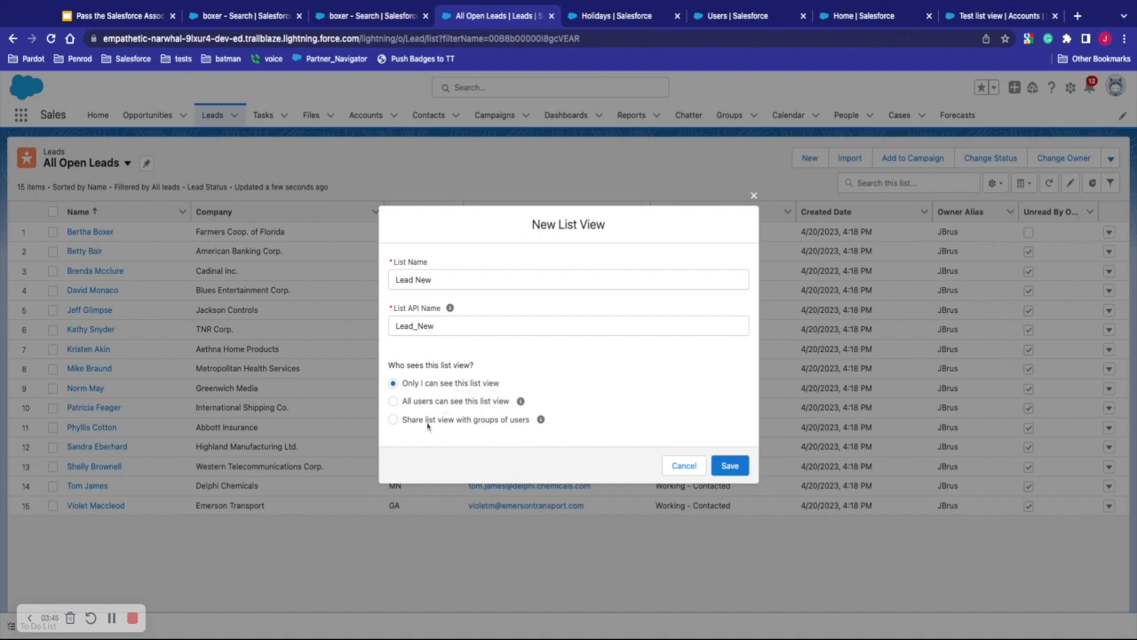
pyautogui.moveTo(447, 376)
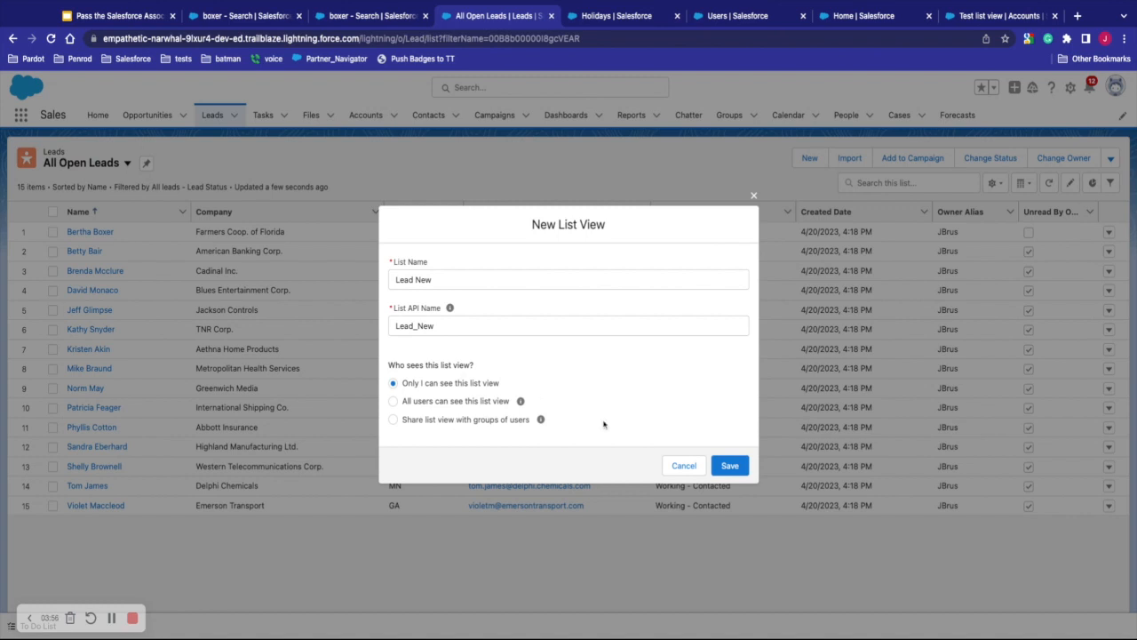
pyautogui.click(729, 464)
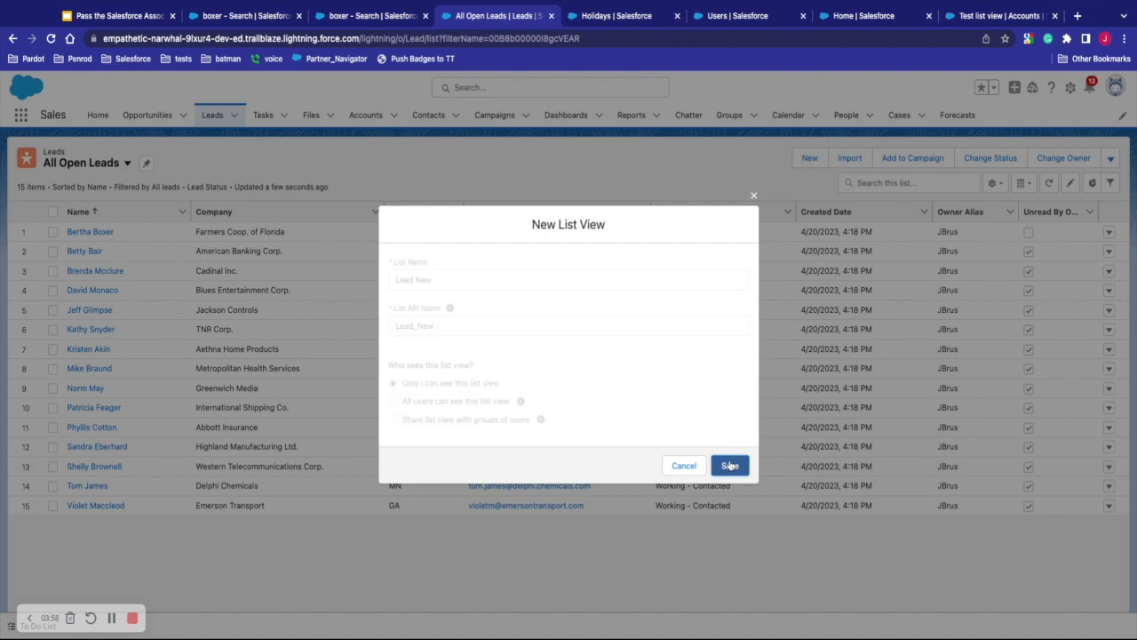
# Step: Filter Lead New to all owners' leads where State/Province equals FL, and save
pyautogui.click(729, 465)
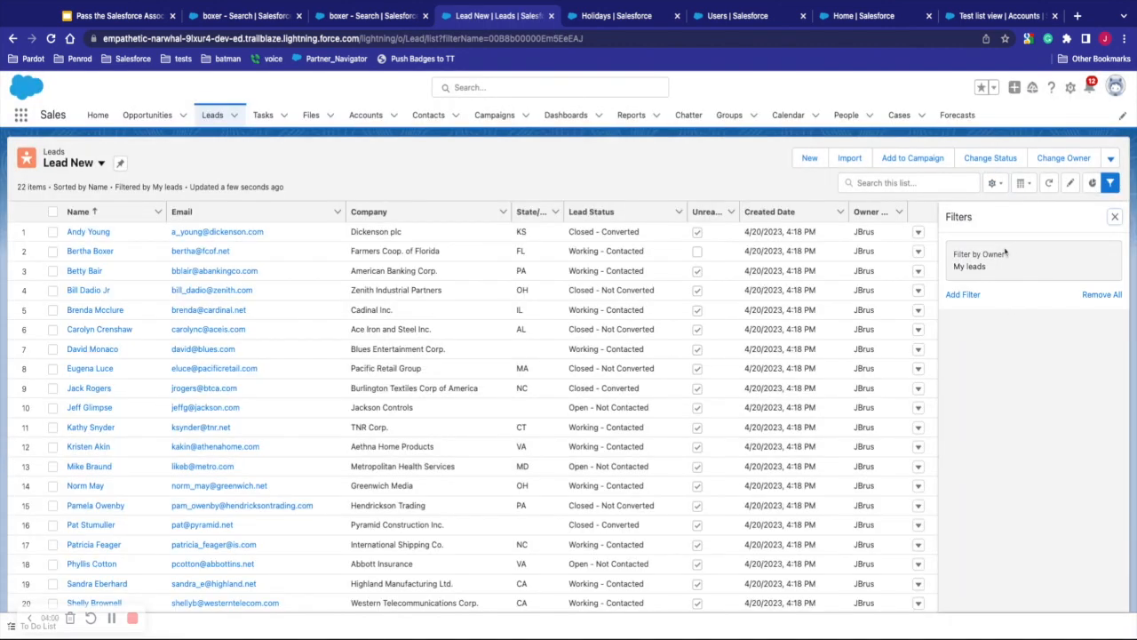
pyautogui.click(978, 261)
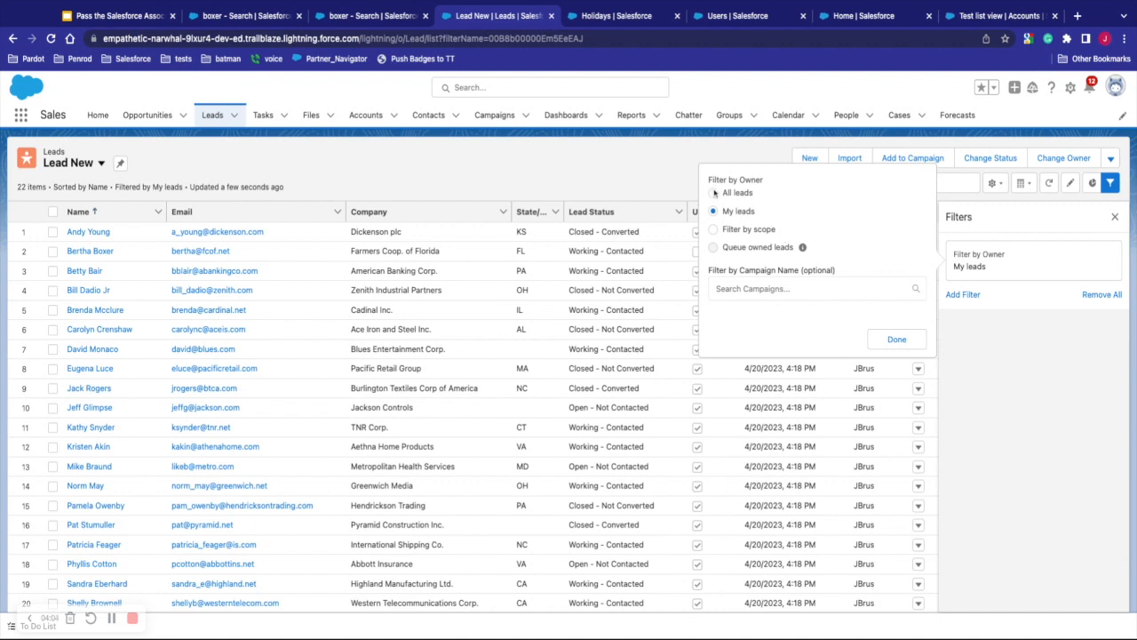
pyautogui.click(713, 192)
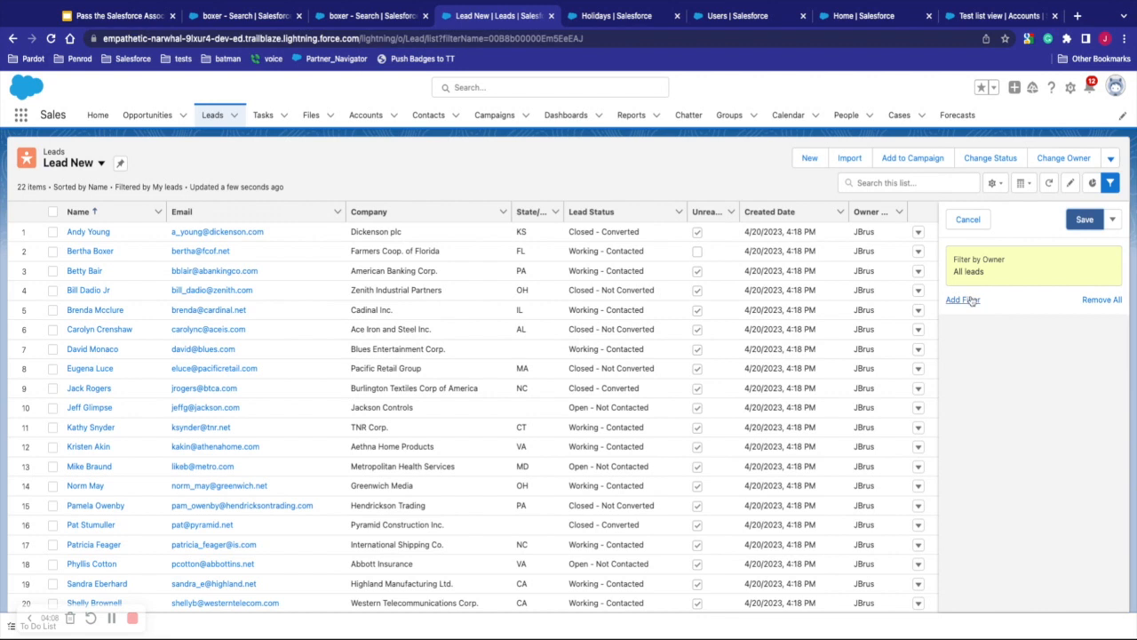
pyautogui.click(962, 300)
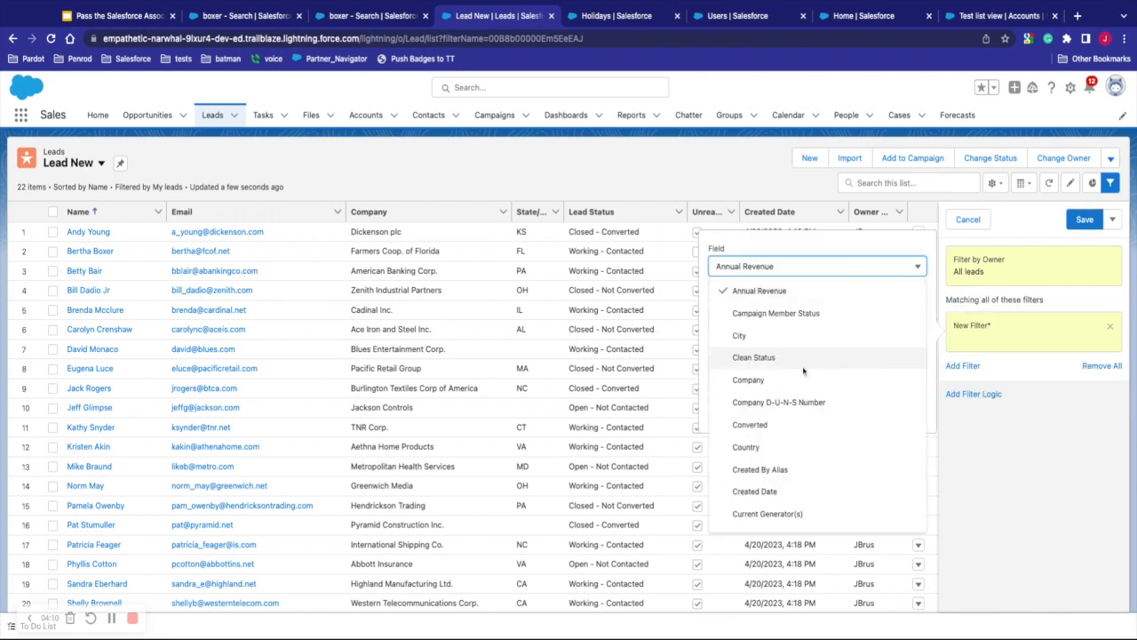
pyautogui.scroll(-3)
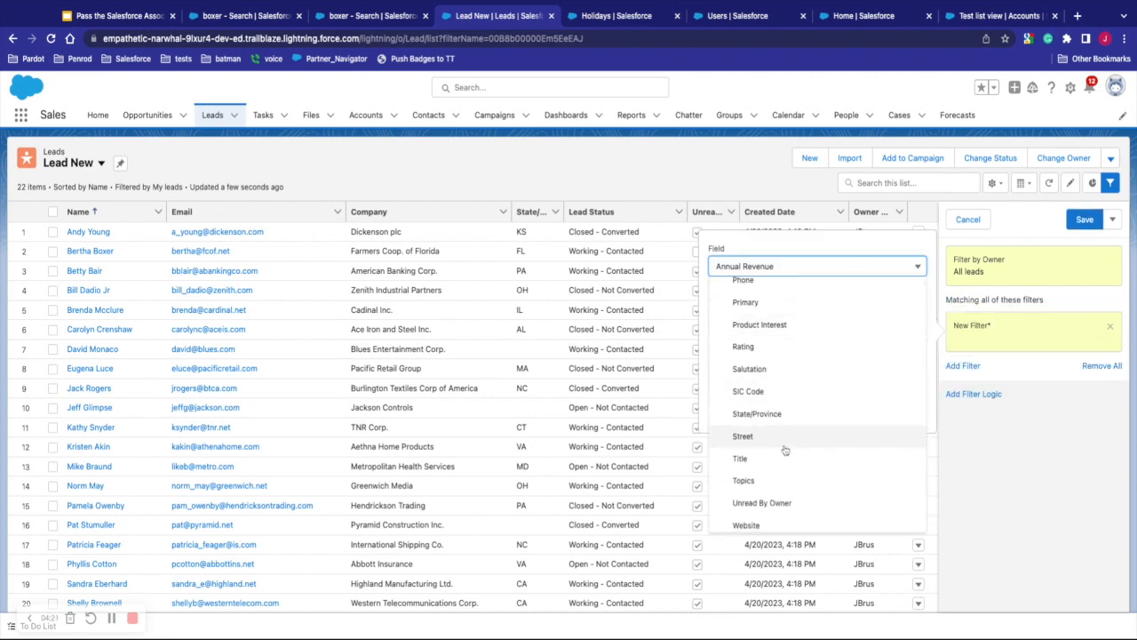
pyautogui.click(756, 414)
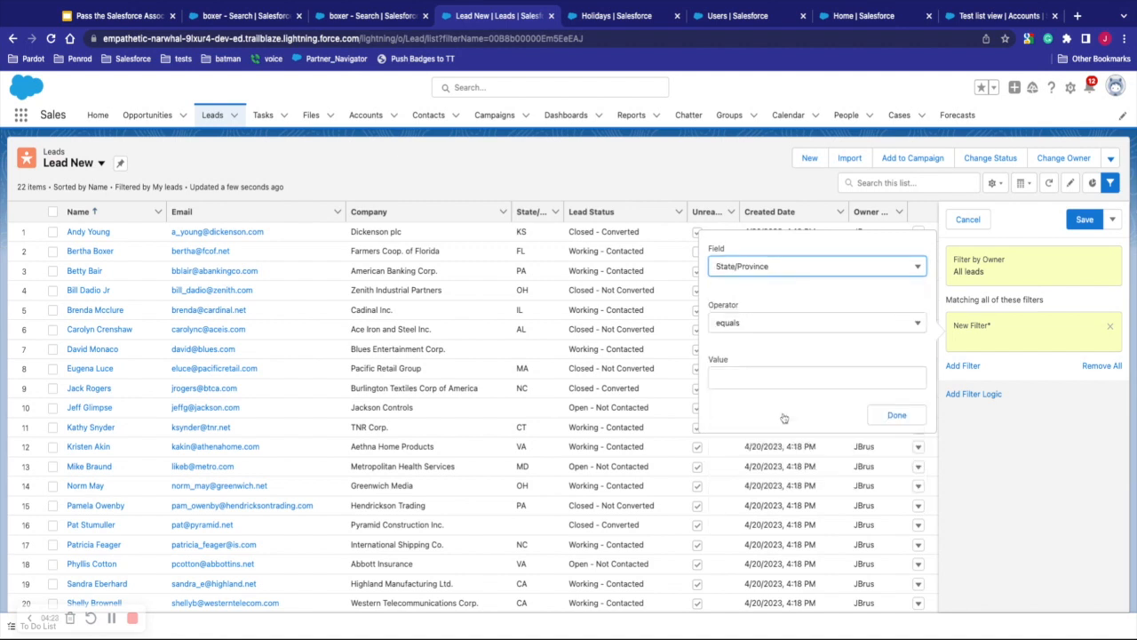
pyautogui.click(815, 377)
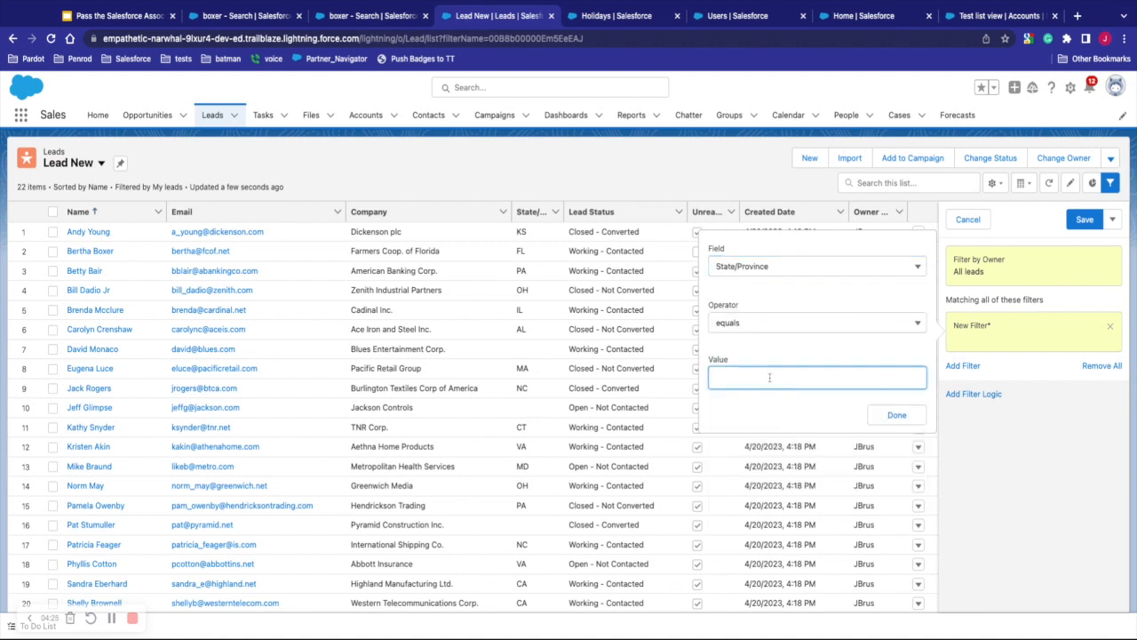
pyautogui.write('FL')
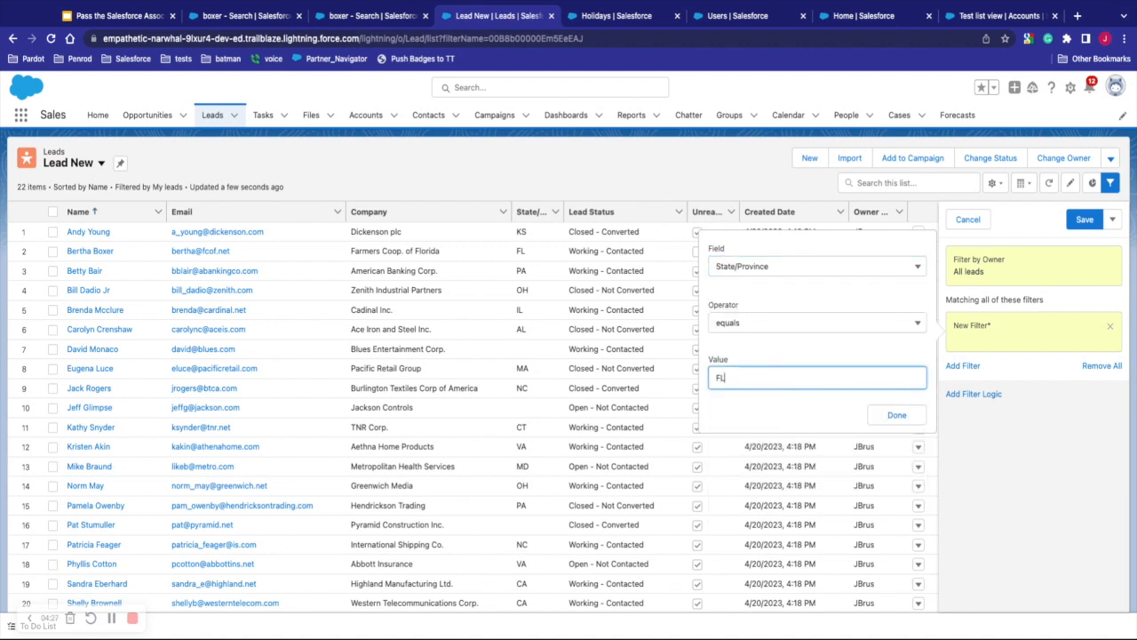
pyautogui.click(897, 415)
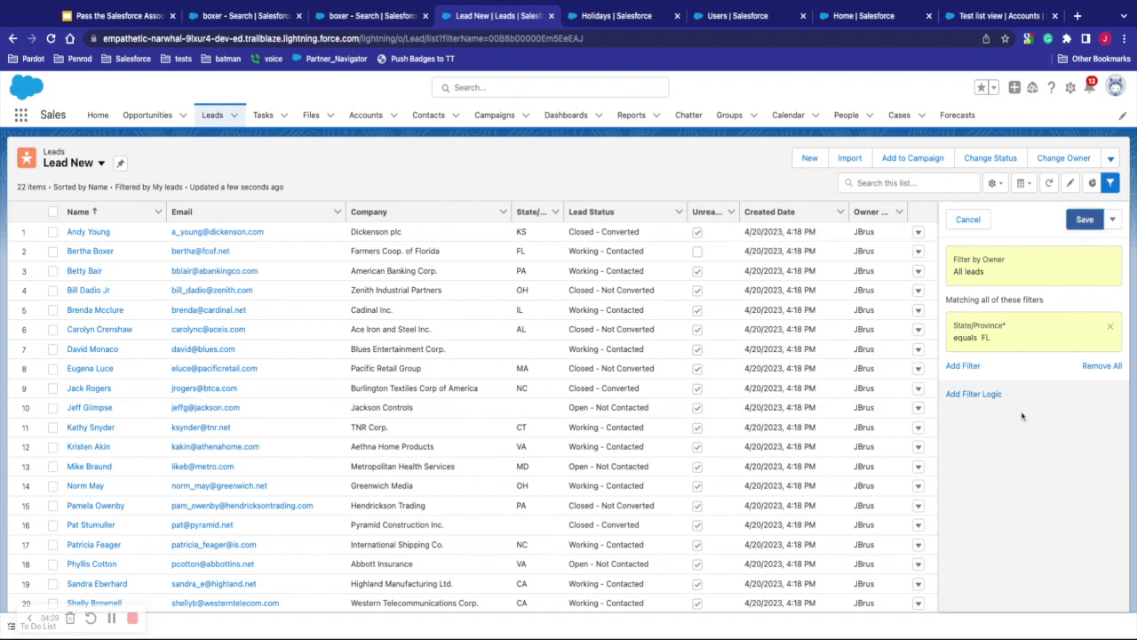
pyautogui.click(1085, 220)
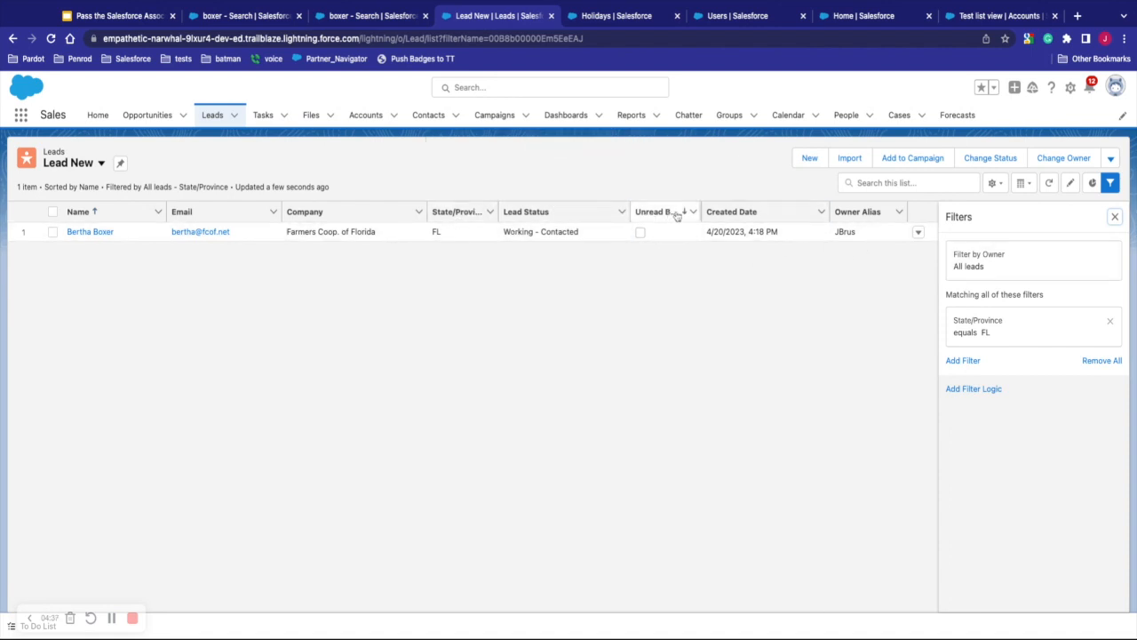
pyautogui.moveTo(1031, 226)
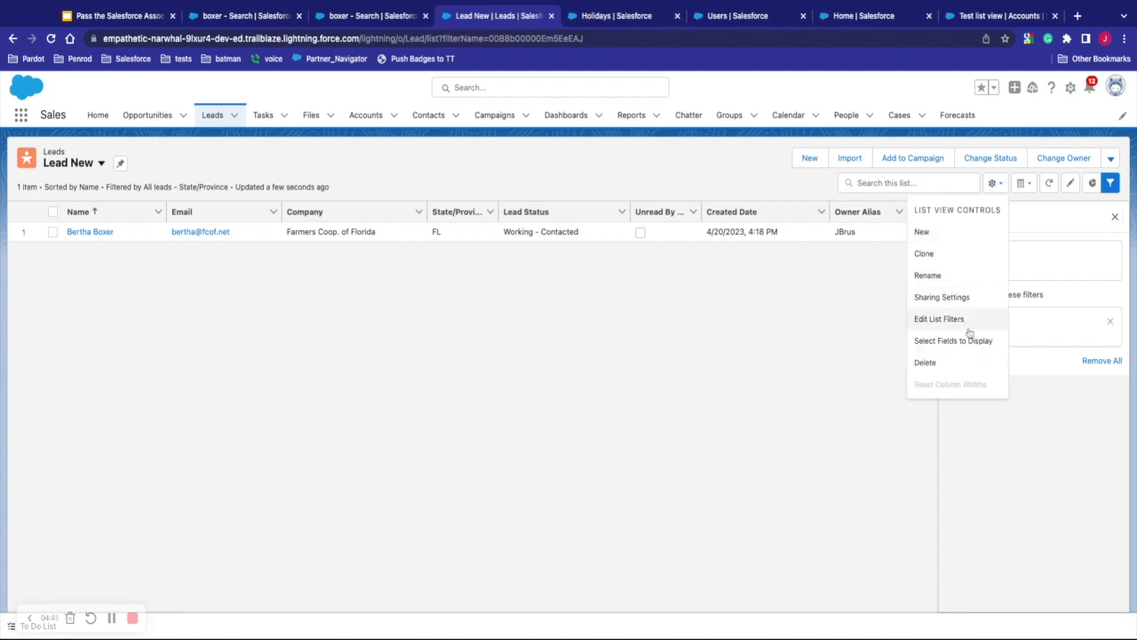
# Step: Move Unread By Owner out of the visible fields and save the column selection
pyautogui.click(953, 340)
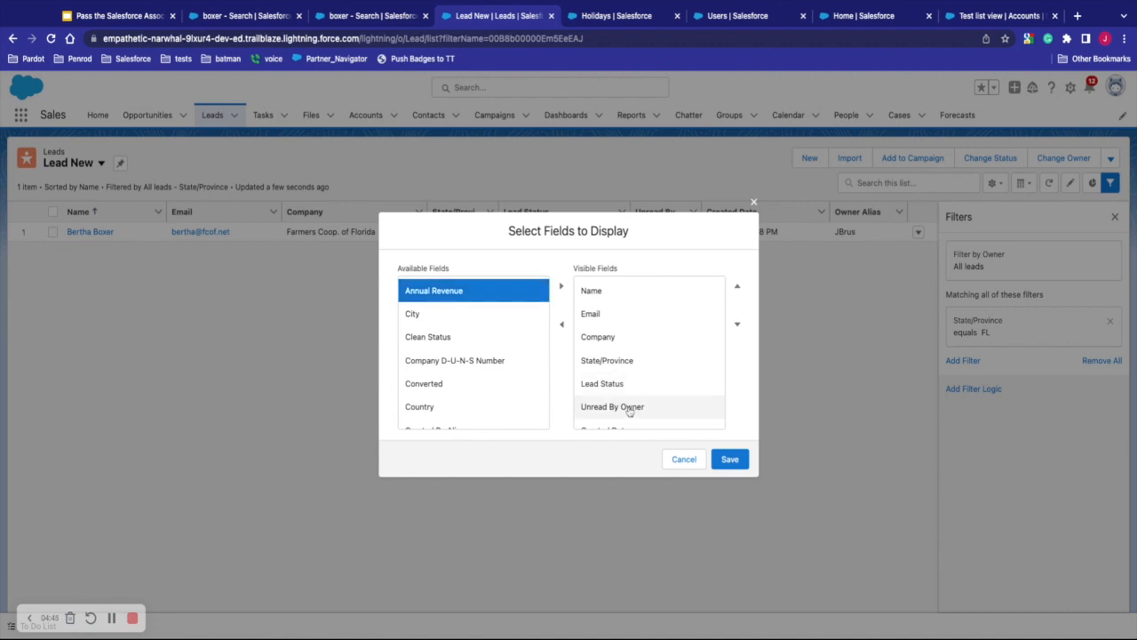
pyautogui.click(729, 459)
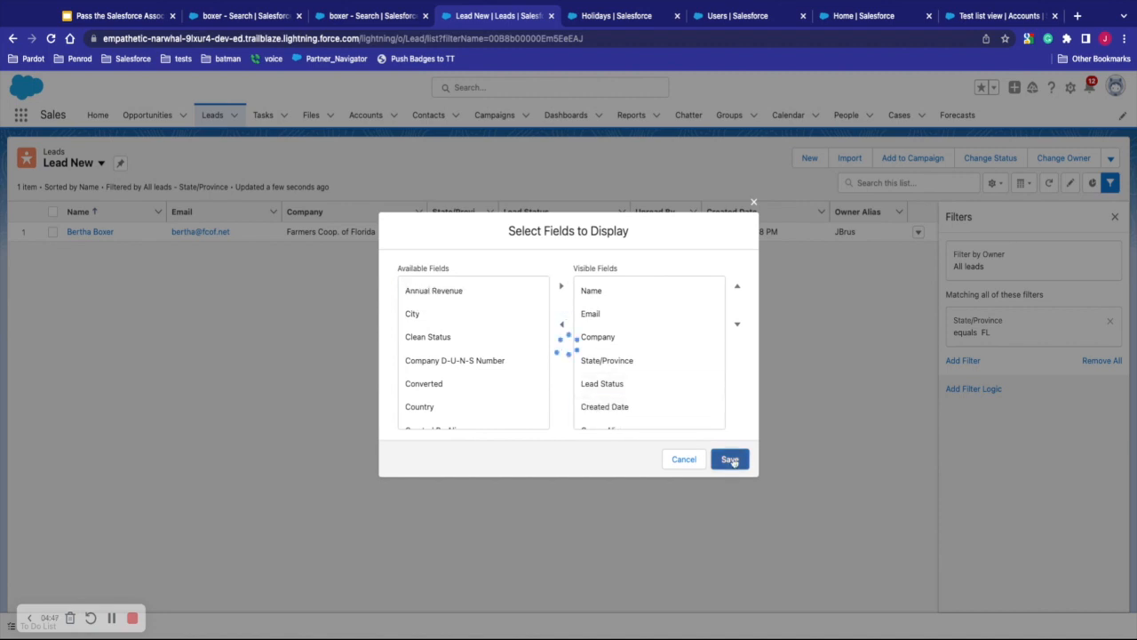
pyautogui.click(729, 459)
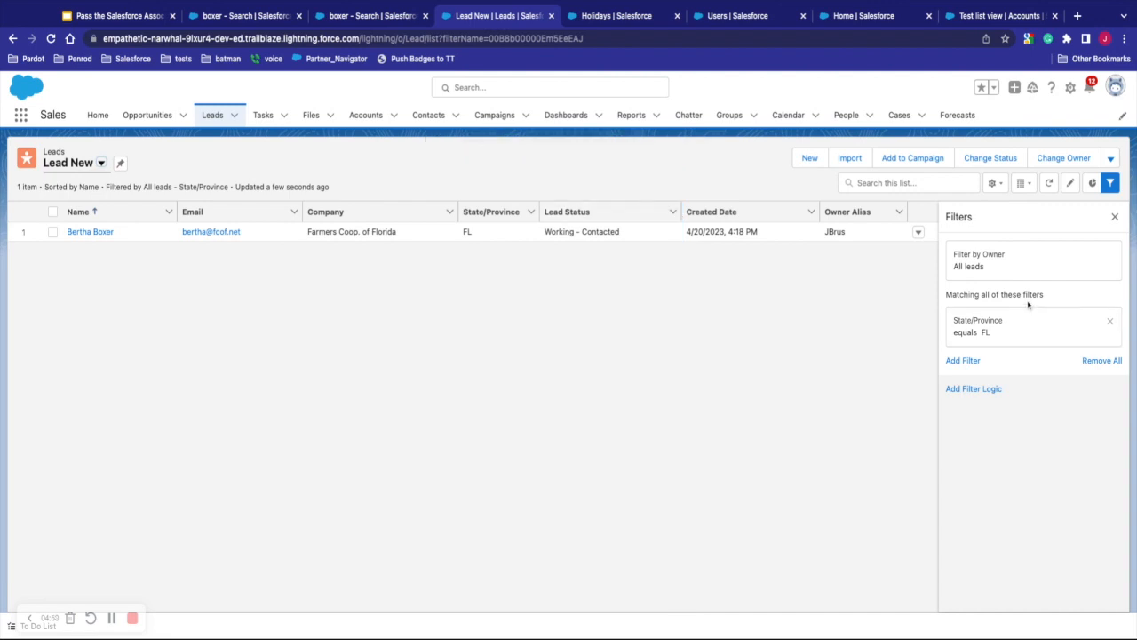
pyautogui.moveTo(470, 182)
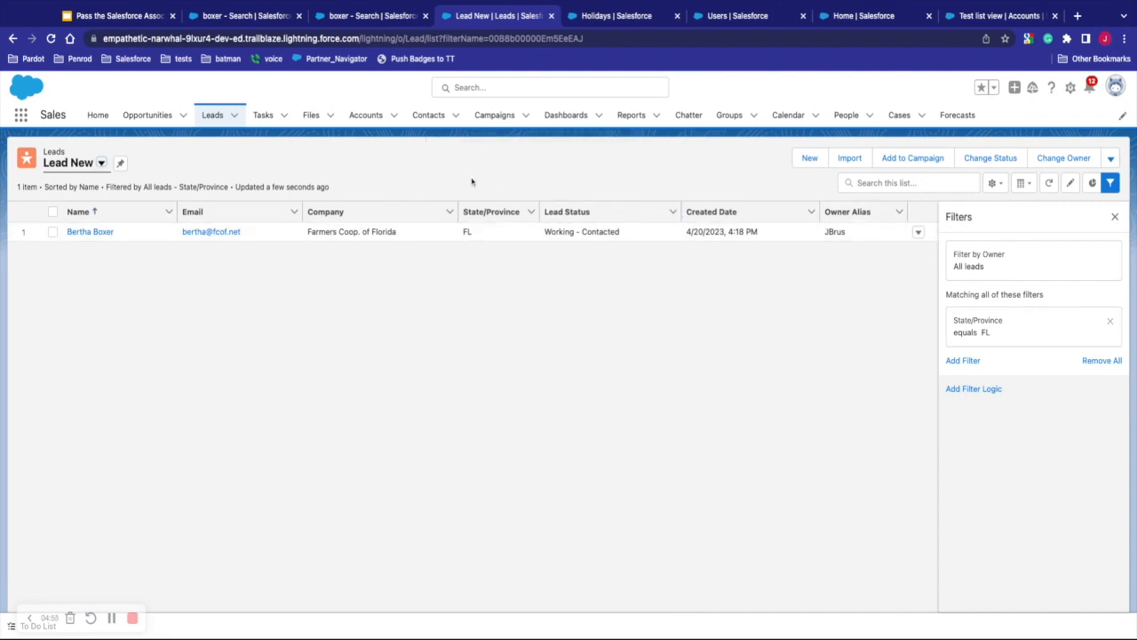
# Step: Return to All Open Leads and display the Leads By Lead Source chart as vertical bars
pyautogui.click(101, 162)
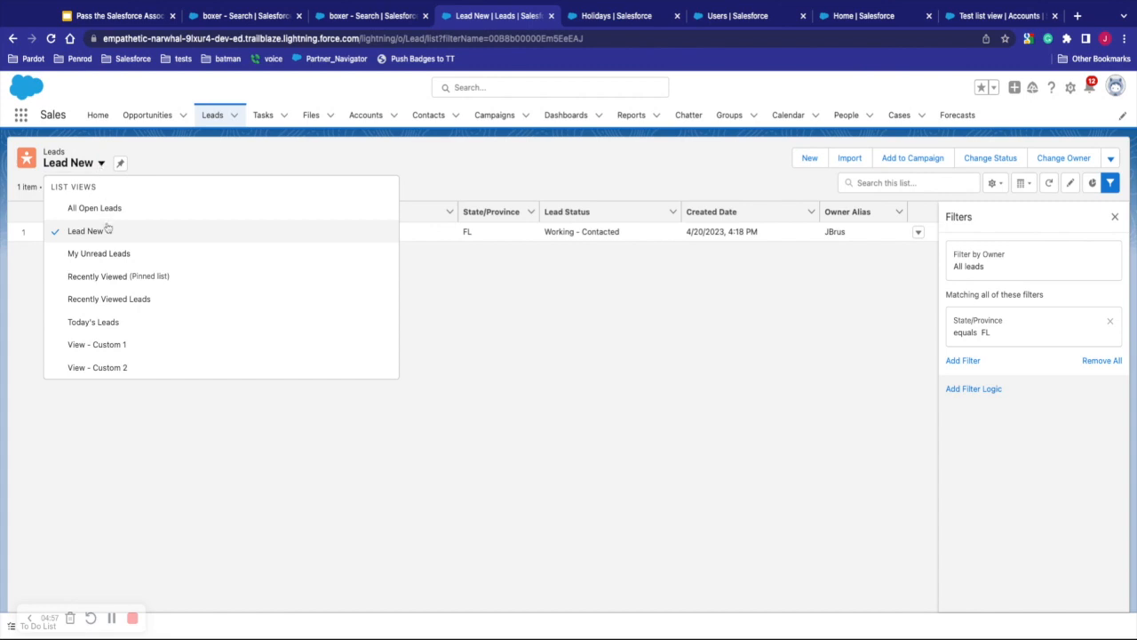
pyautogui.click(94, 208)
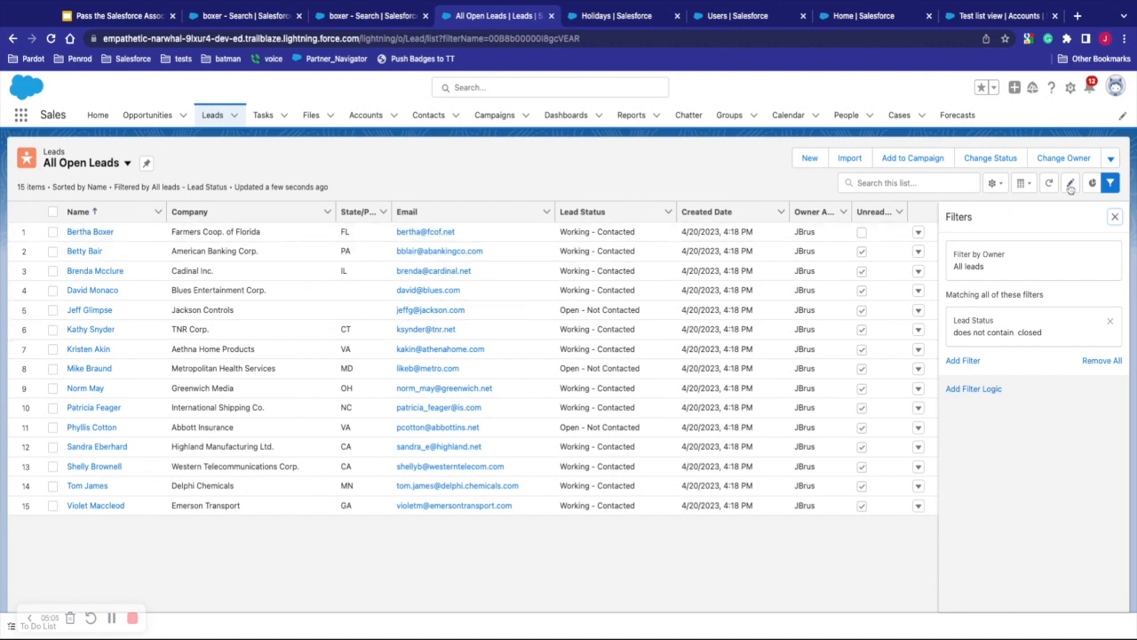
pyautogui.click(1091, 183)
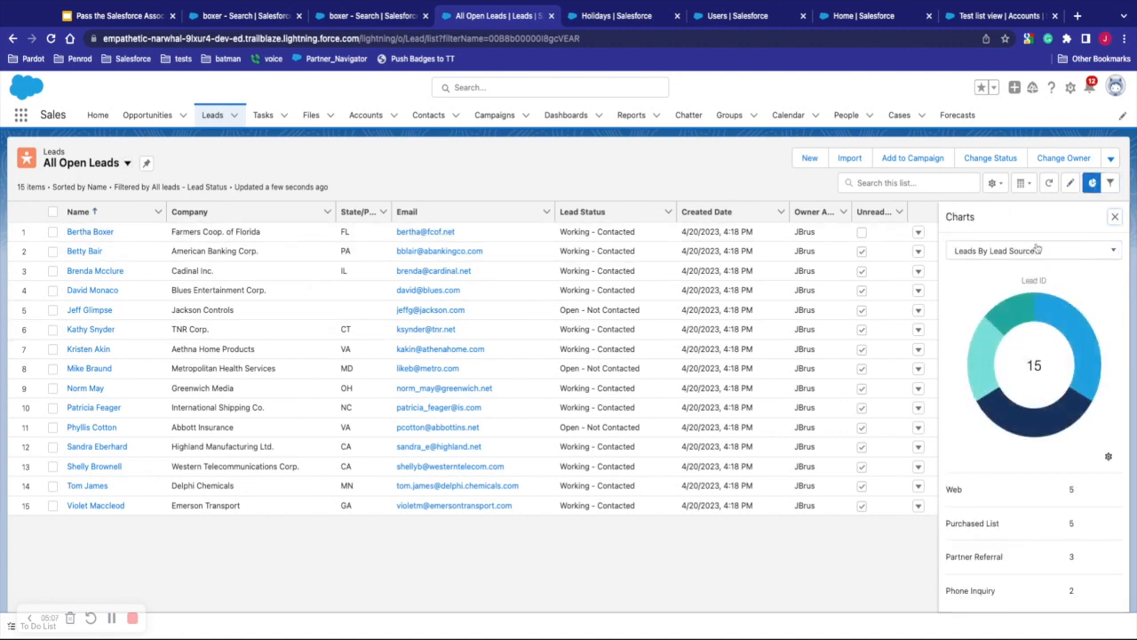
pyautogui.click(1030, 250)
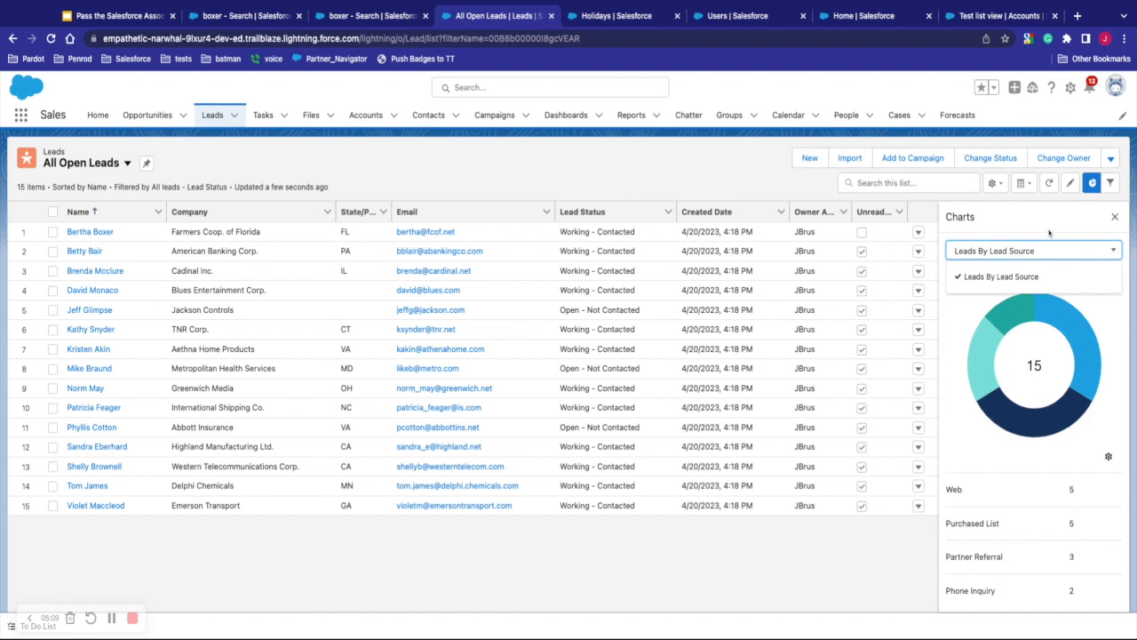
pyautogui.click(1109, 455)
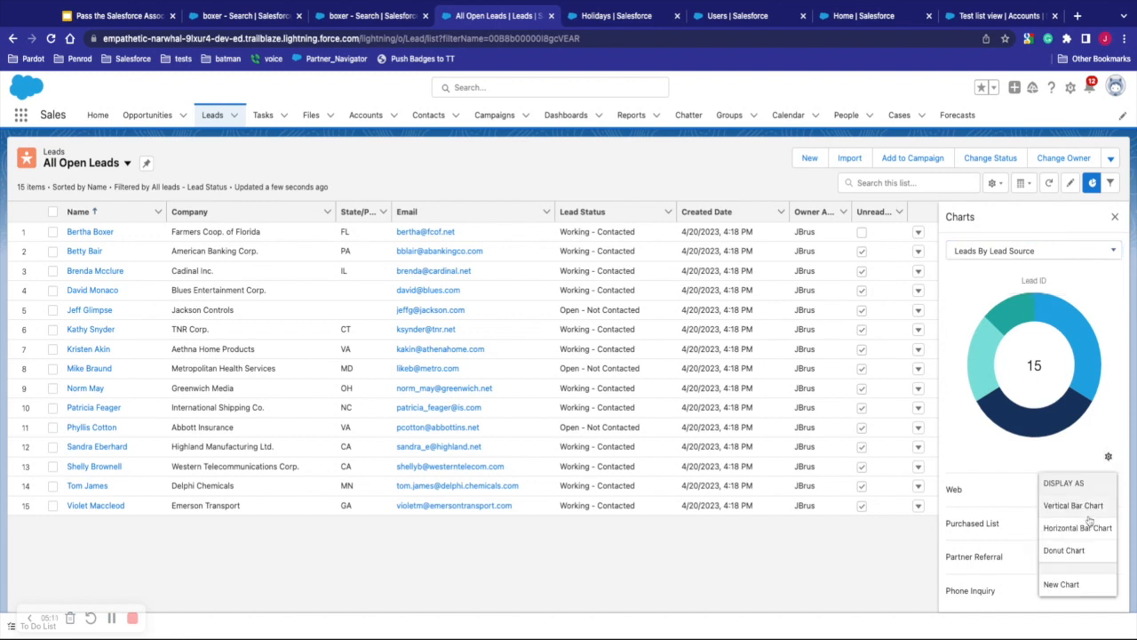
pyautogui.click(1074, 504)
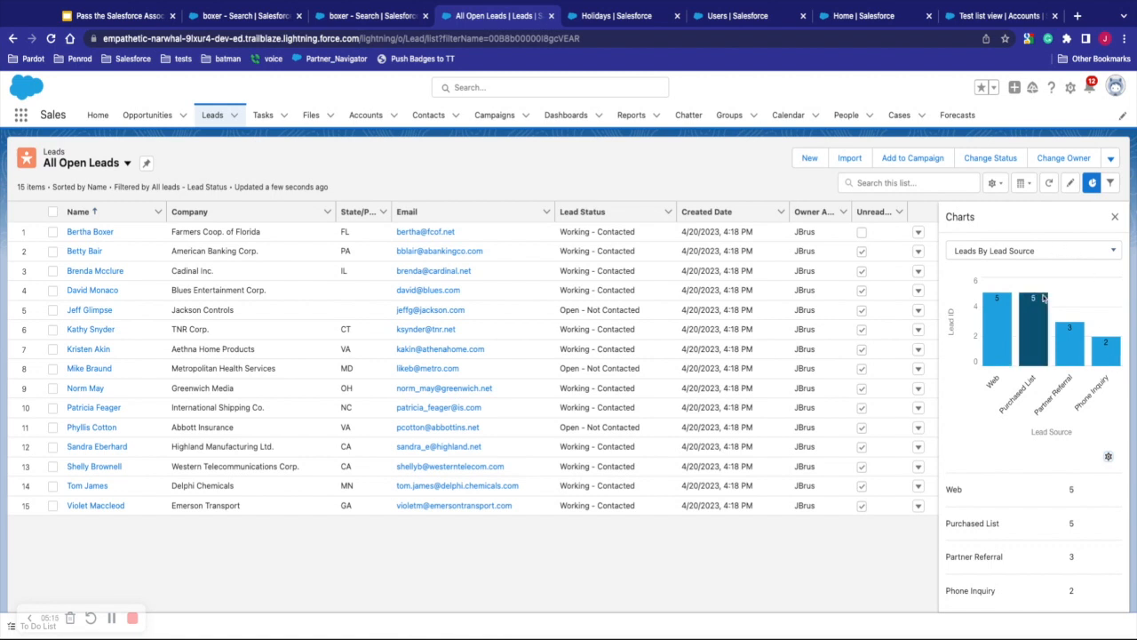
pyautogui.click(1023, 183)
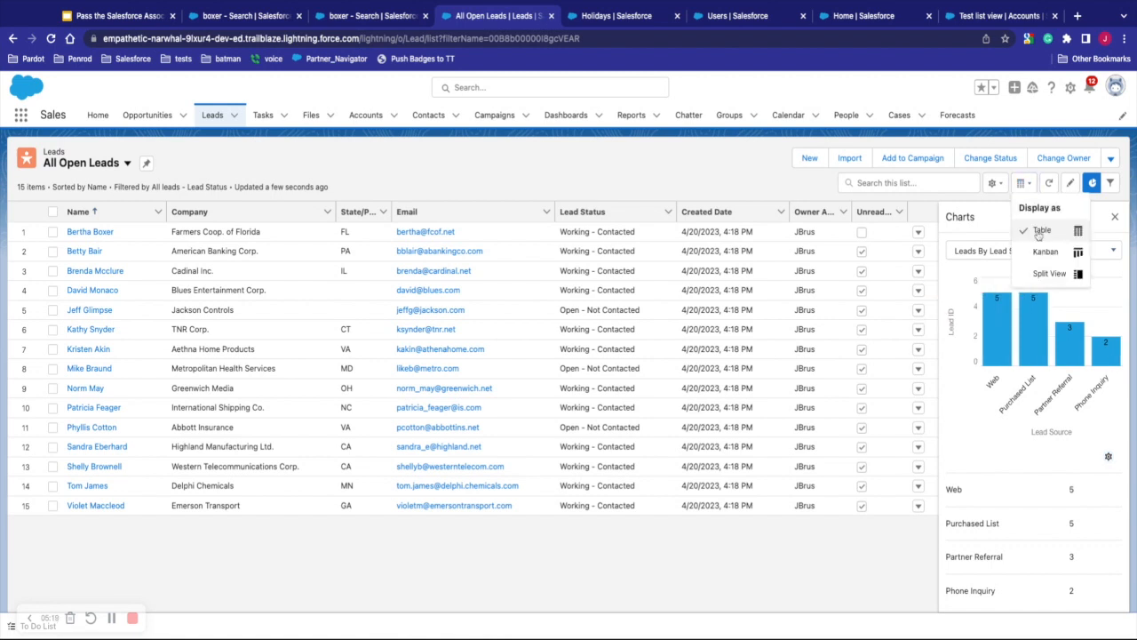
# Step: Show All Open Leads as Kanban, then split view with the first lead, then table
pyautogui.click(1046, 251)
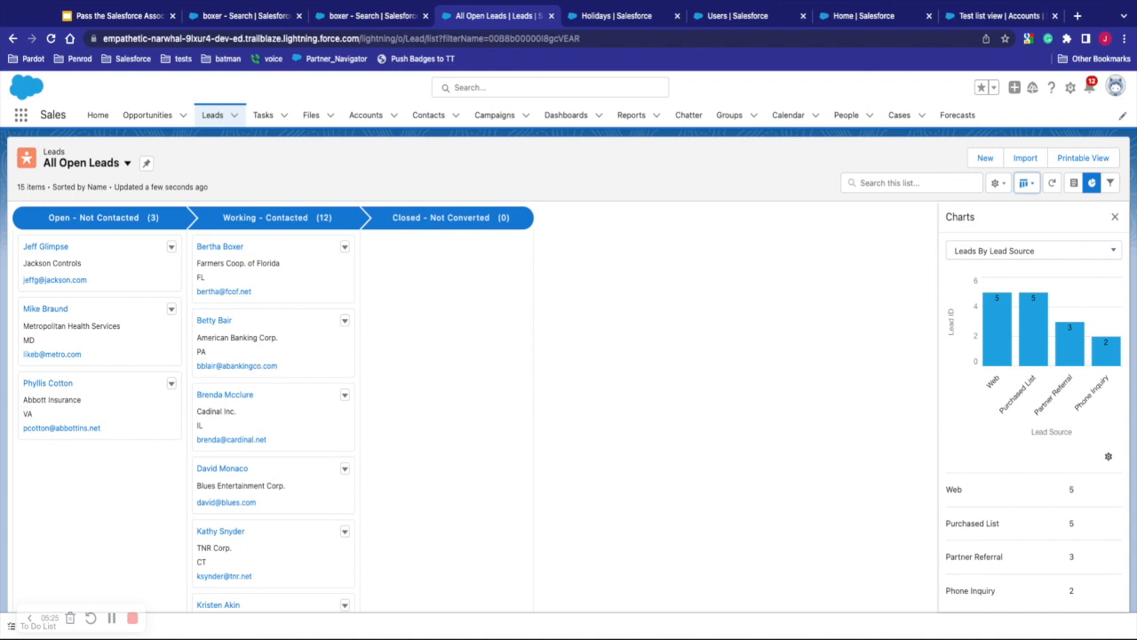
pyautogui.click(1026, 183)
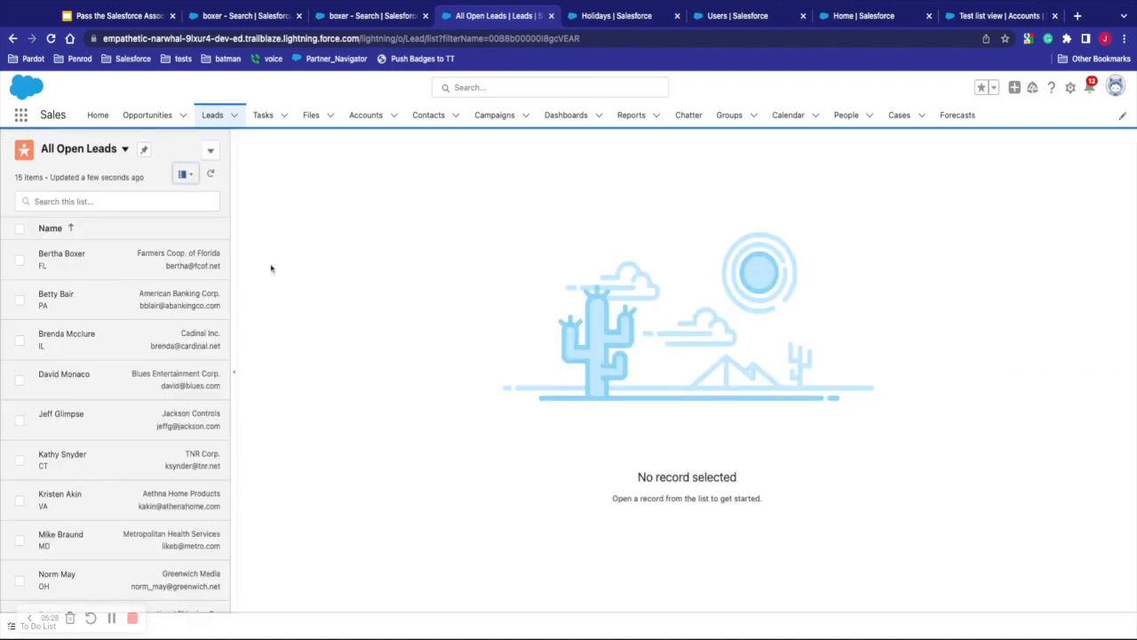
pyautogui.click(62, 254)
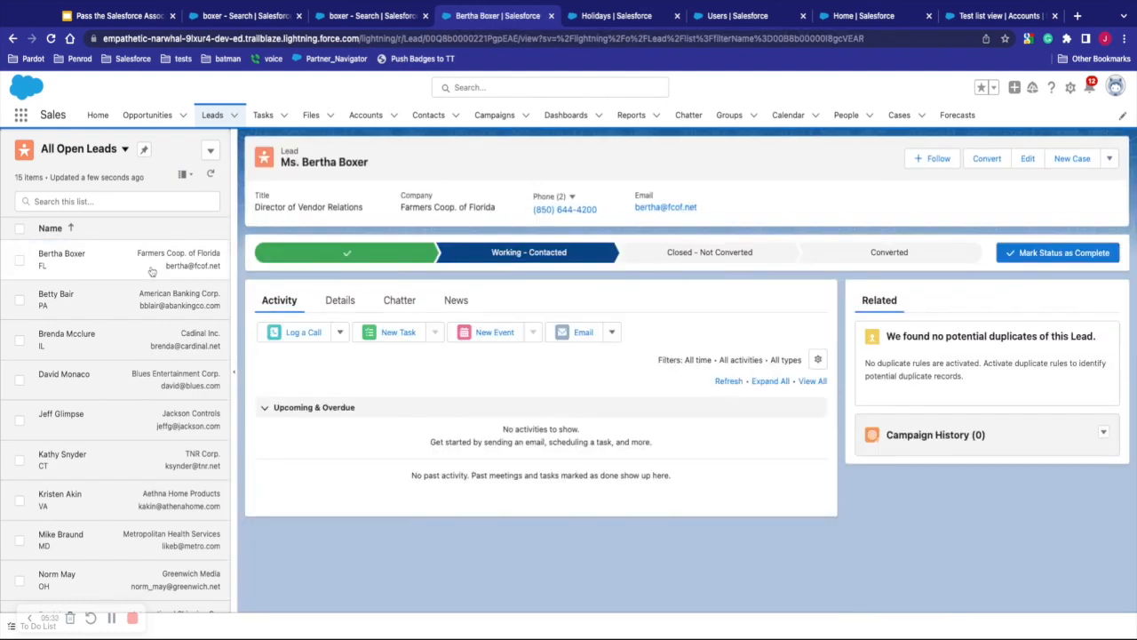
pyautogui.click(184, 174)
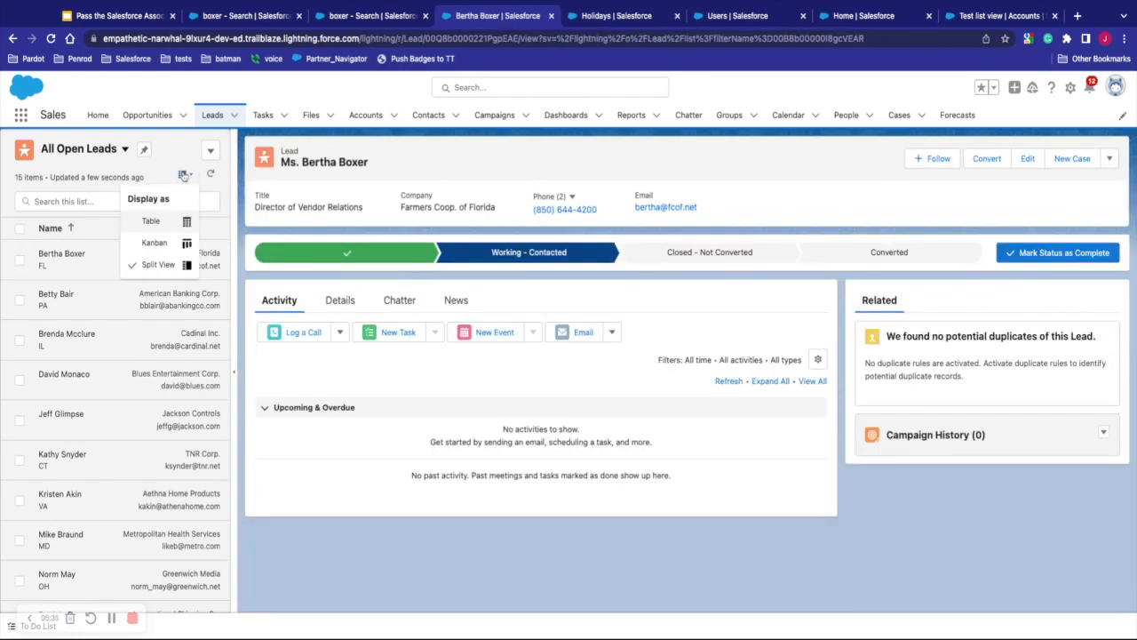
pyautogui.click(151, 220)
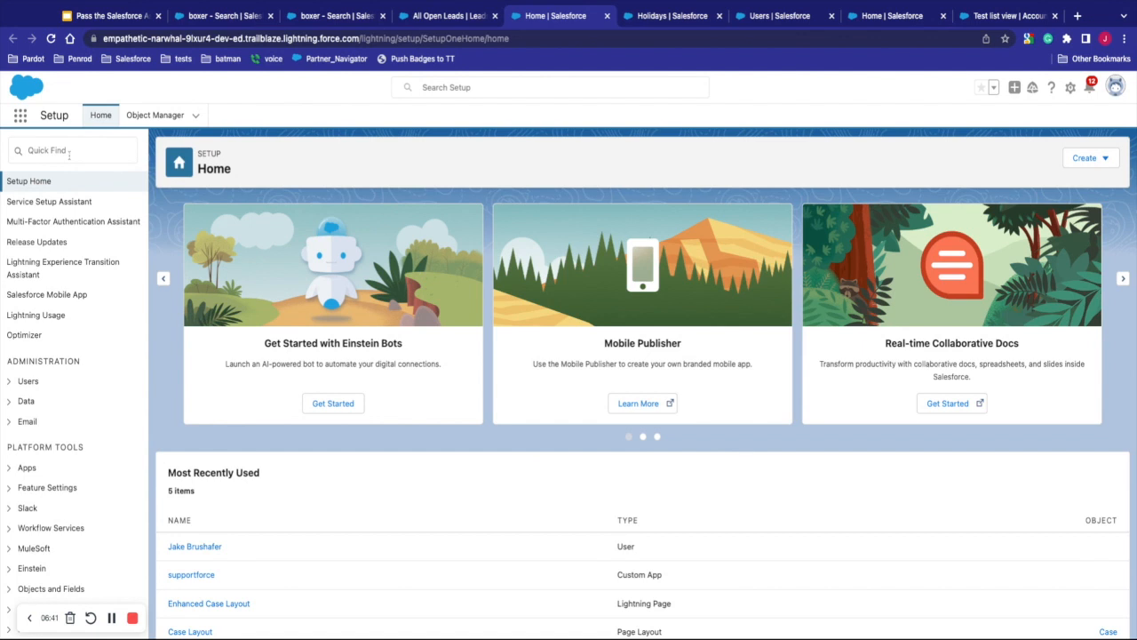
# Step: Expand Administration > Users, open the All Users list, and start a new user
pyautogui.click(73, 150)
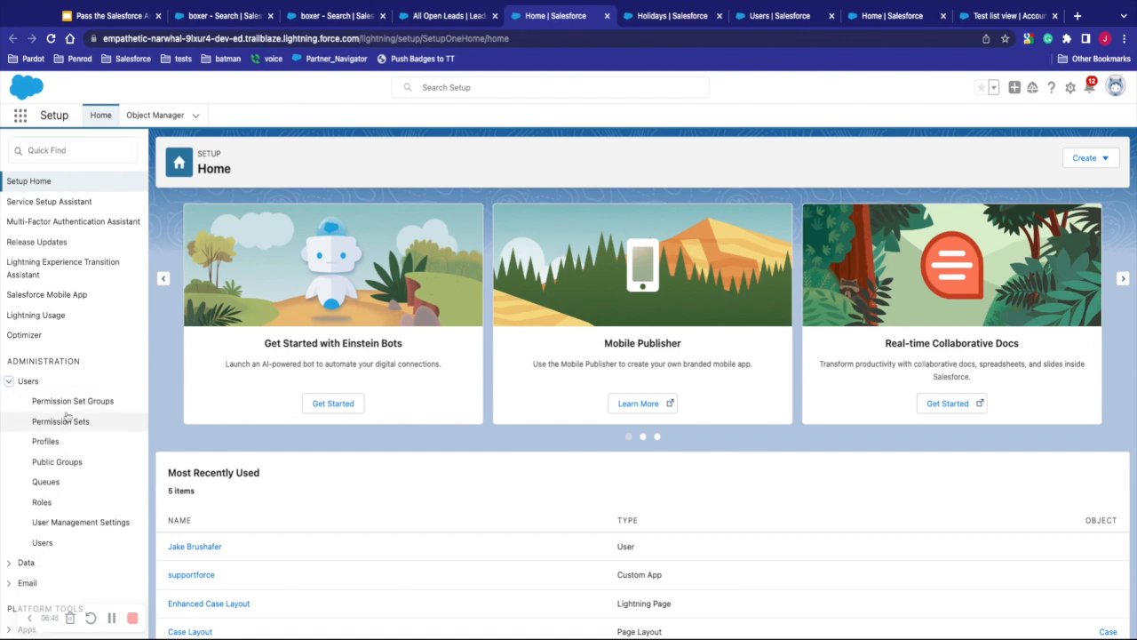
pyautogui.click(41, 542)
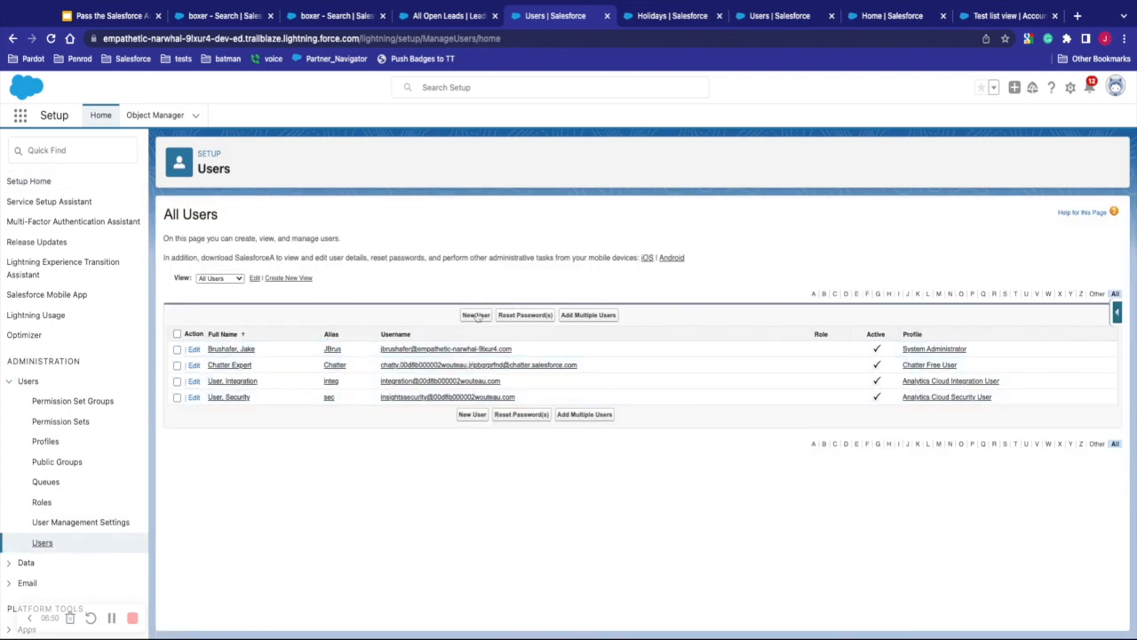
pyautogui.click(475, 314)
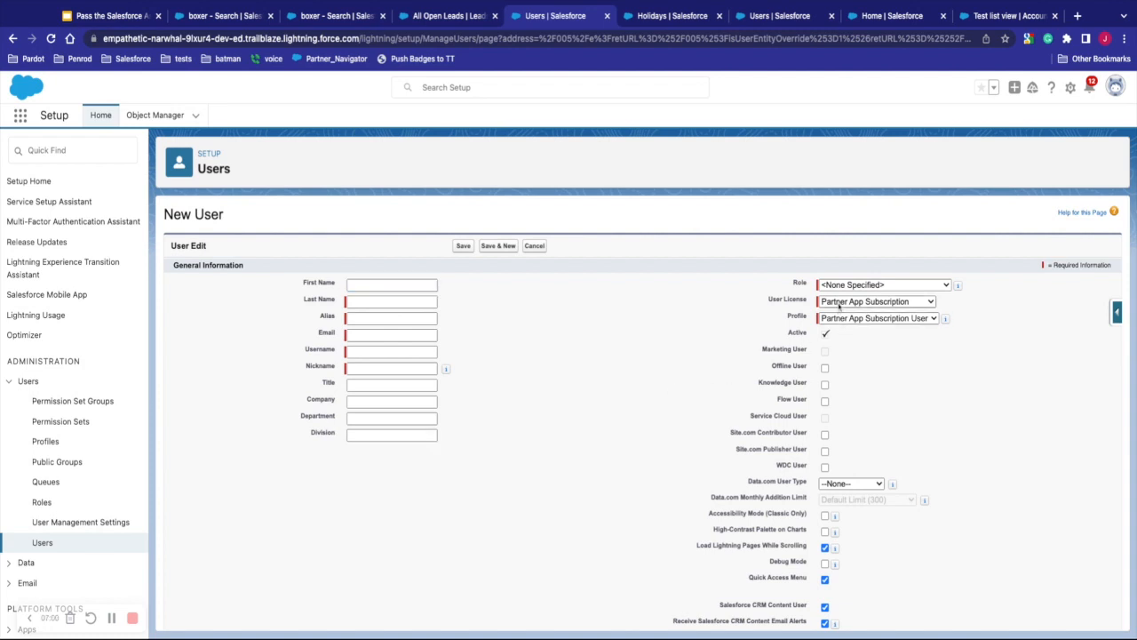
# Step: Pick Salesforce license and System Administrator profile, then switch back to All Open Leads
pyautogui.click(876, 301)
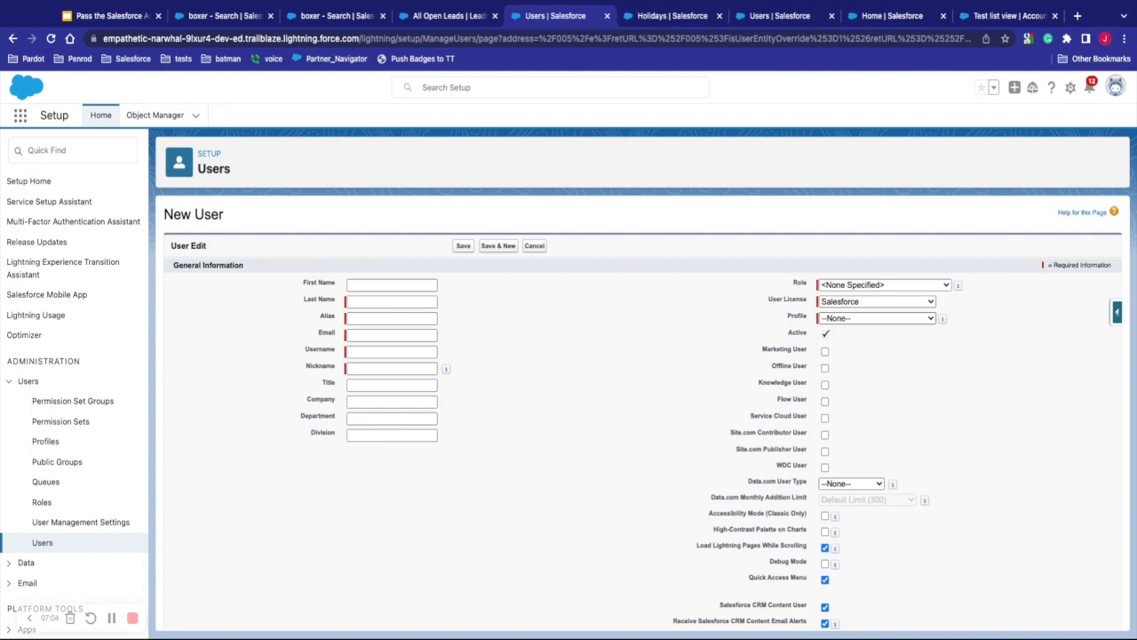
pyautogui.click(875, 317)
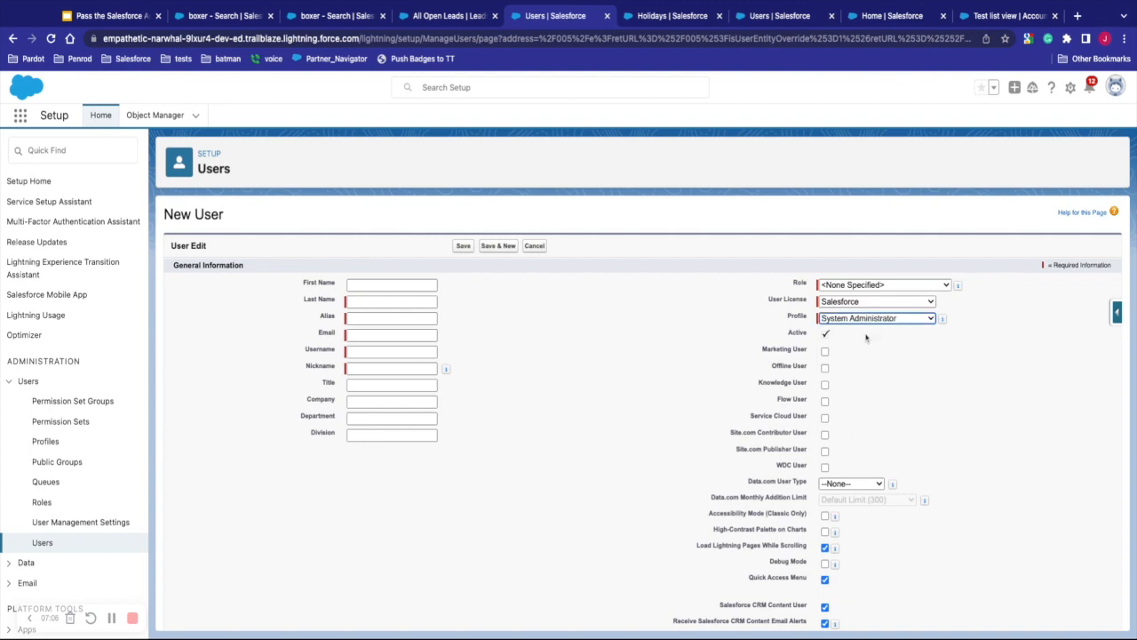
pyautogui.moveTo(868, 265)
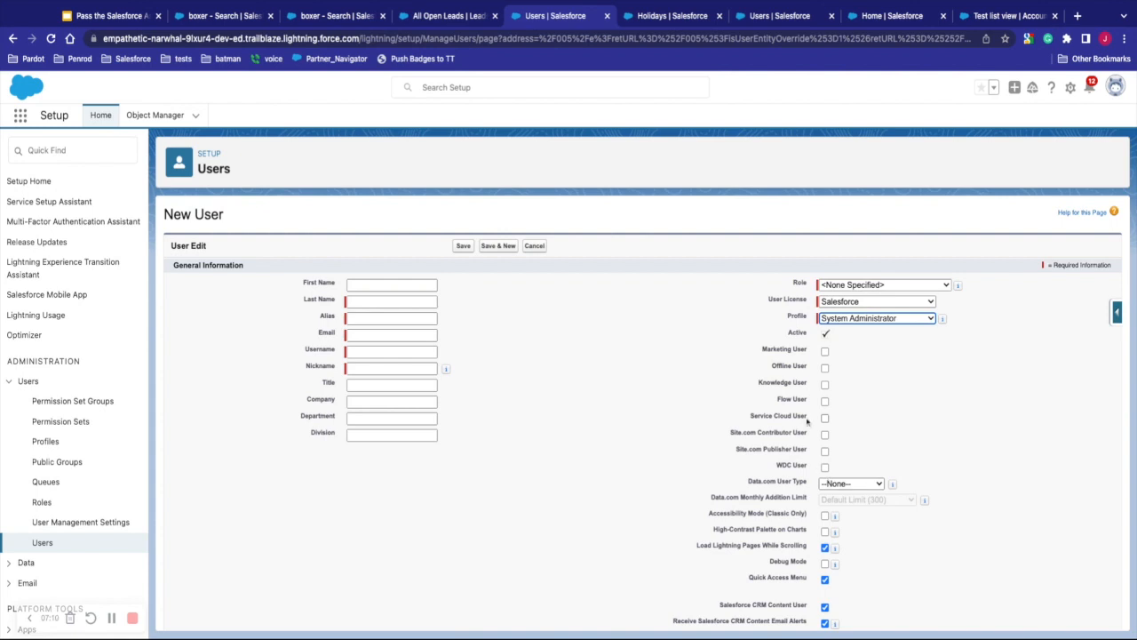
pyautogui.click(449, 16)
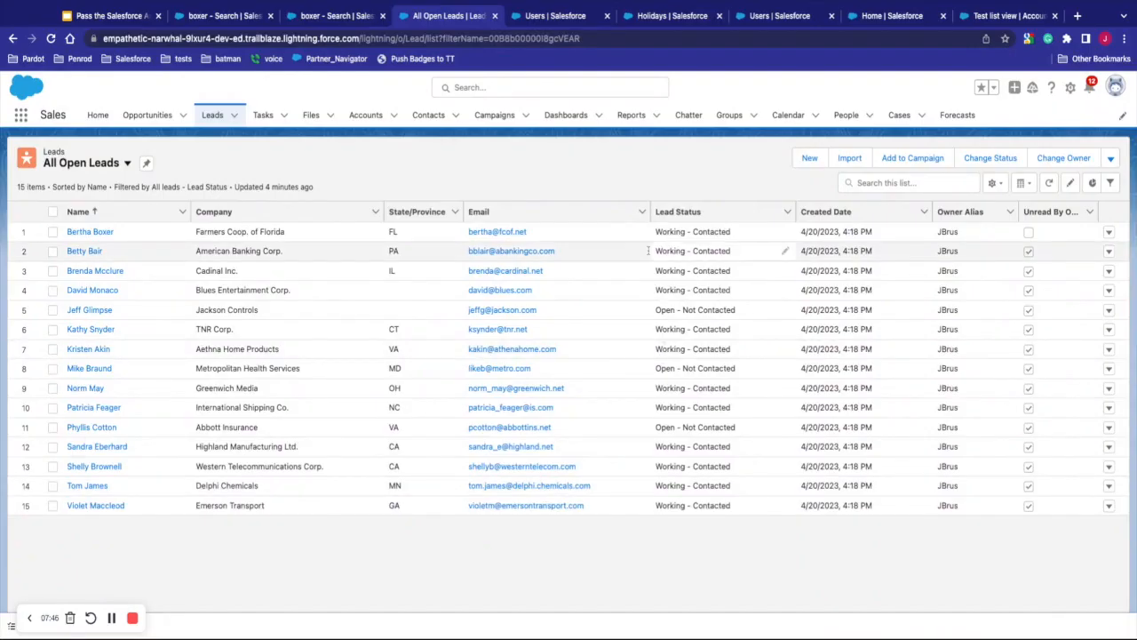
pyautogui.click(1070, 87)
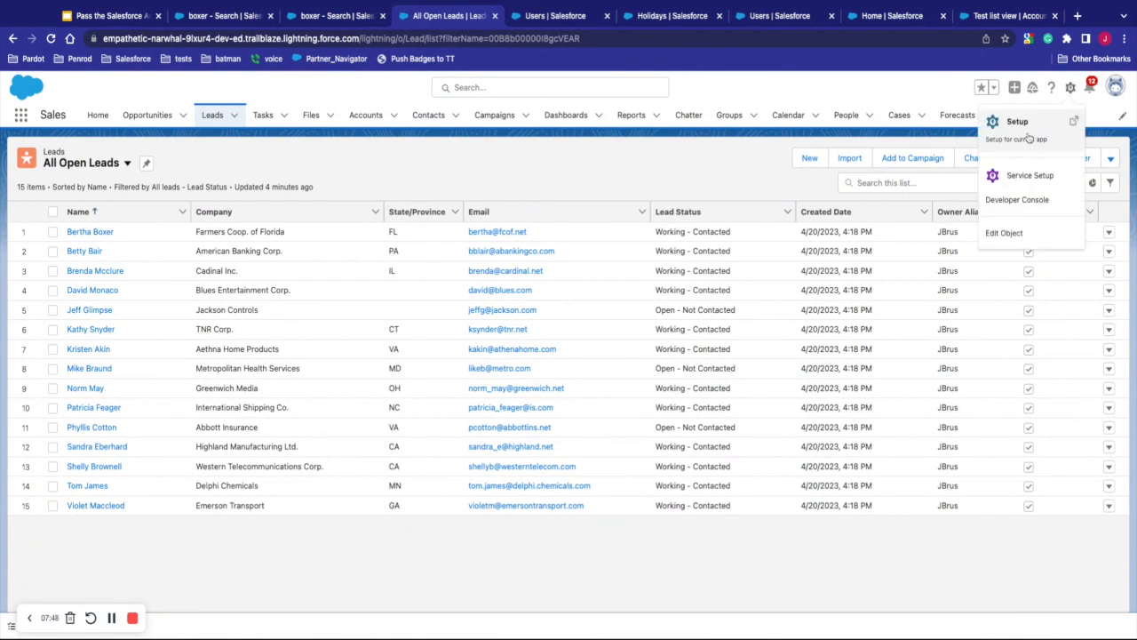
# Step: Go to Setup, then Object Manager, and launch Schema Builder
pyautogui.click(1017, 121)
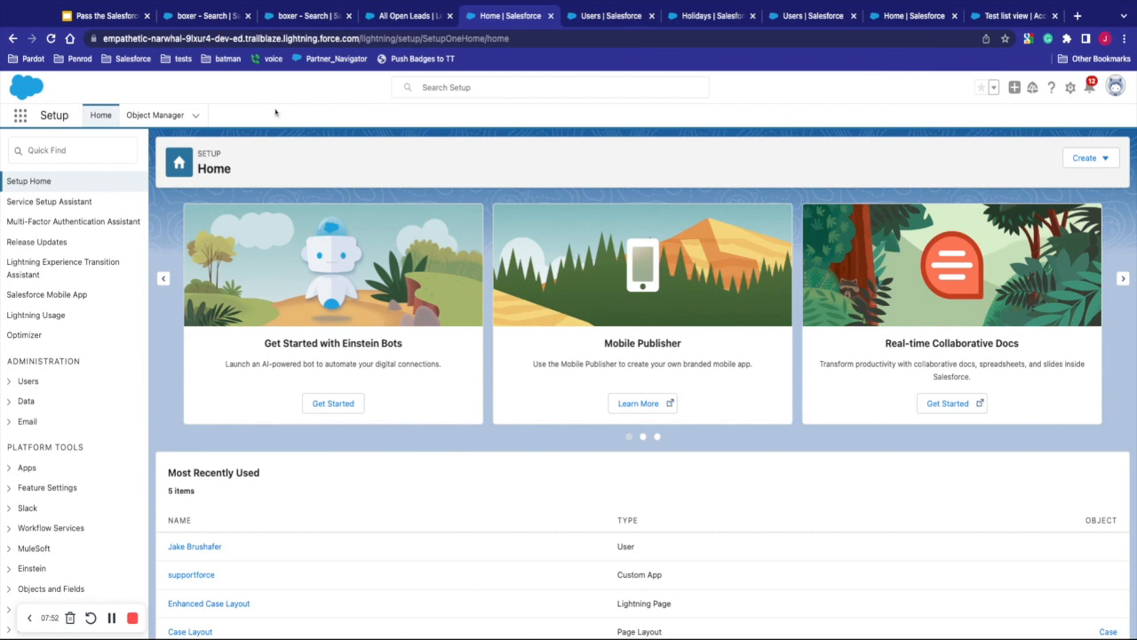
pyautogui.click(155, 115)
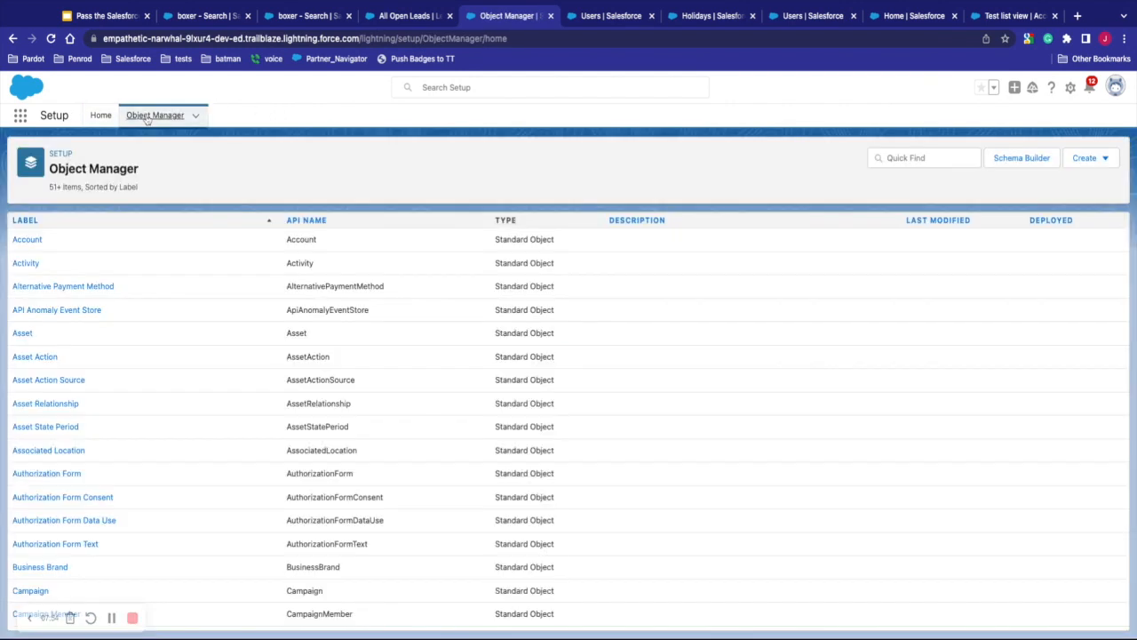
pyautogui.moveTo(212, 413)
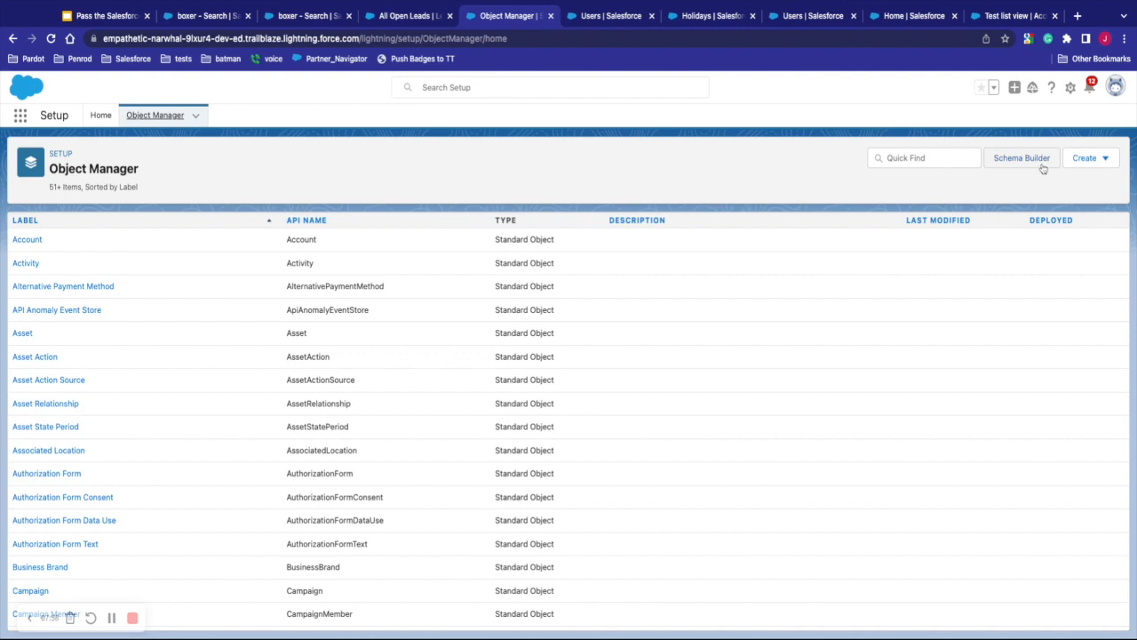
pyautogui.click(1021, 157)
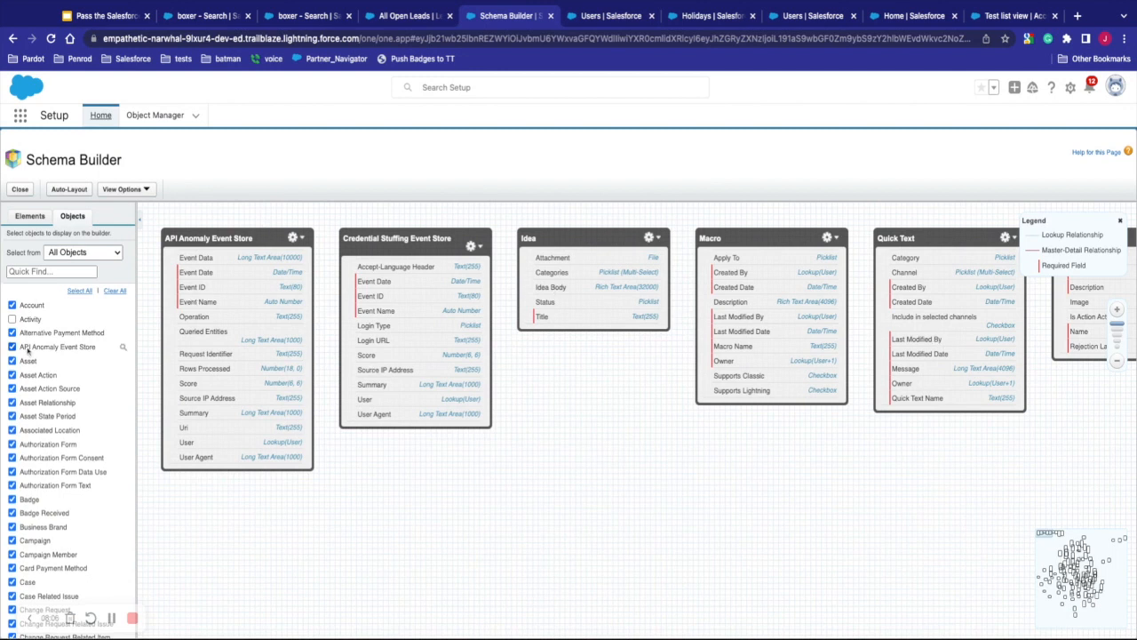
# Step: Narrow the Schema Builder diagram to Account and Case, then return to Object Manager
pyautogui.click(13, 346)
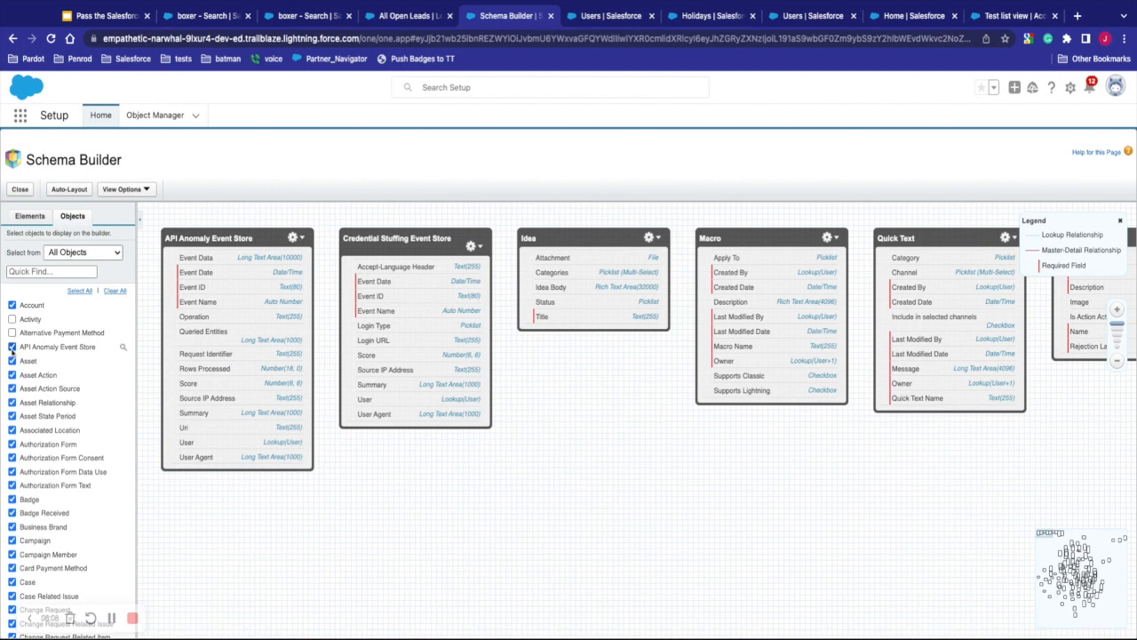
pyautogui.scroll(-3)
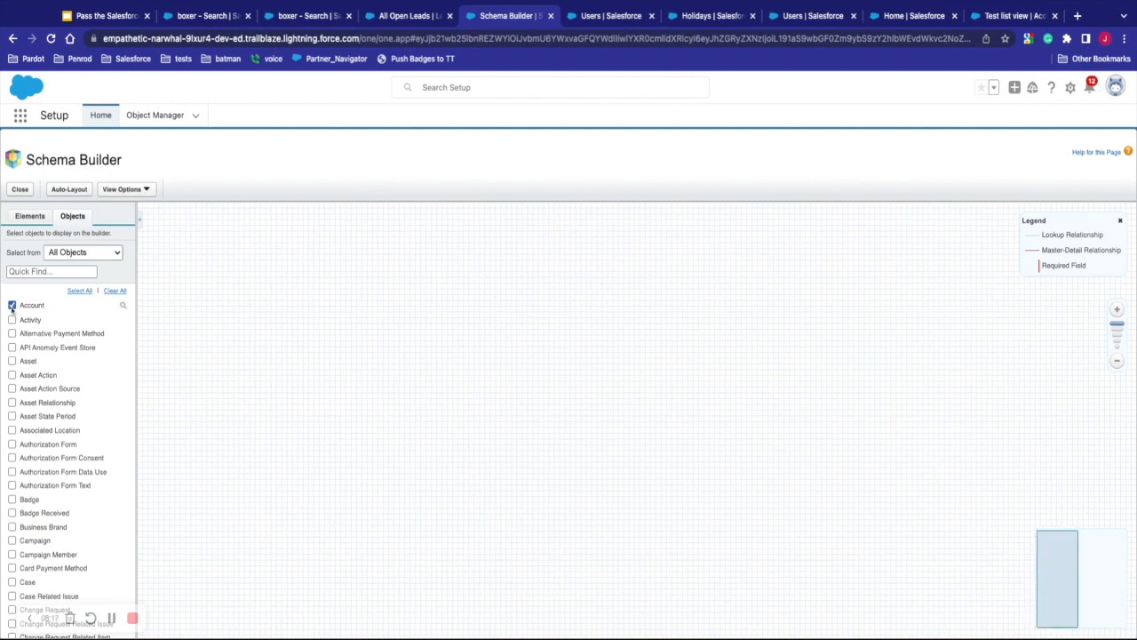
pyautogui.click(11, 305)
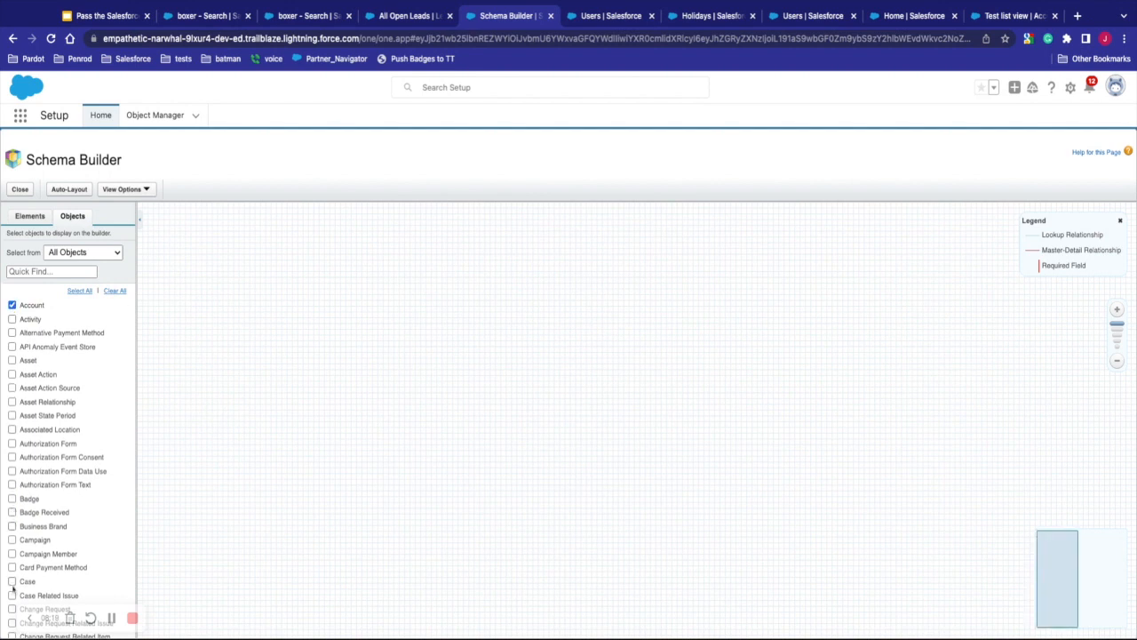
pyautogui.moveTo(1075, 351)
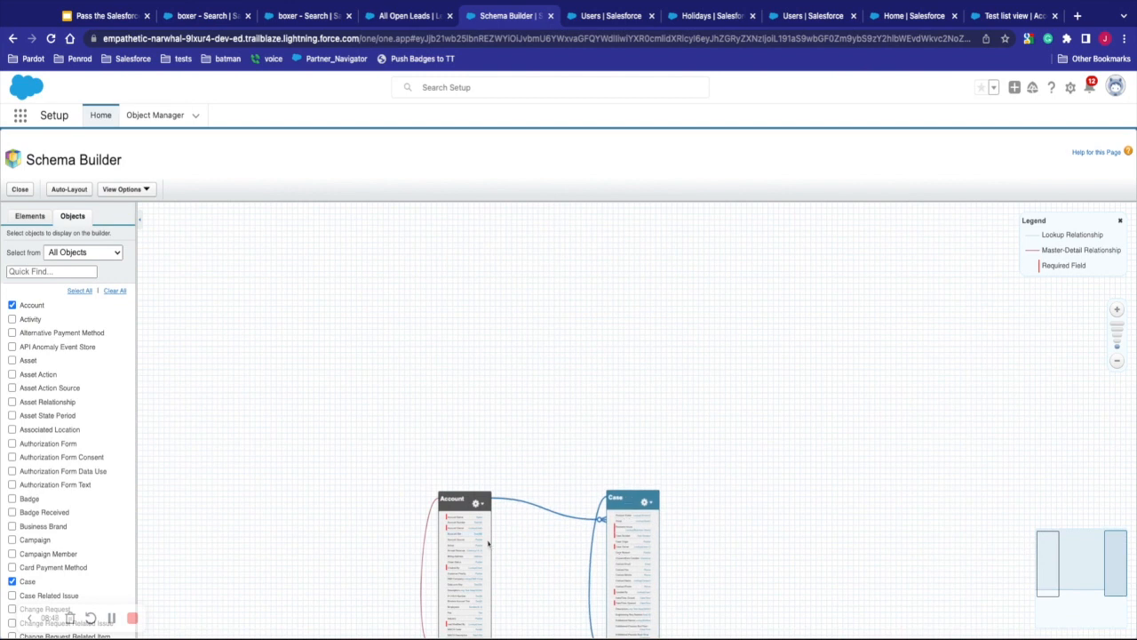
pyautogui.moveTo(455, 454)
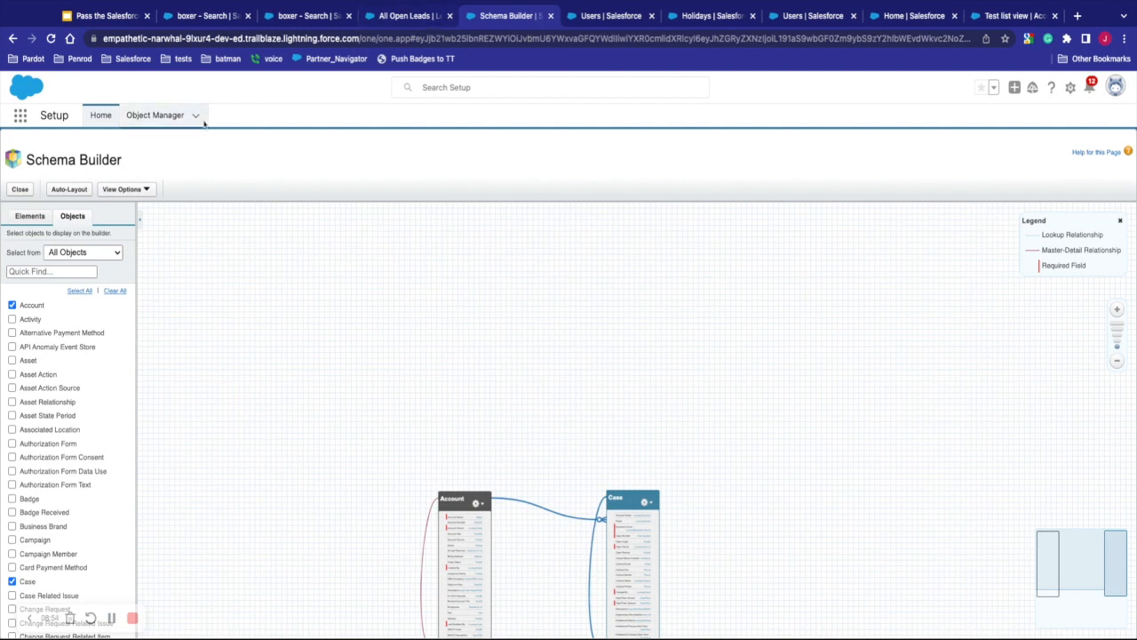
pyautogui.click(155, 115)
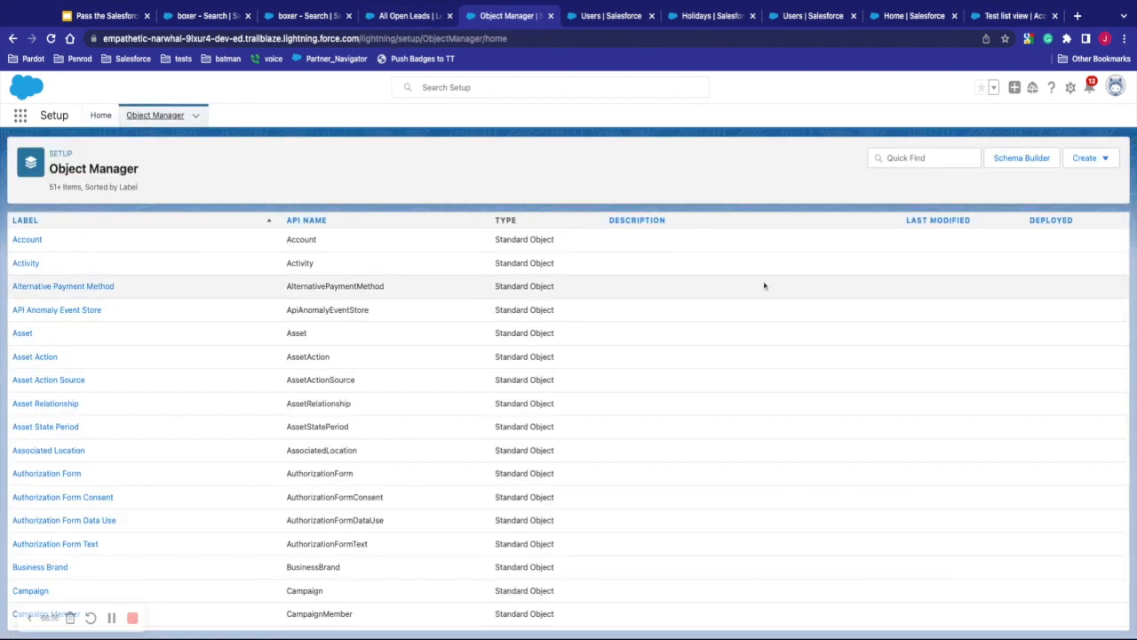
# Step: Choose Create > Custom Object in Object Manager to get a blank form
pyautogui.click(1084, 158)
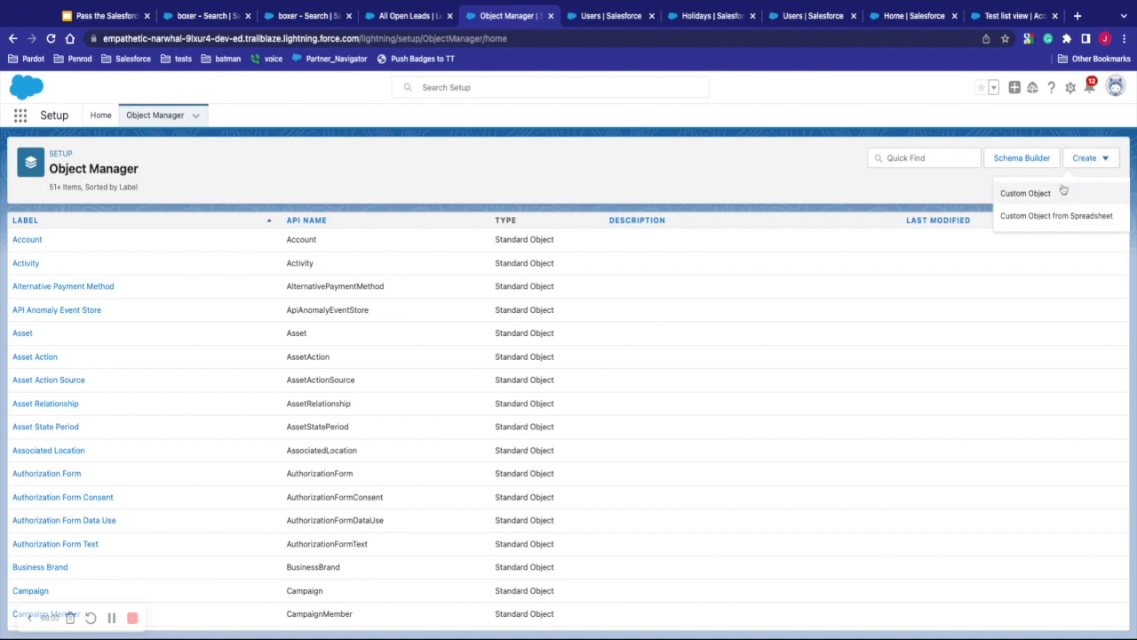
pyautogui.moveTo(1056, 215)
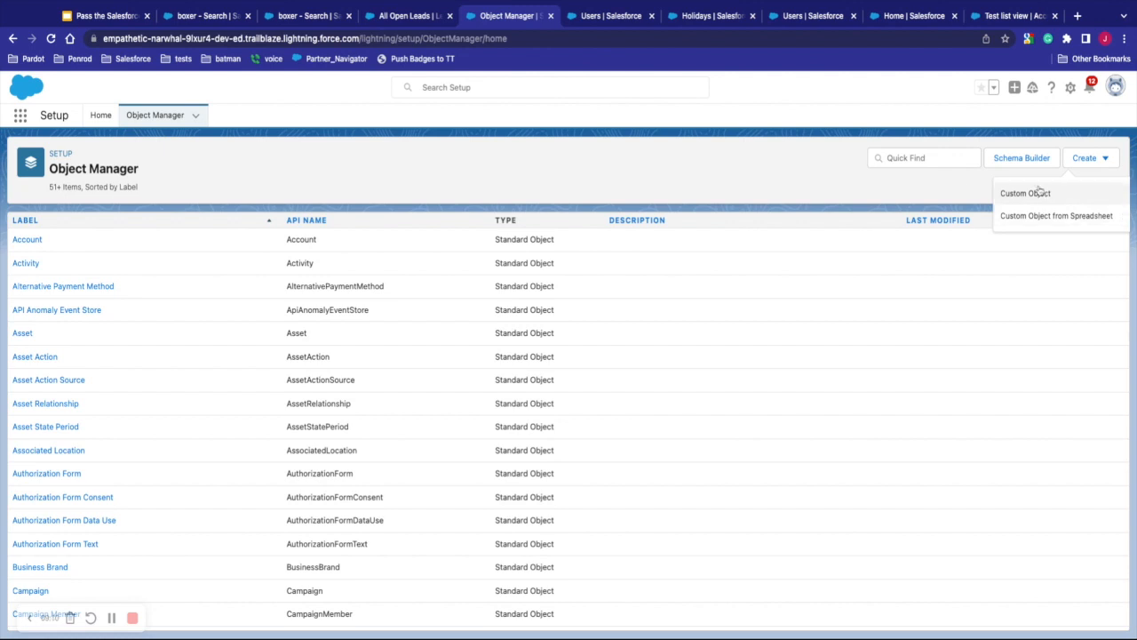
pyautogui.click(1026, 192)
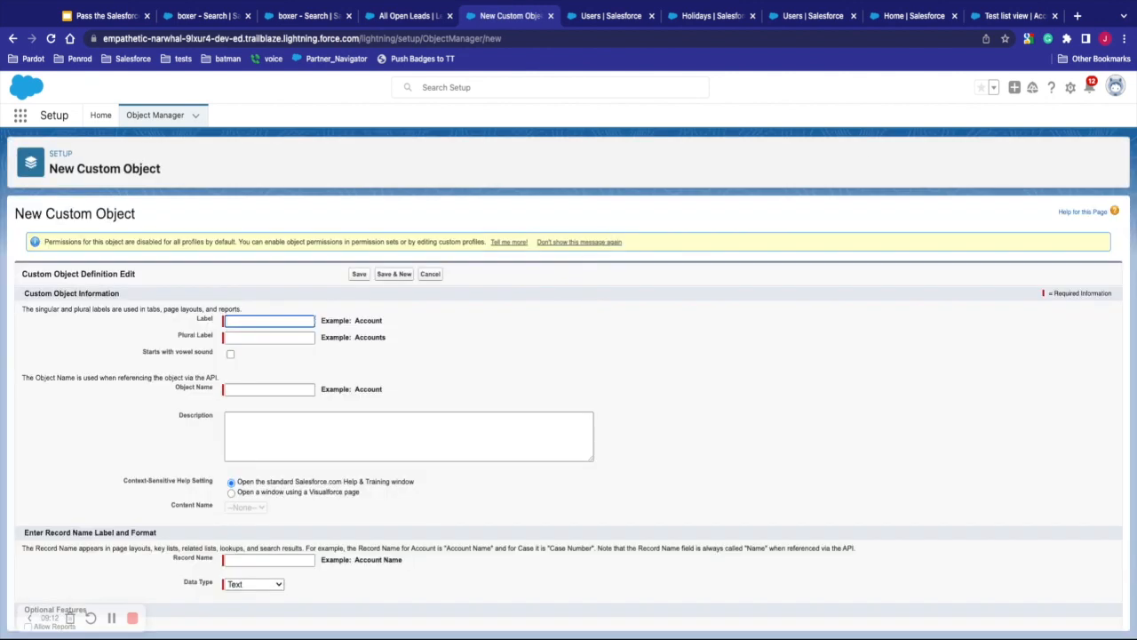
# Step: Label the object 'test object', enable search and the tab wizard, add plural 'test objects', save
pyautogui.write('test object')
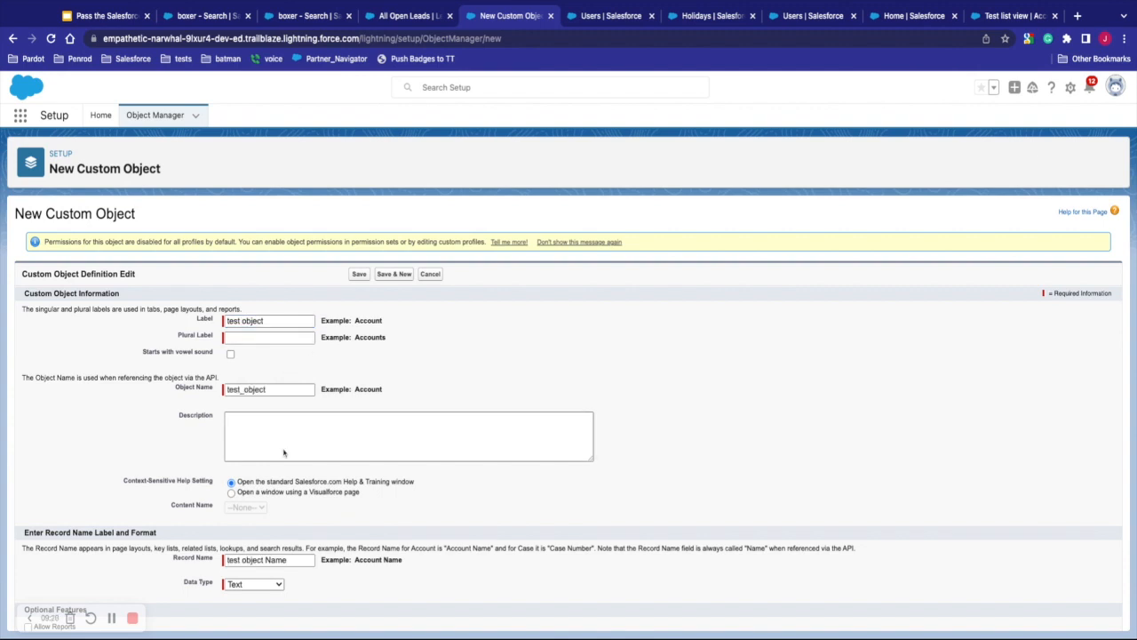
pyautogui.scroll(-3)
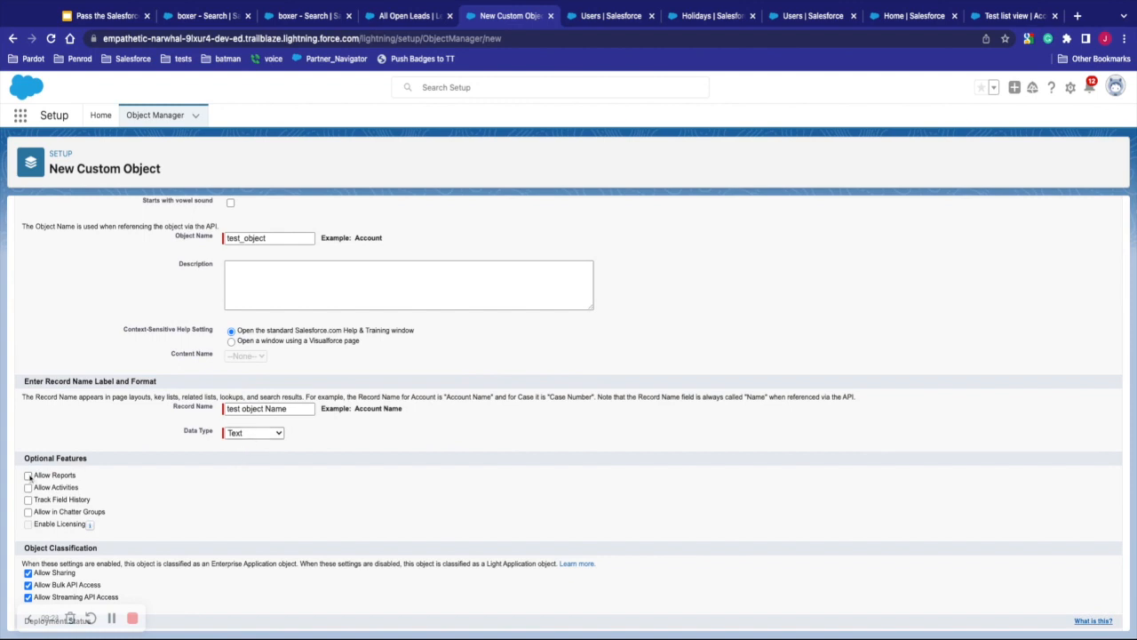
pyautogui.scroll(-3)
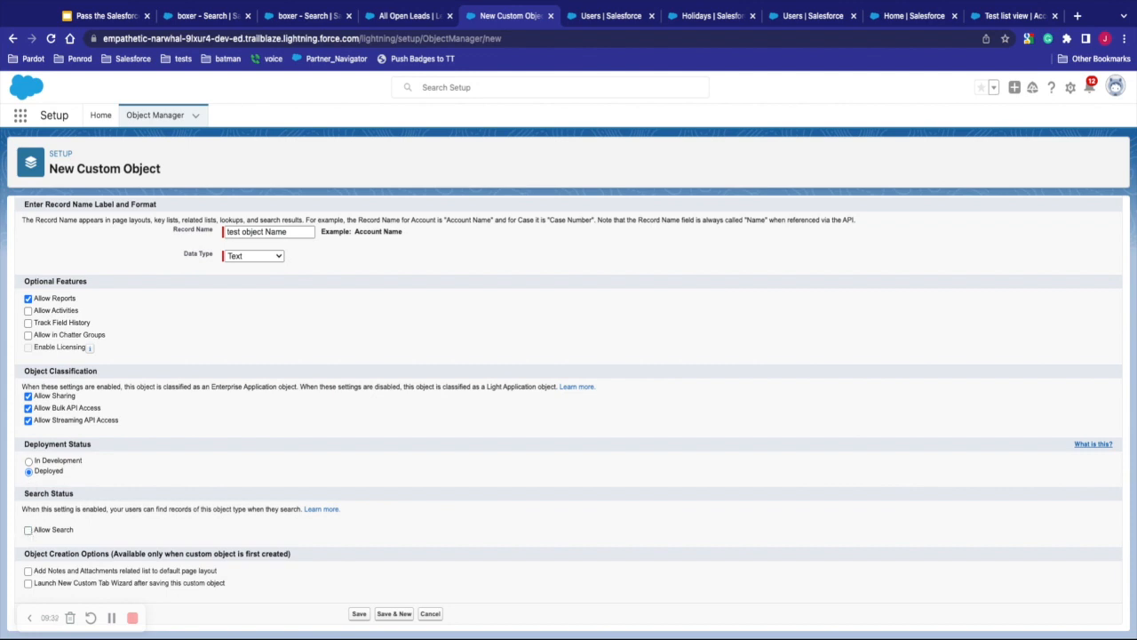
pyautogui.click(28, 530)
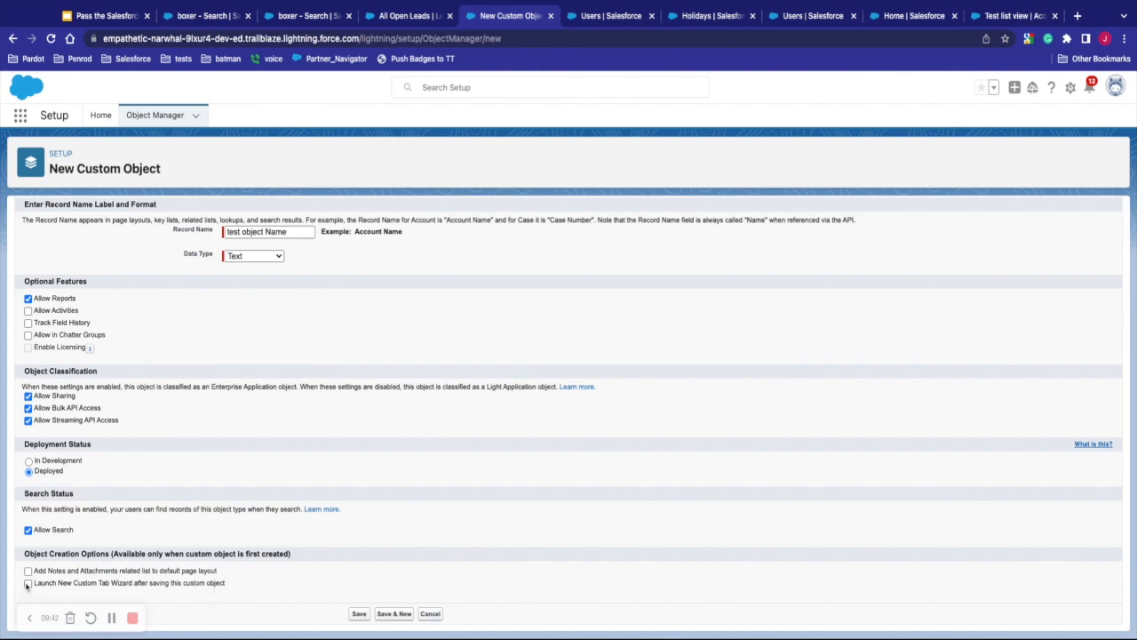
pyautogui.click(359, 613)
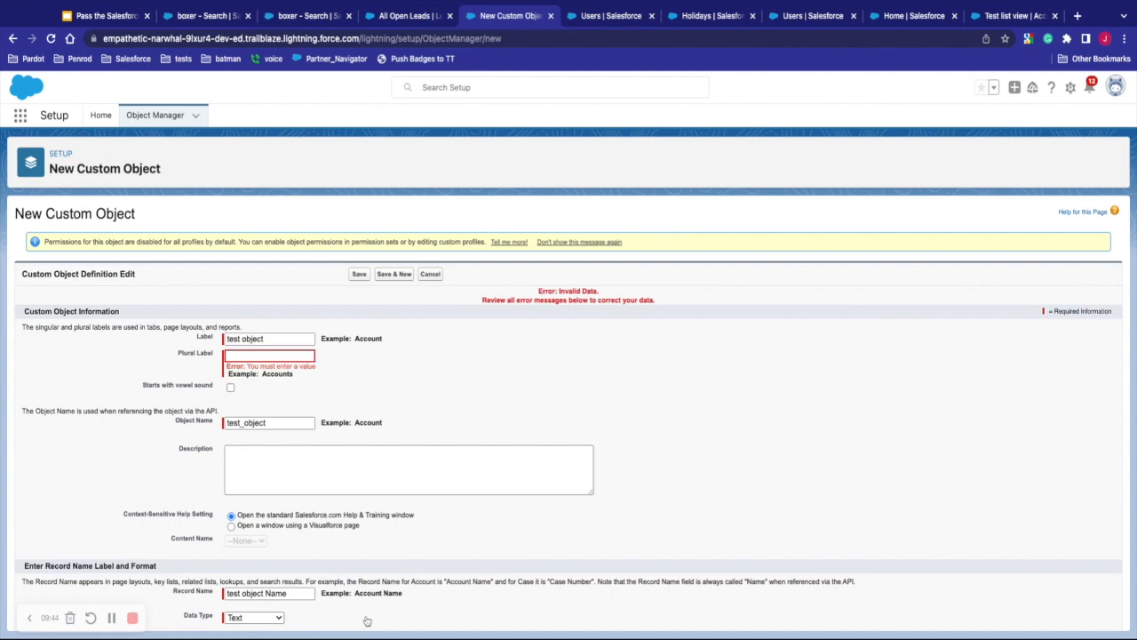
pyautogui.write('test objects')
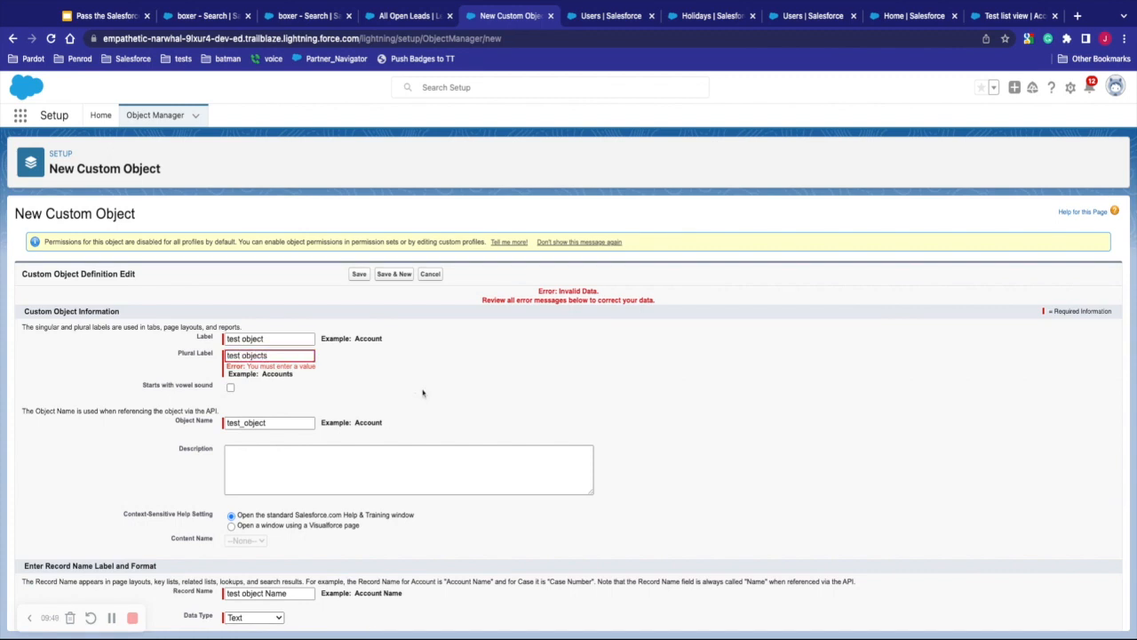
pyautogui.click(359, 273)
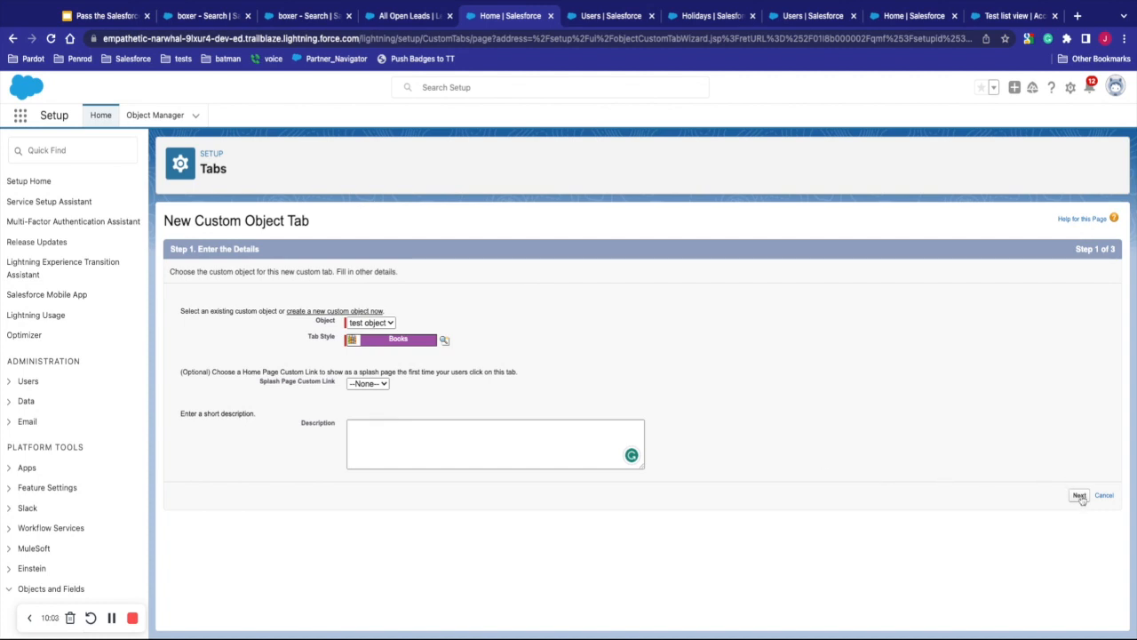
# Step: Finish the Books-style 'test objects' tab wizard, view its list, then go to Setup
pyautogui.click(1080, 495)
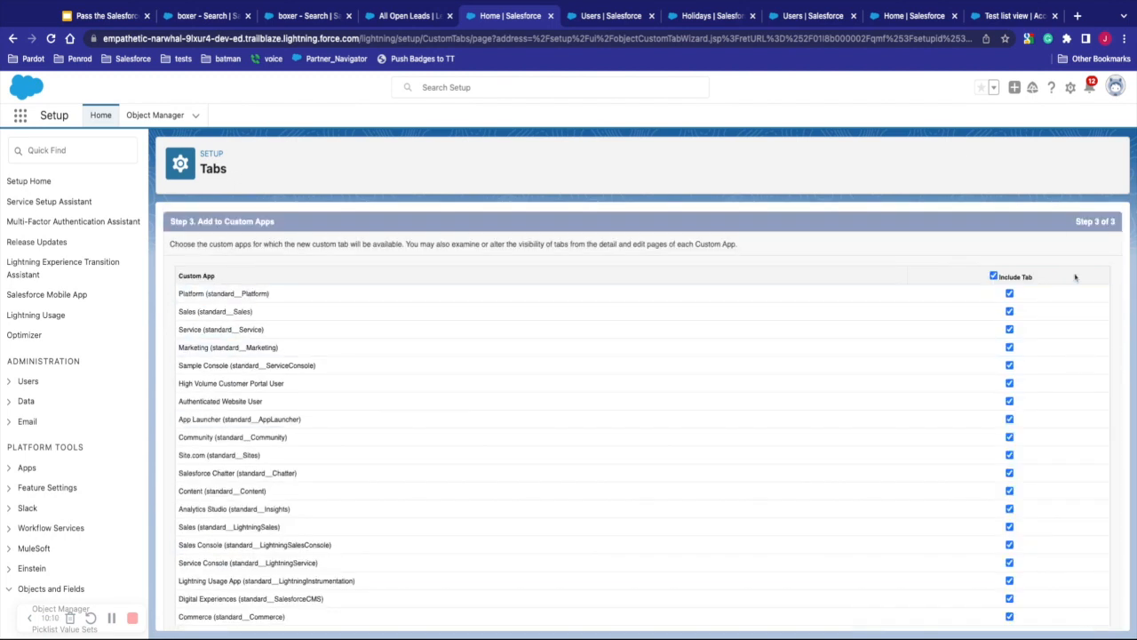
pyautogui.scroll(-3)
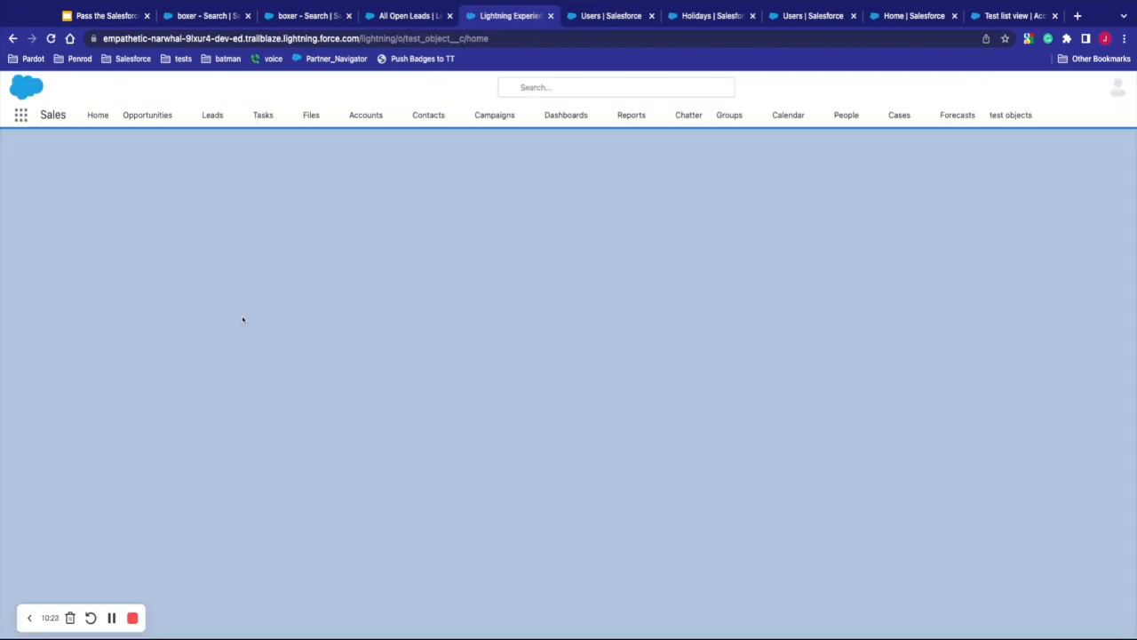
pyautogui.click(1010, 115)
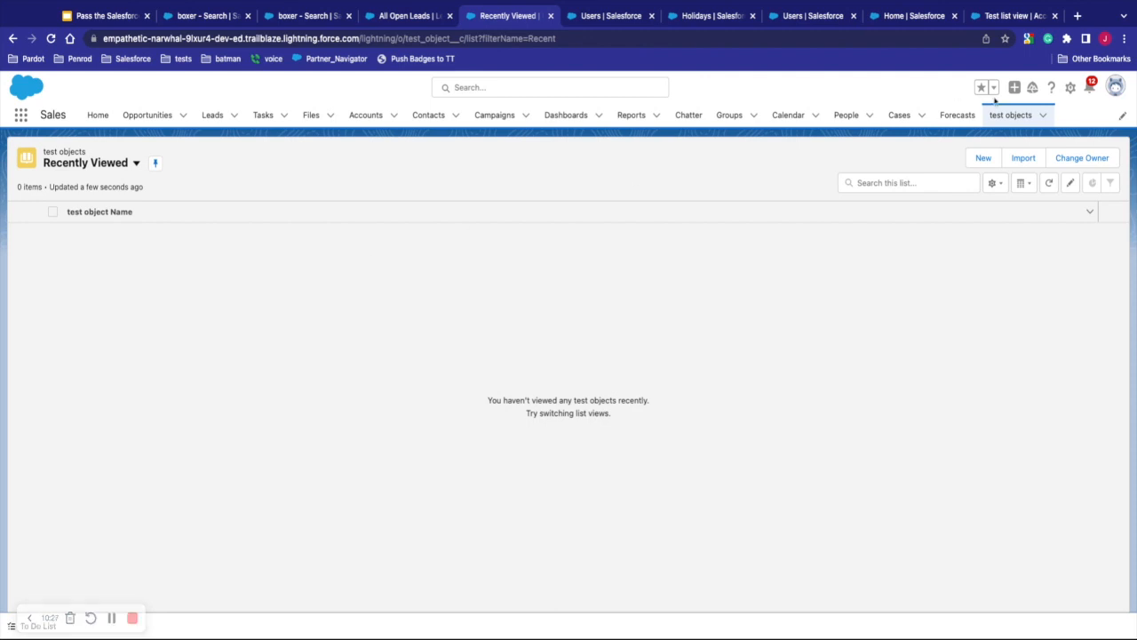
pyautogui.click(1071, 87)
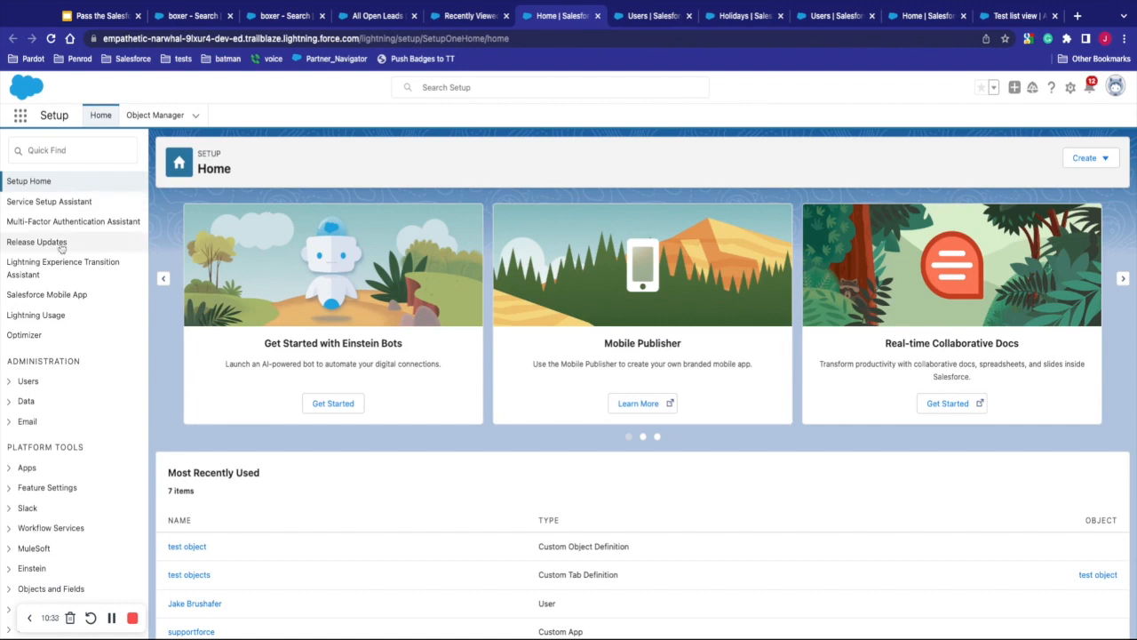
# Step: Open test object in Object Manager and start a new field under Fields & Relationships
pyautogui.click(155, 114)
pyautogui.write('test')
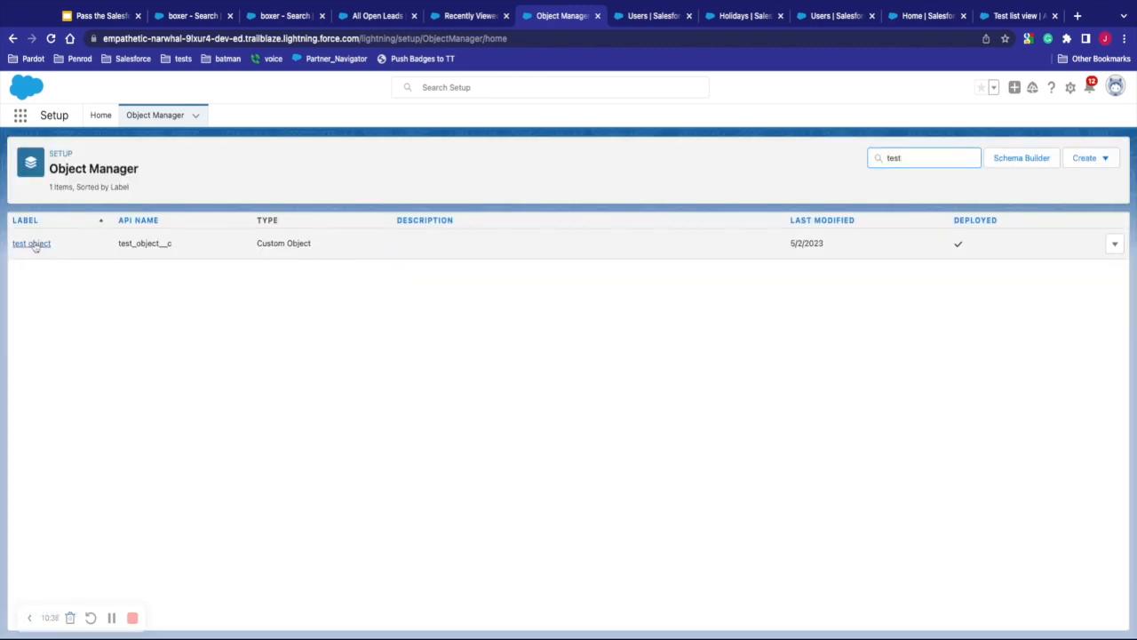
pyautogui.click(31, 243)
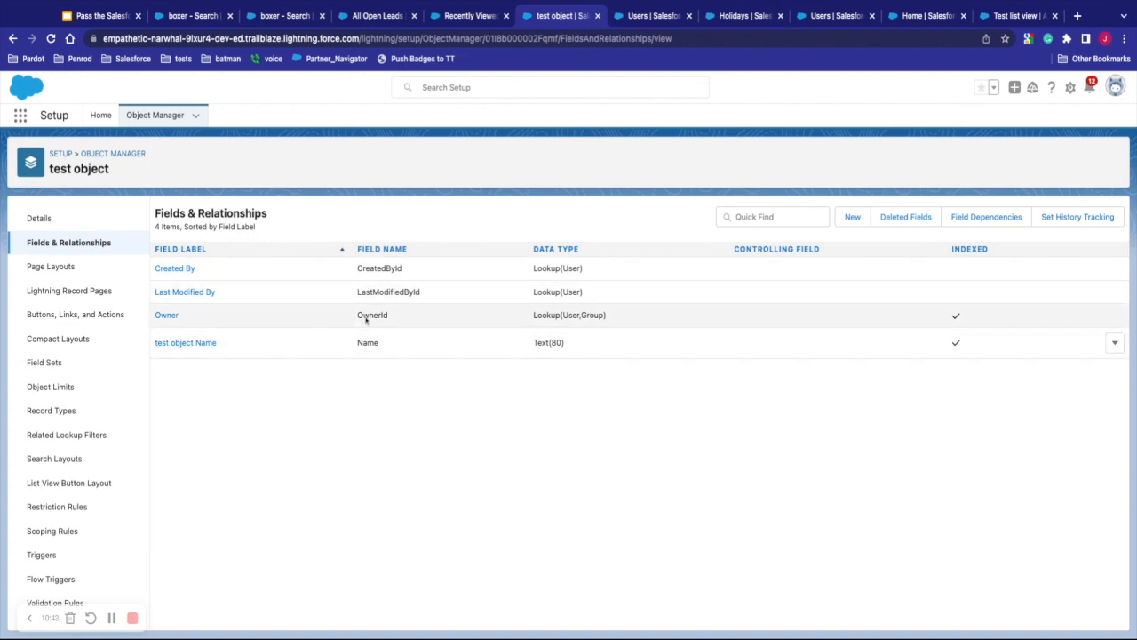
pyautogui.click(851, 217)
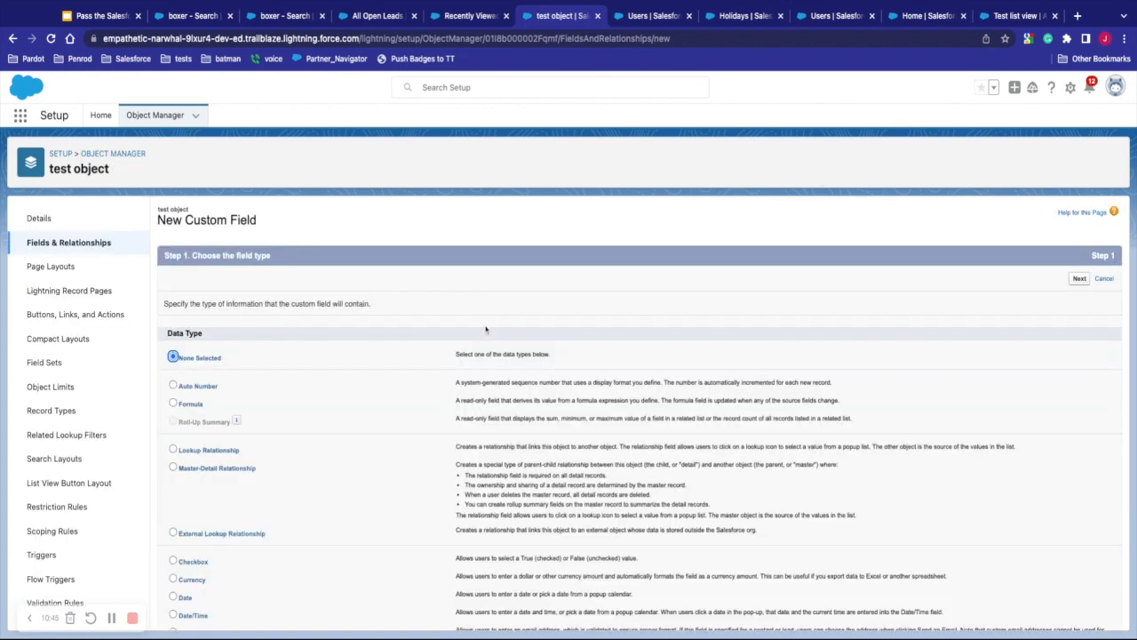
# Step: Add a Checkbox field labelled 'Test Object field' with default visibility and save it
pyautogui.scroll(-3)
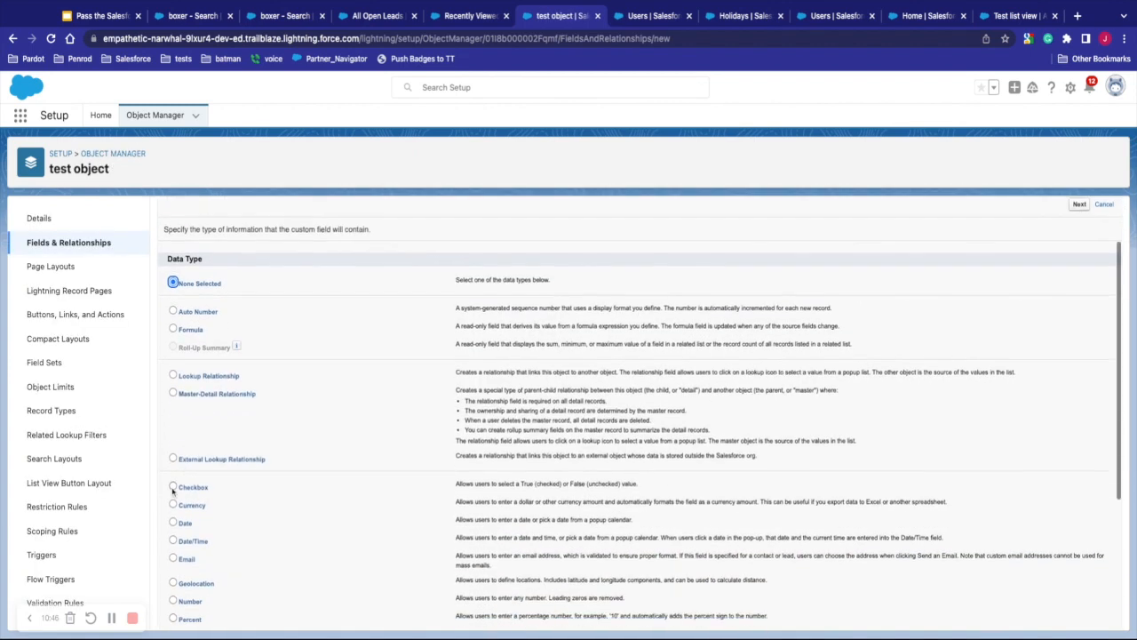
pyautogui.click(1079, 203)
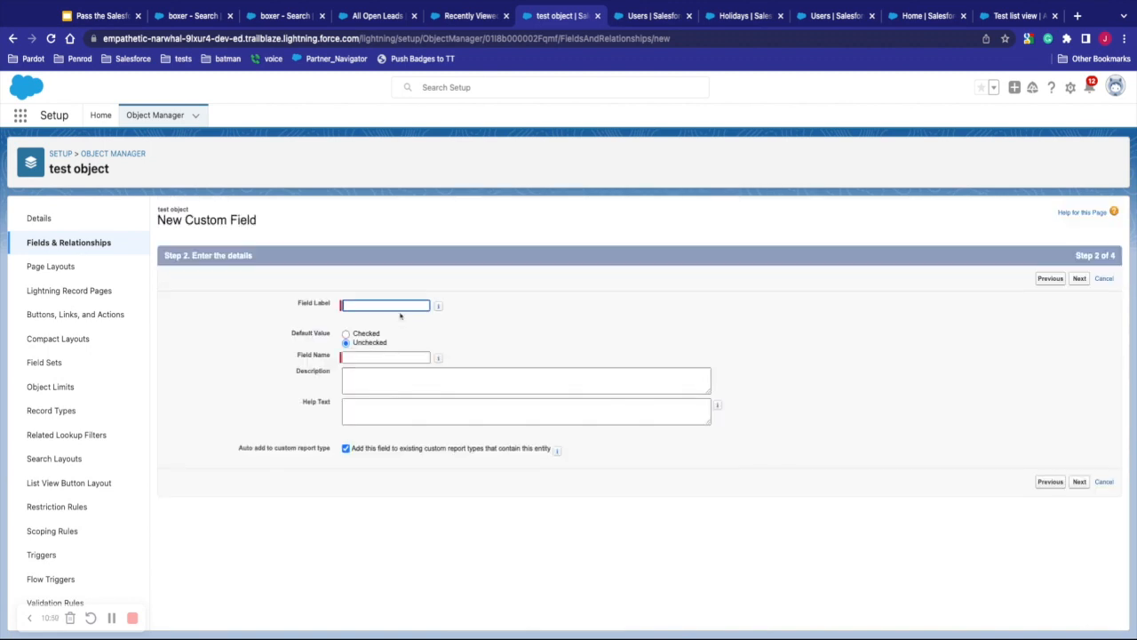
pyautogui.write('Test')
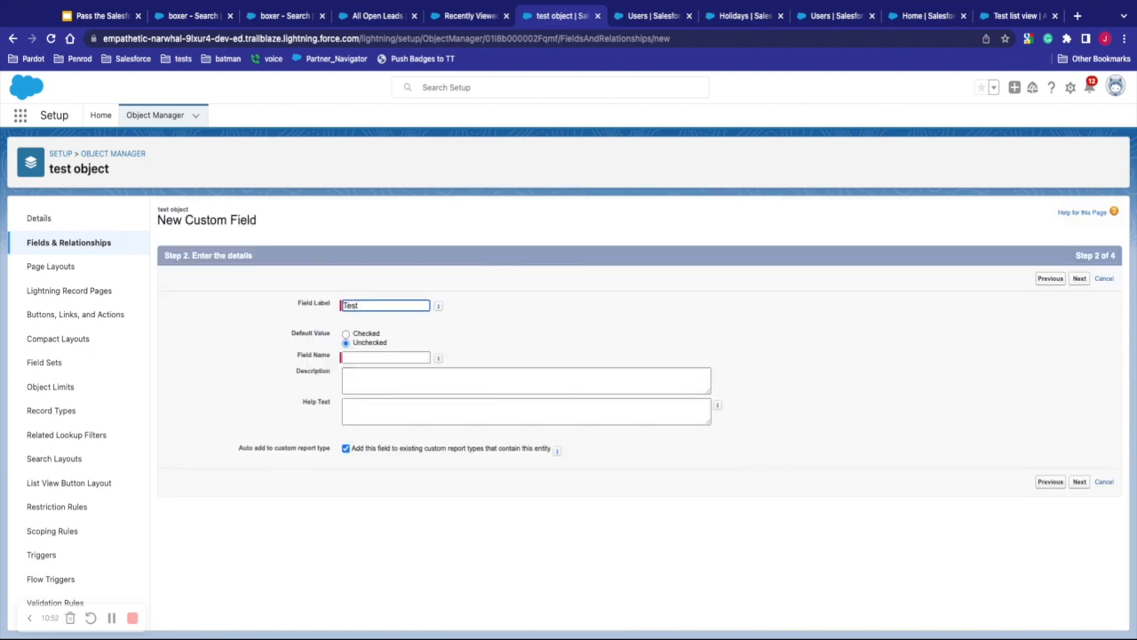
pyautogui.write('Object')
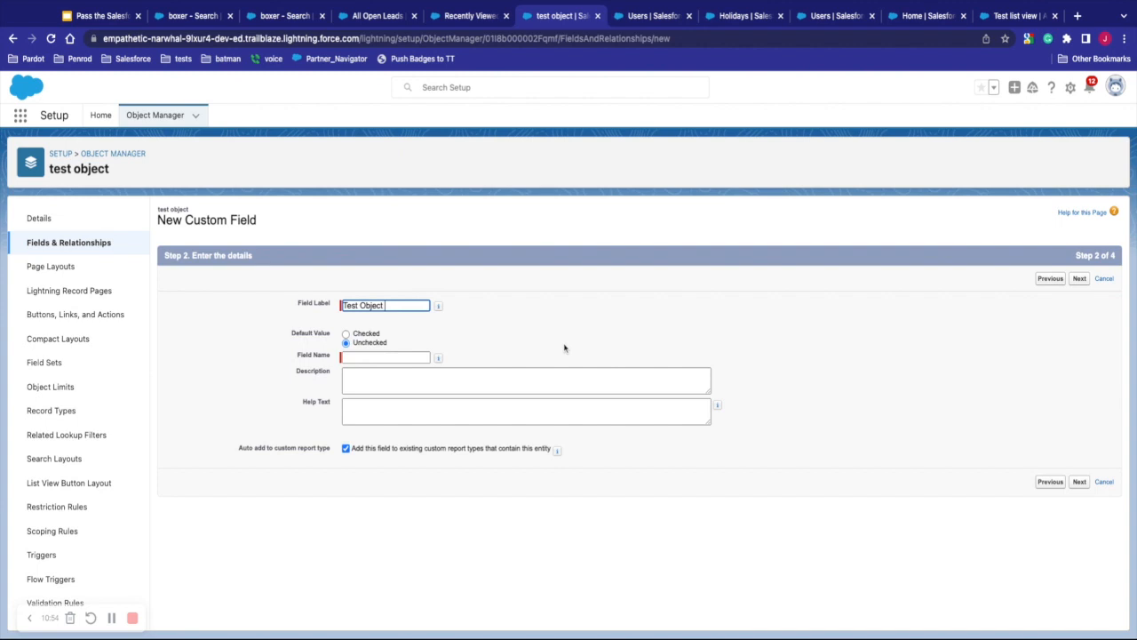
pyautogui.write('field')
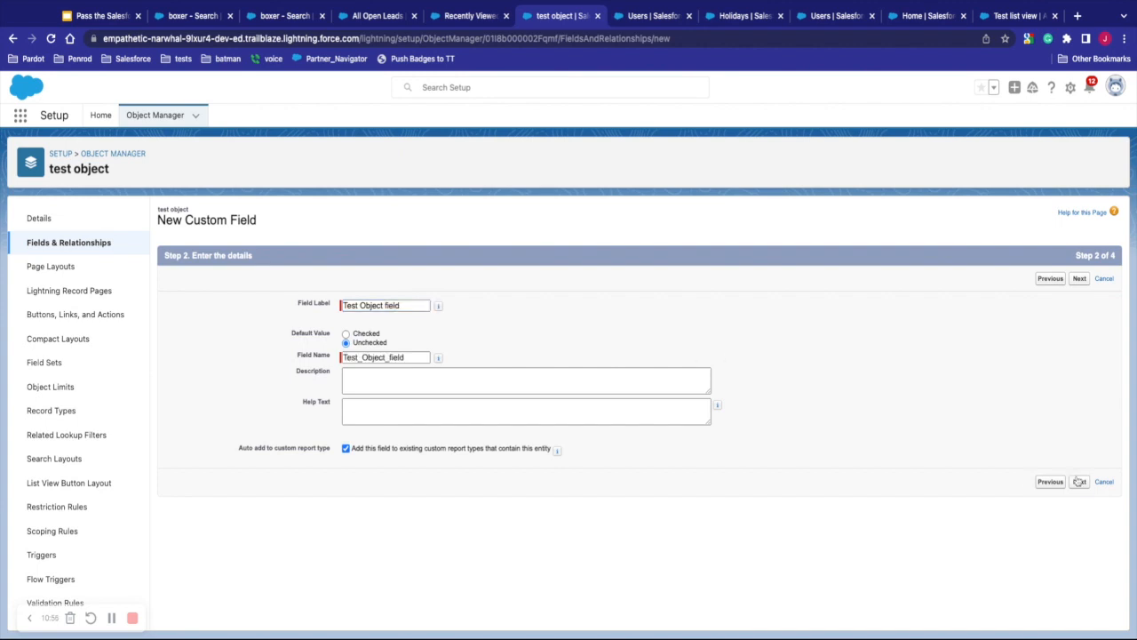
pyautogui.click(1079, 278)
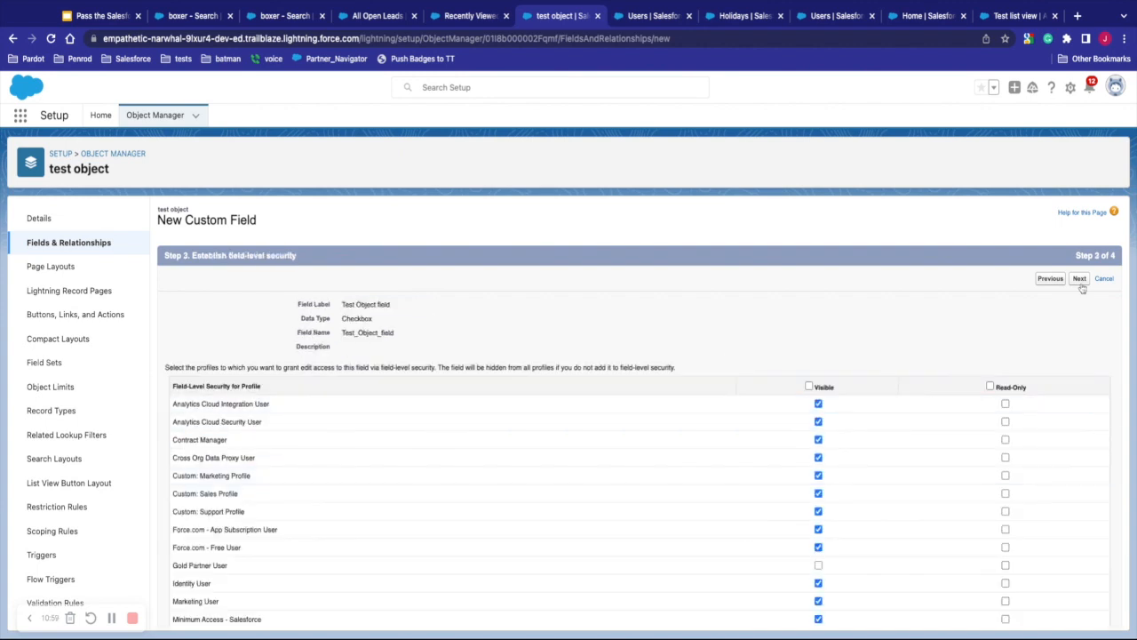
pyautogui.click(1079, 278)
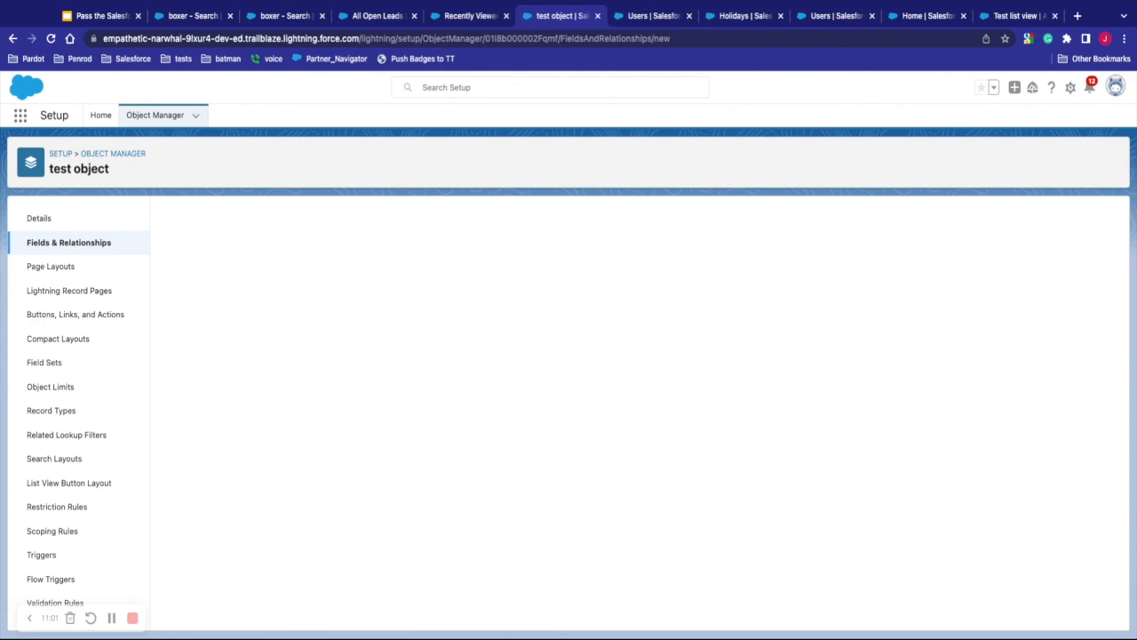
pyautogui.click(68, 242)
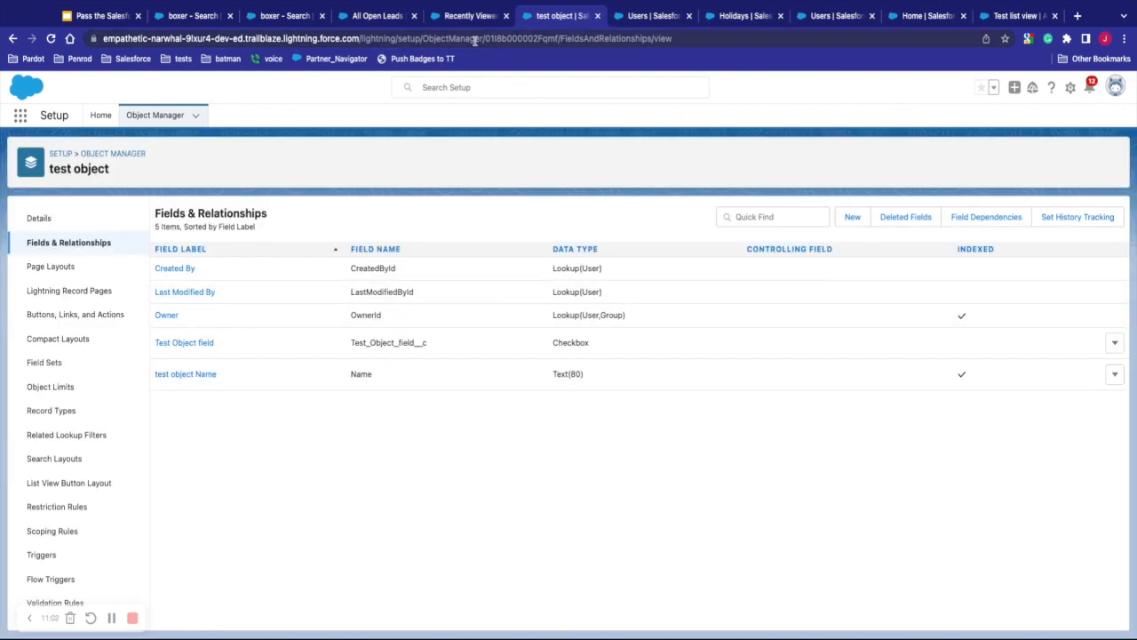
# Step: Find test objects through the App Launcher search and start a new record
pyautogui.click(19, 115)
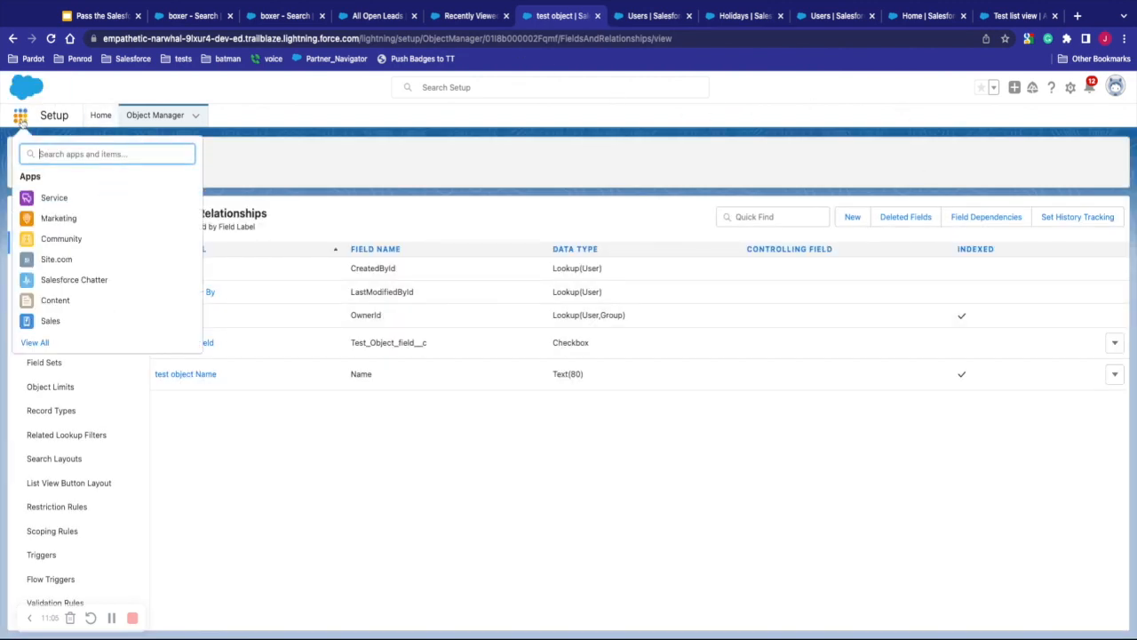
pyautogui.write('test')
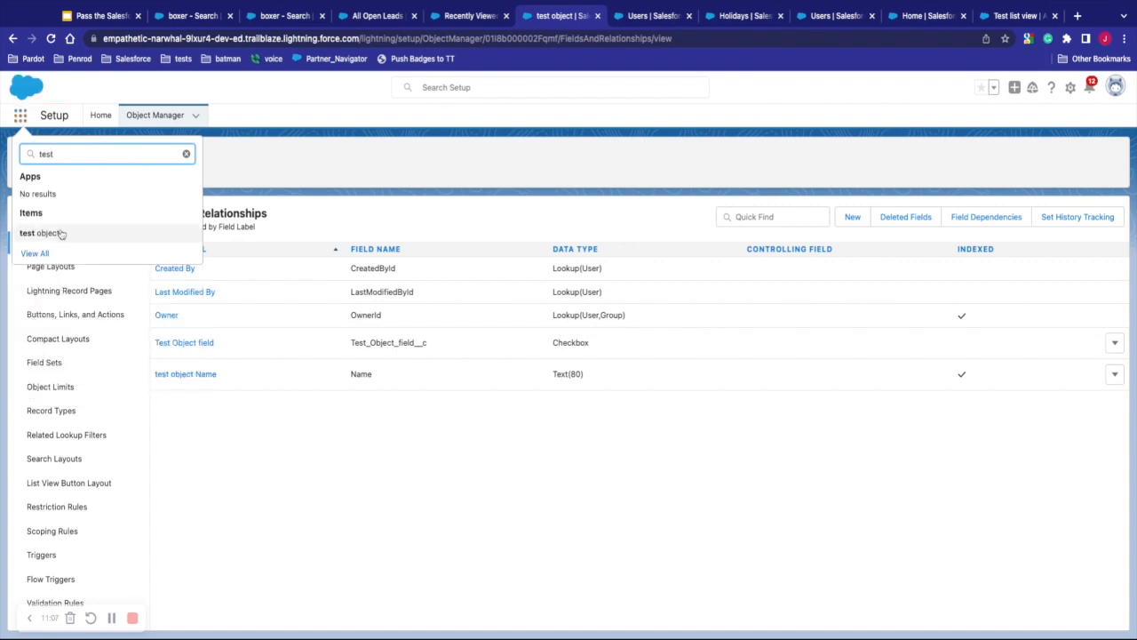
pyautogui.click(42, 233)
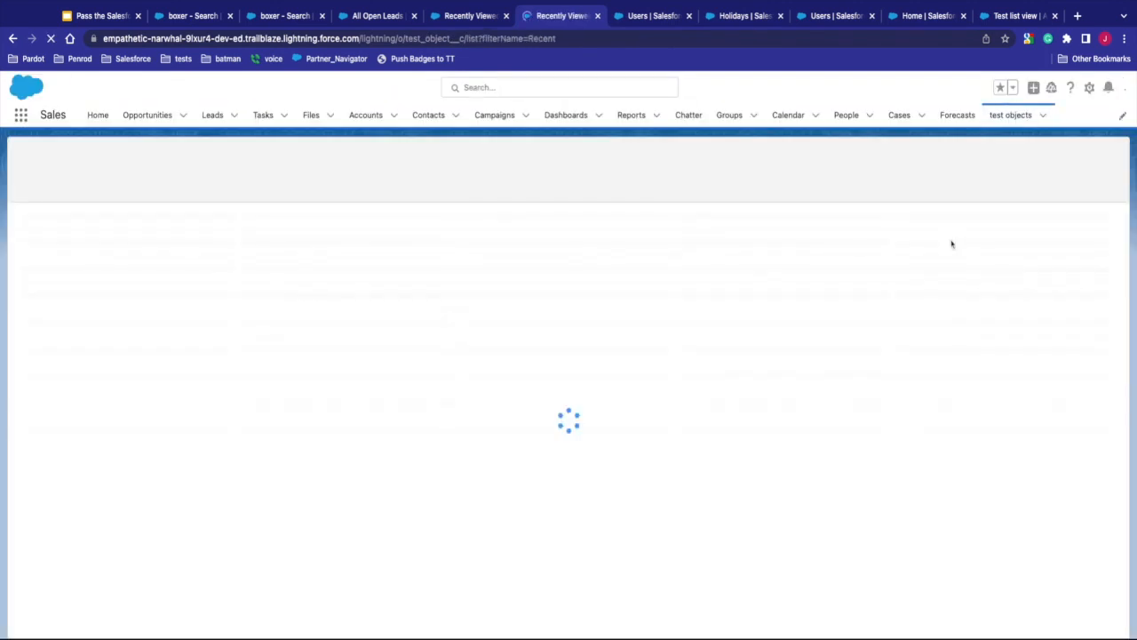
pyautogui.click(984, 157)
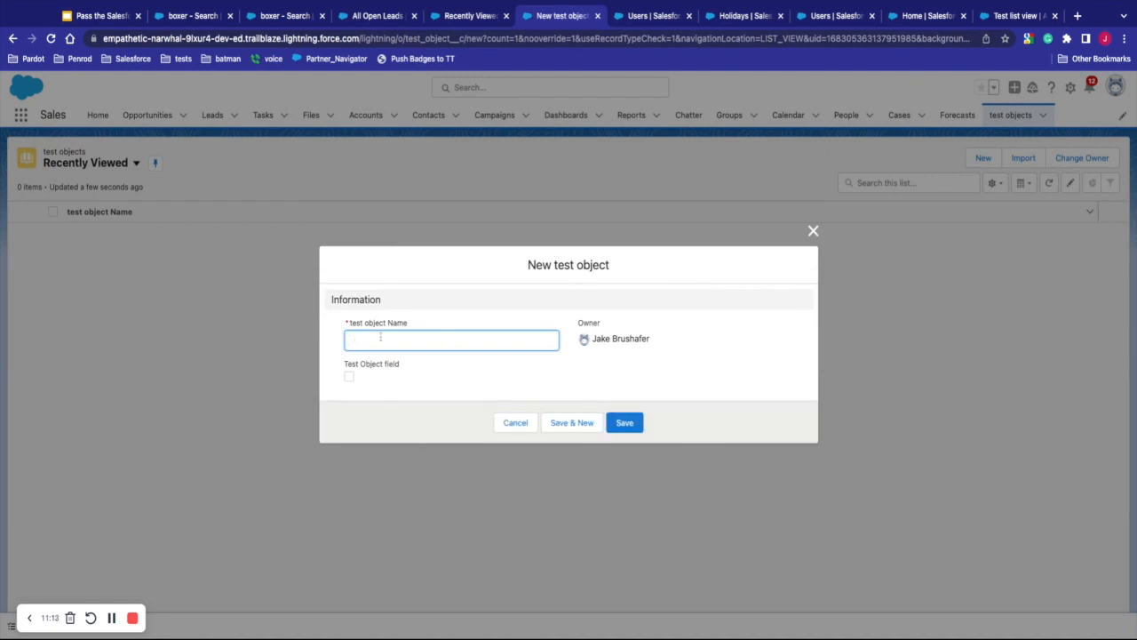
# Step: Name the record 'test object name', tick Test Object field, and save it
pyautogui.click(624, 423)
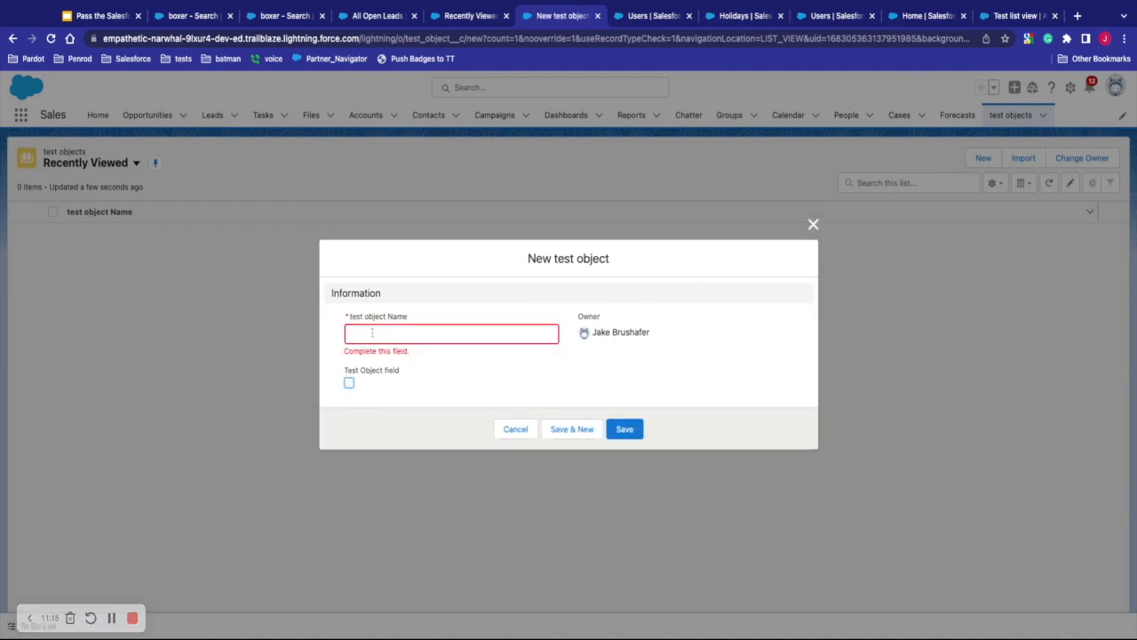
pyautogui.write('test')
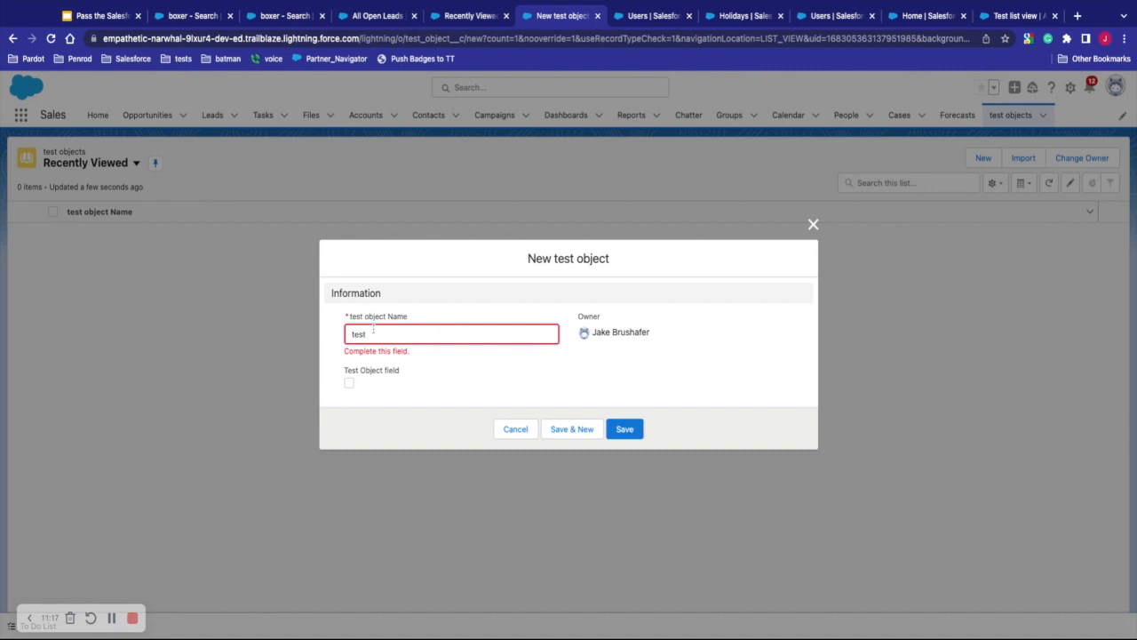
pyautogui.write('object name')
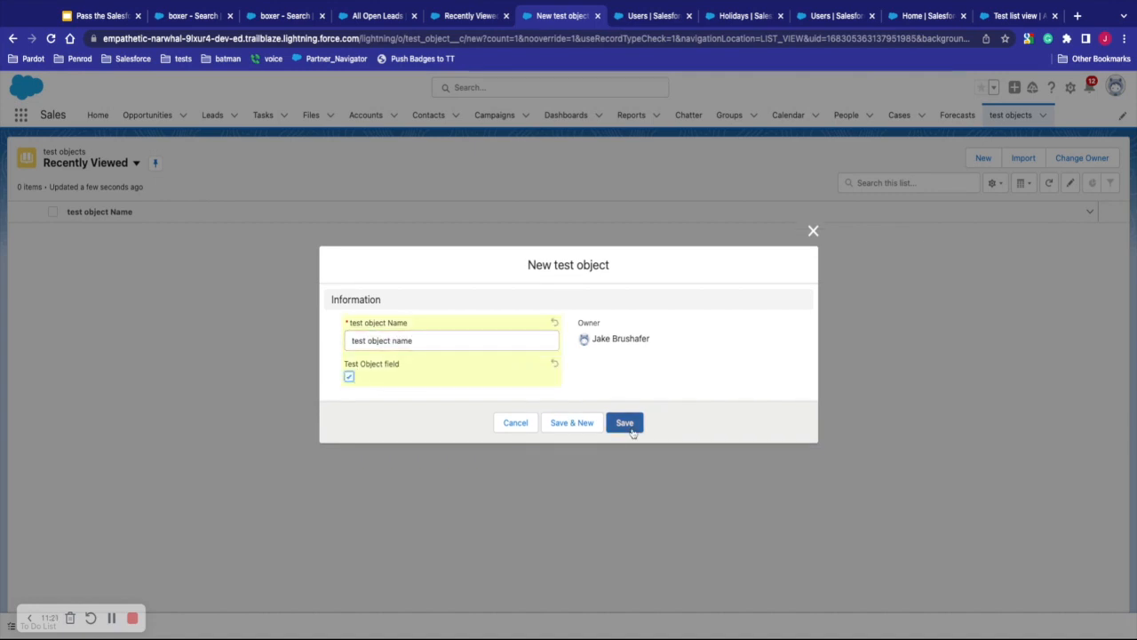
pyautogui.click(625, 422)
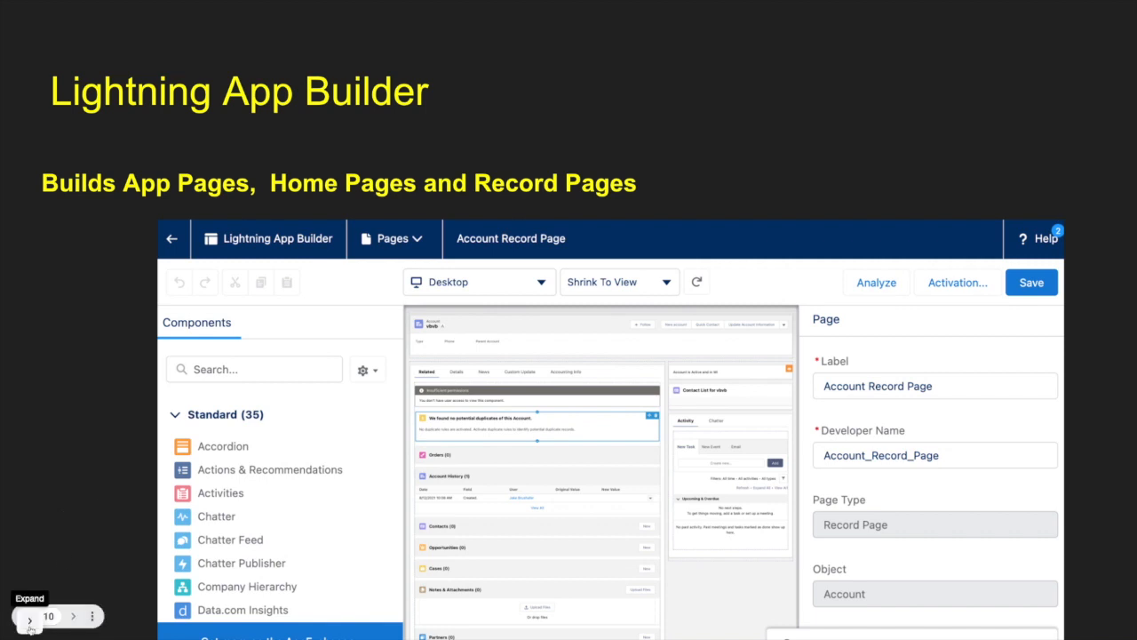
# Step: Open the Setup gear menu from the test objects list header
pyautogui.click(1071, 88)
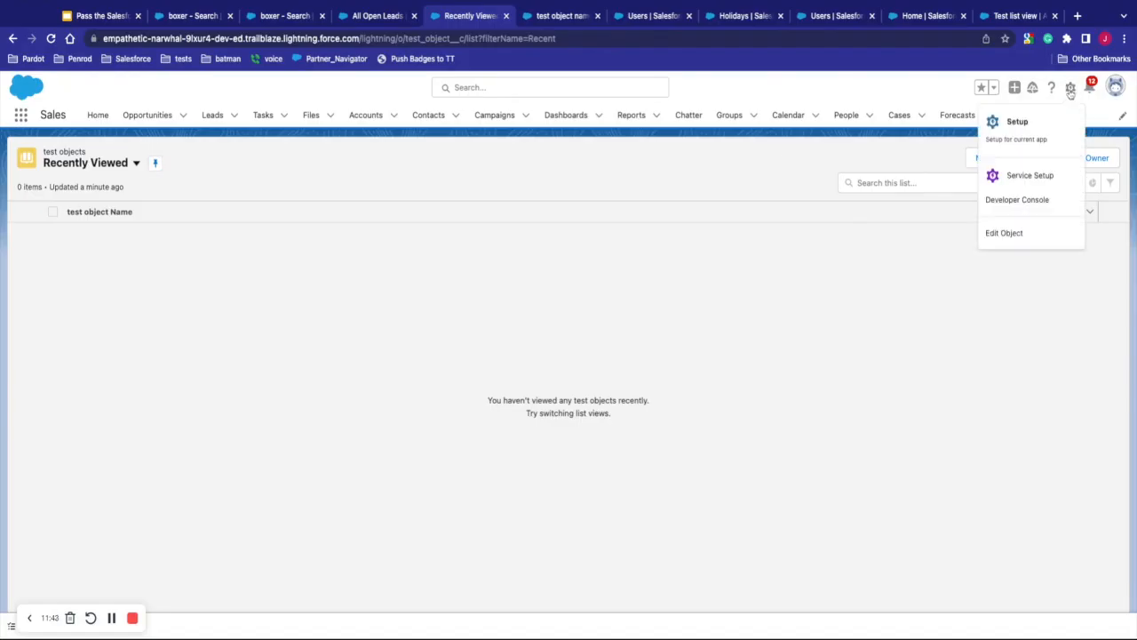
# Step: Enter Setup, search Quick Find for 'app', and open App Manager's 28-app list
pyautogui.click(1017, 121)
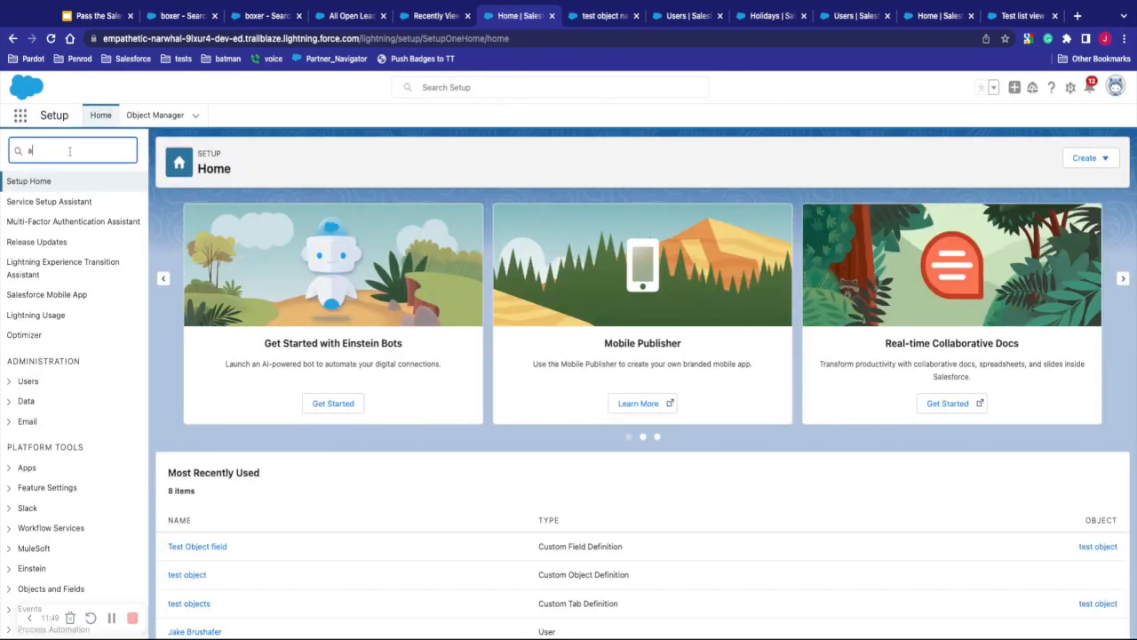
pyautogui.write('app')
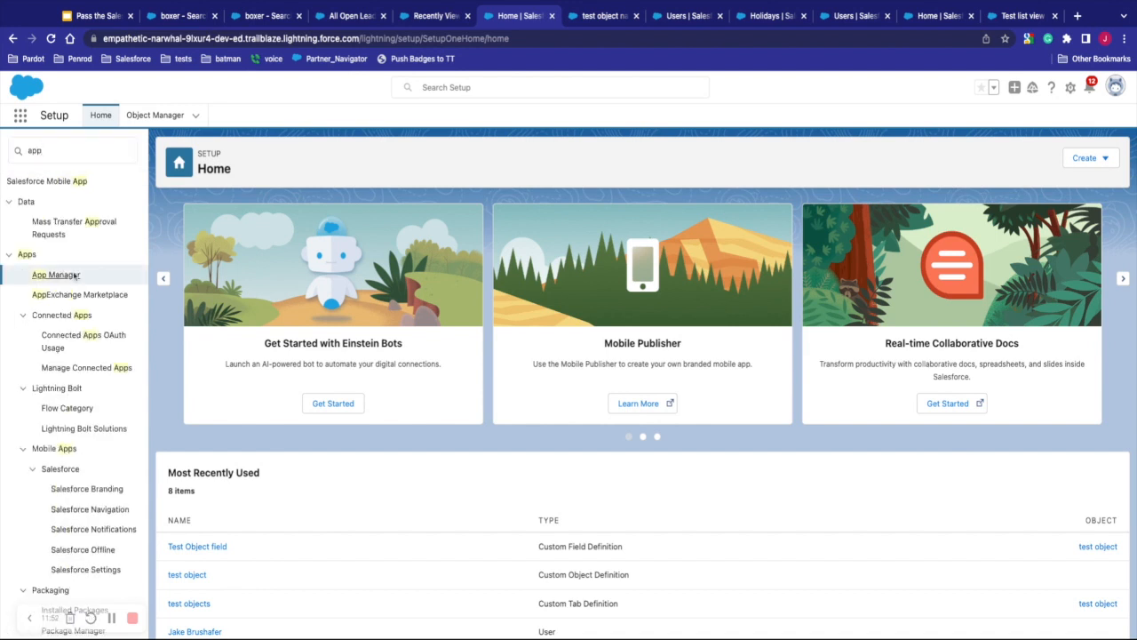
pyautogui.click(56, 274)
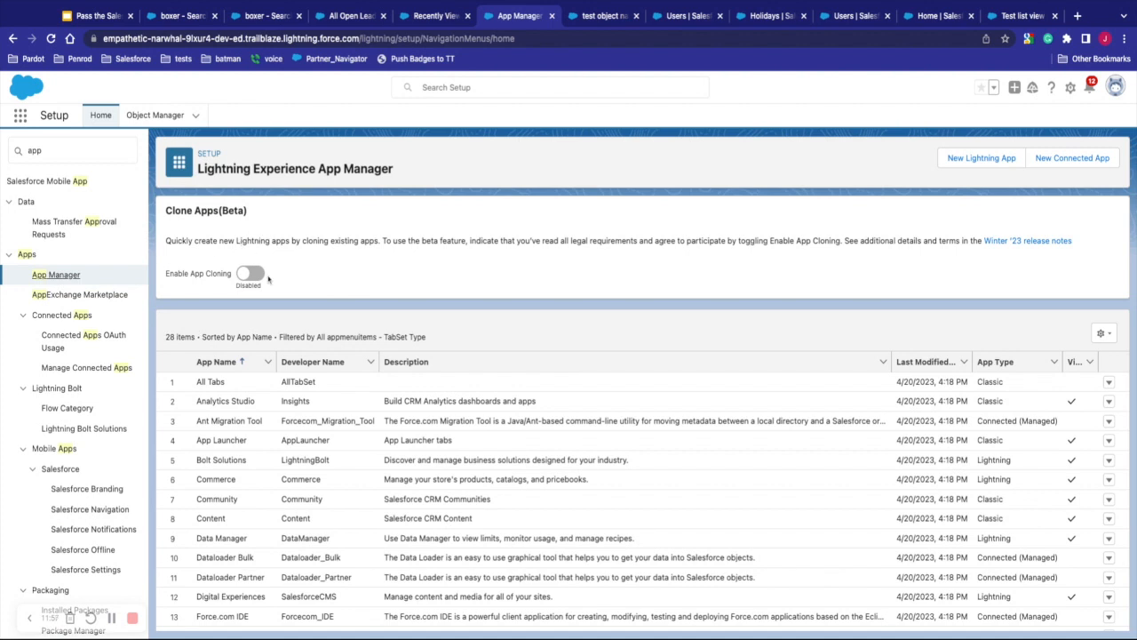
pyautogui.scroll(-3)
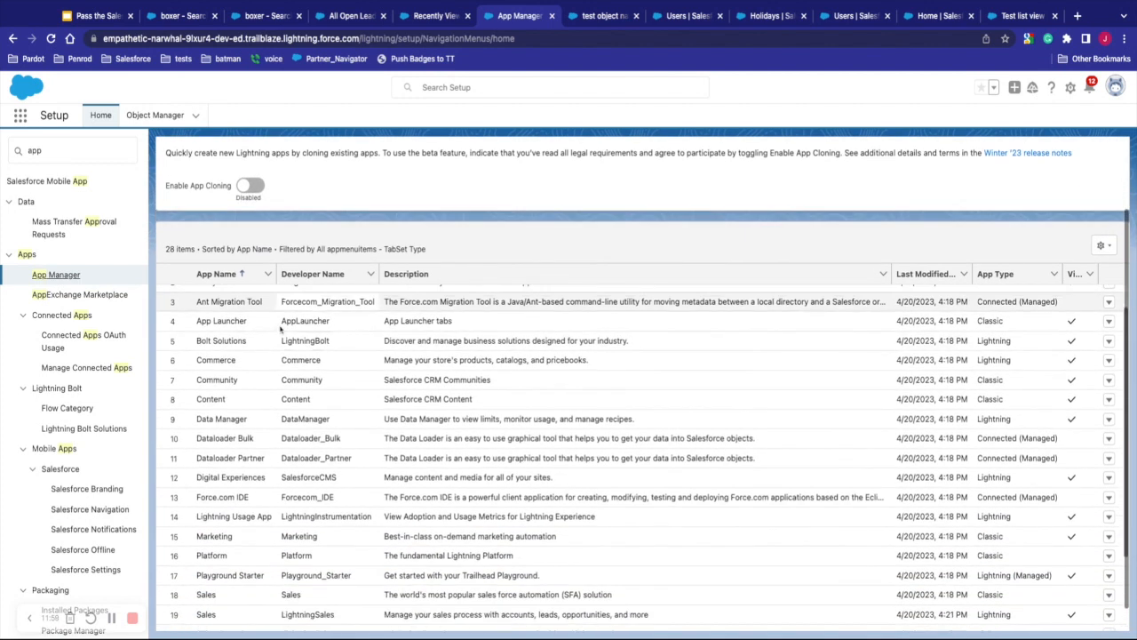
pyautogui.scroll(3)
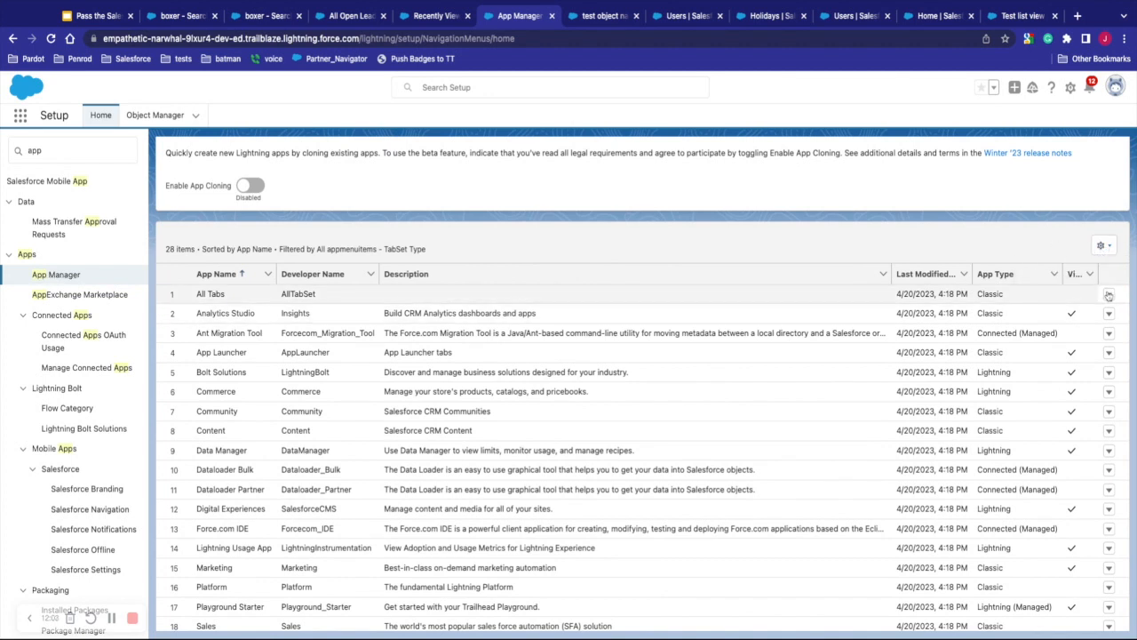
pyautogui.click(1109, 294)
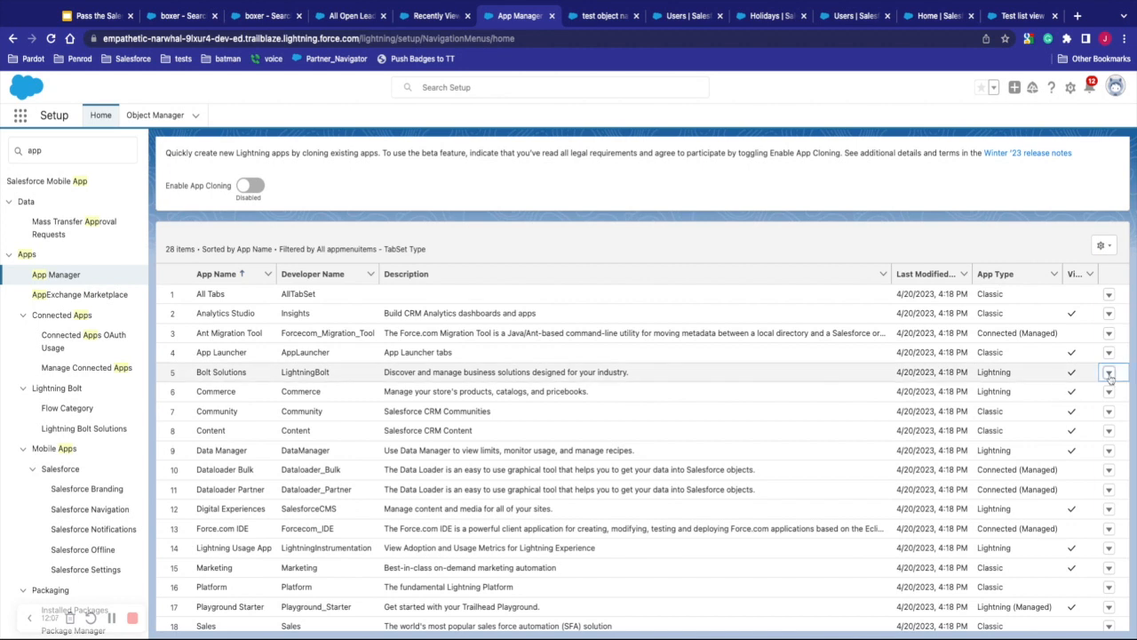
# Step: Edit the LightningBolt app and view its utility bar and navigation items
pyautogui.click(1108, 371)
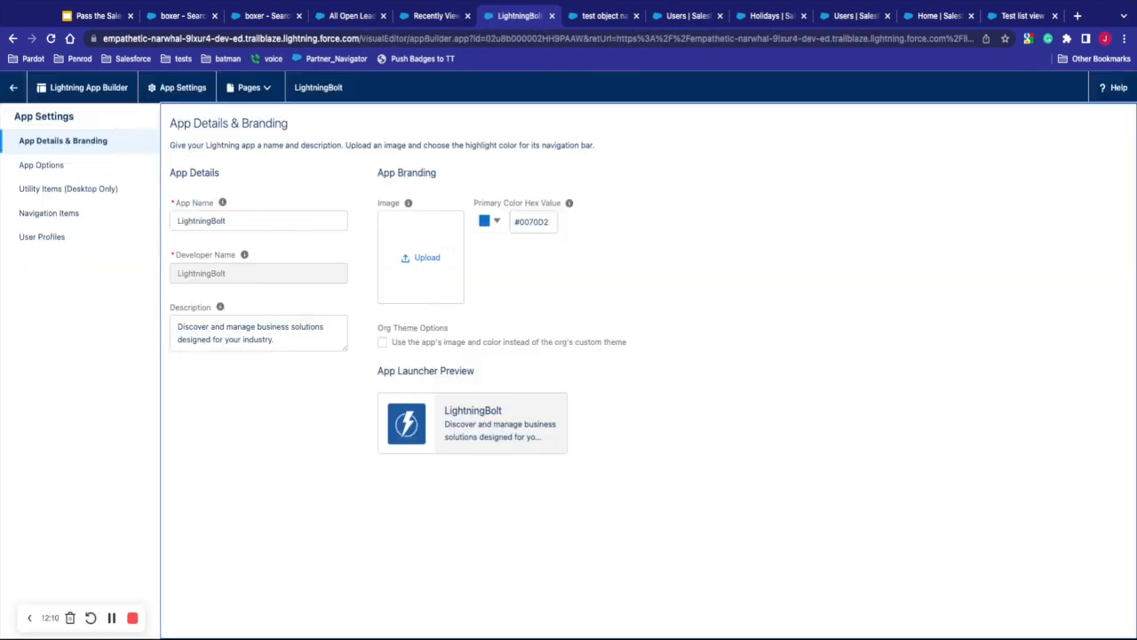
pyautogui.moveTo(93, 170)
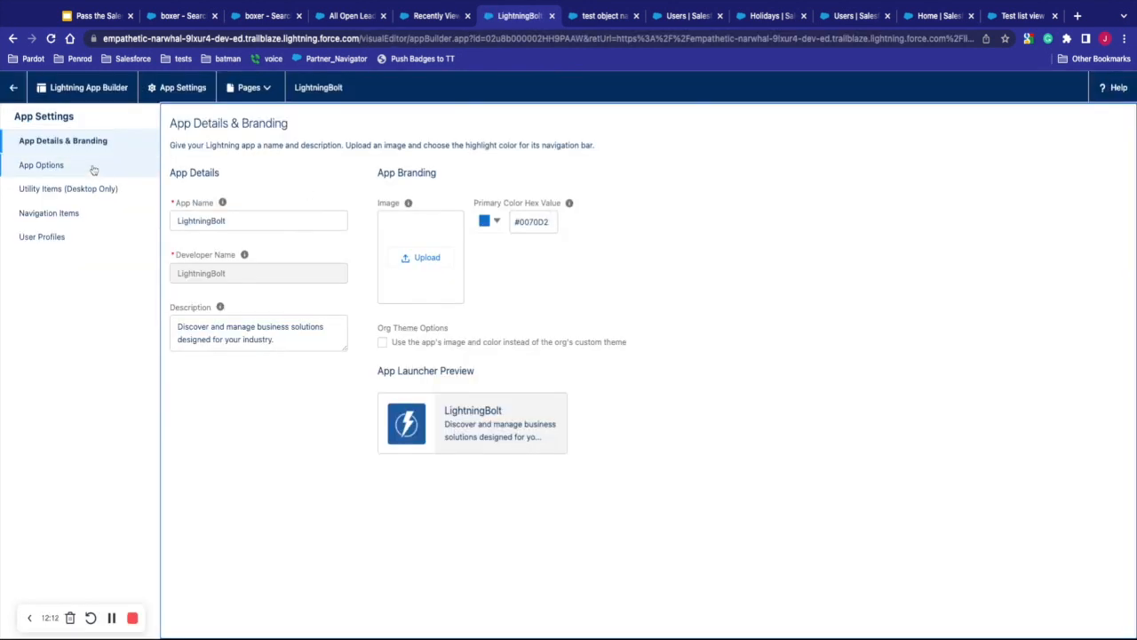
pyautogui.click(41, 165)
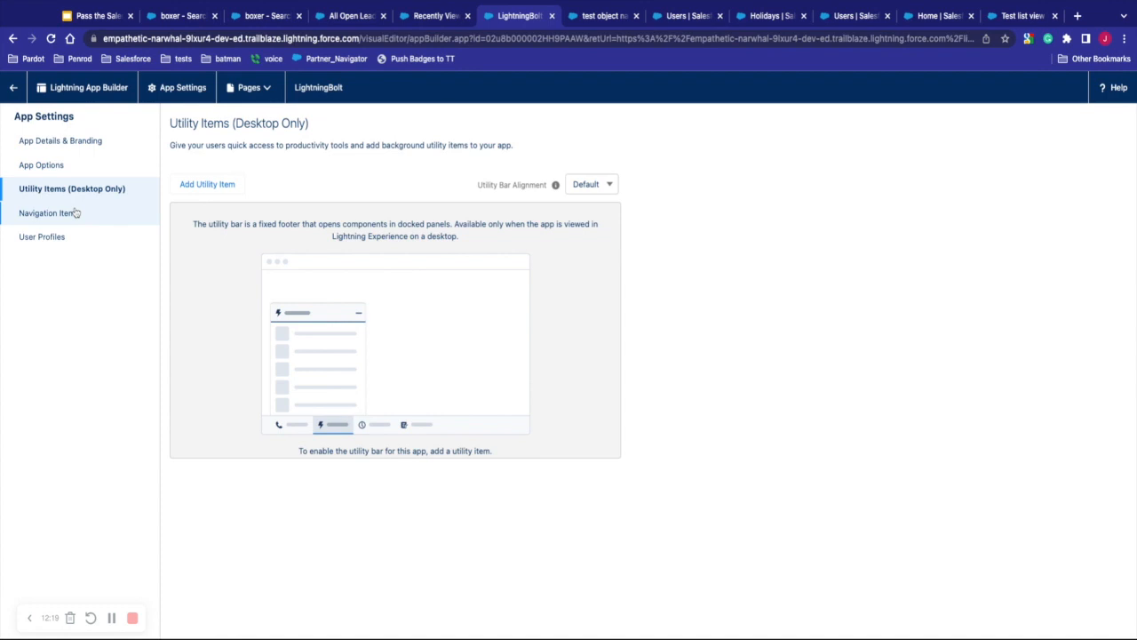
pyautogui.moveTo(89, 222)
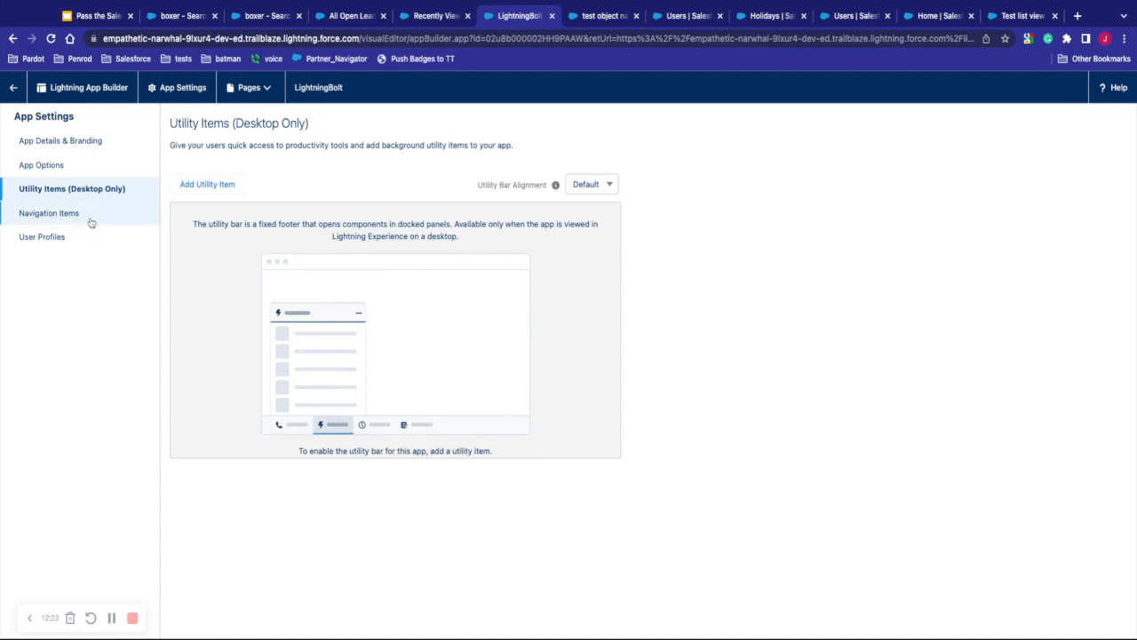
pyautogui.click(48, 212)
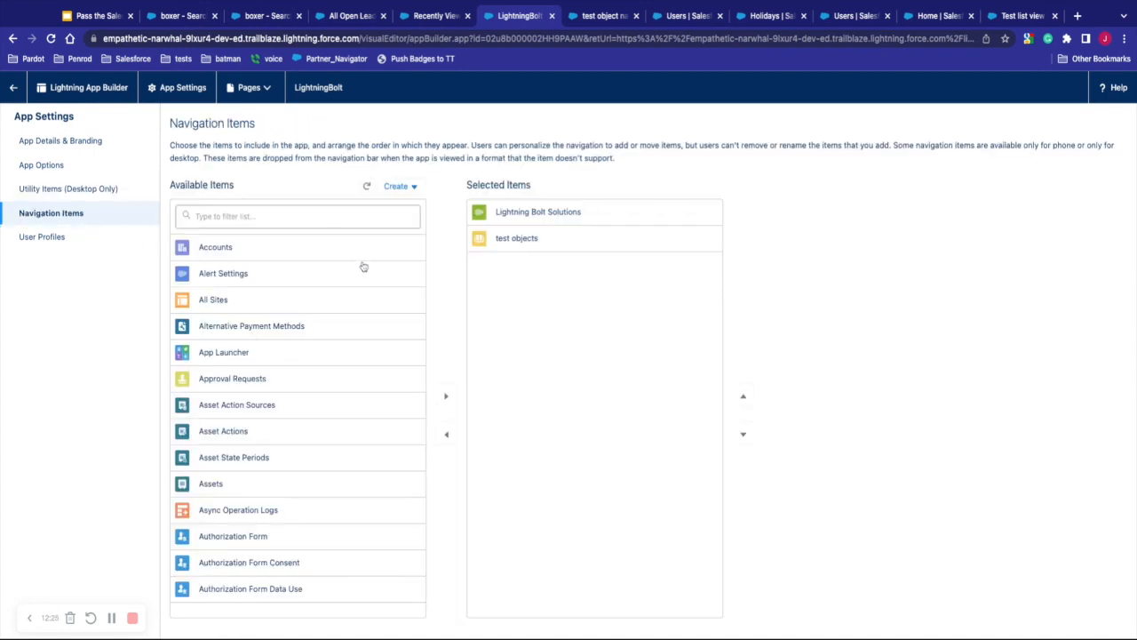
pyautogui.moveTo(343, 254)
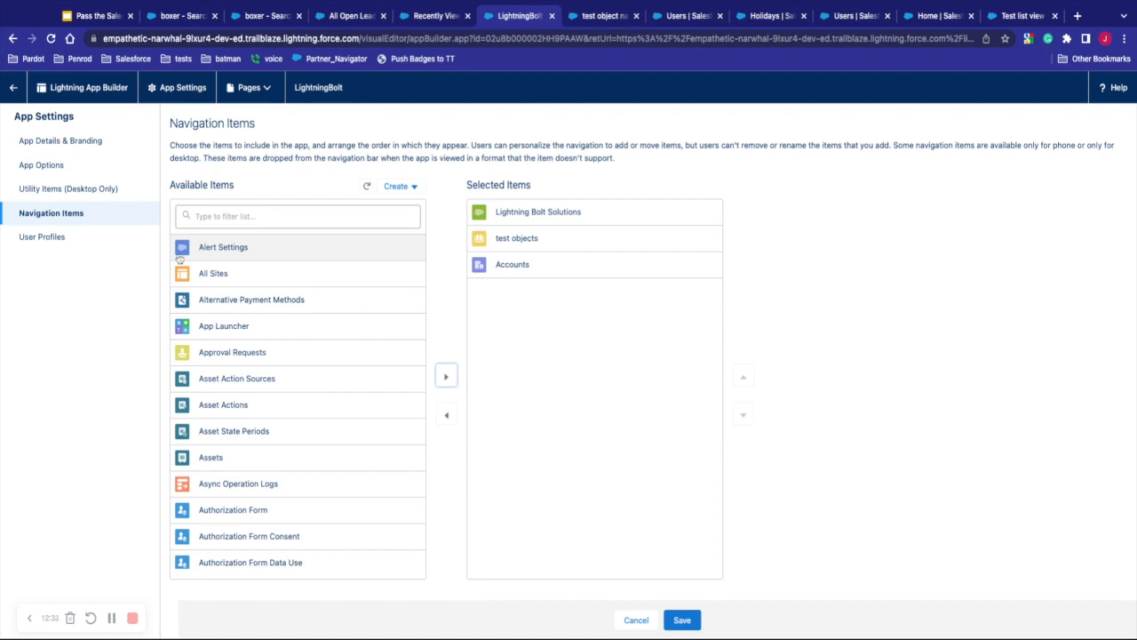
# Step: Go to LightningBolt's User Profiles, discarding unsaved changes, and scroll through them
pyautogui.click(635, 619)
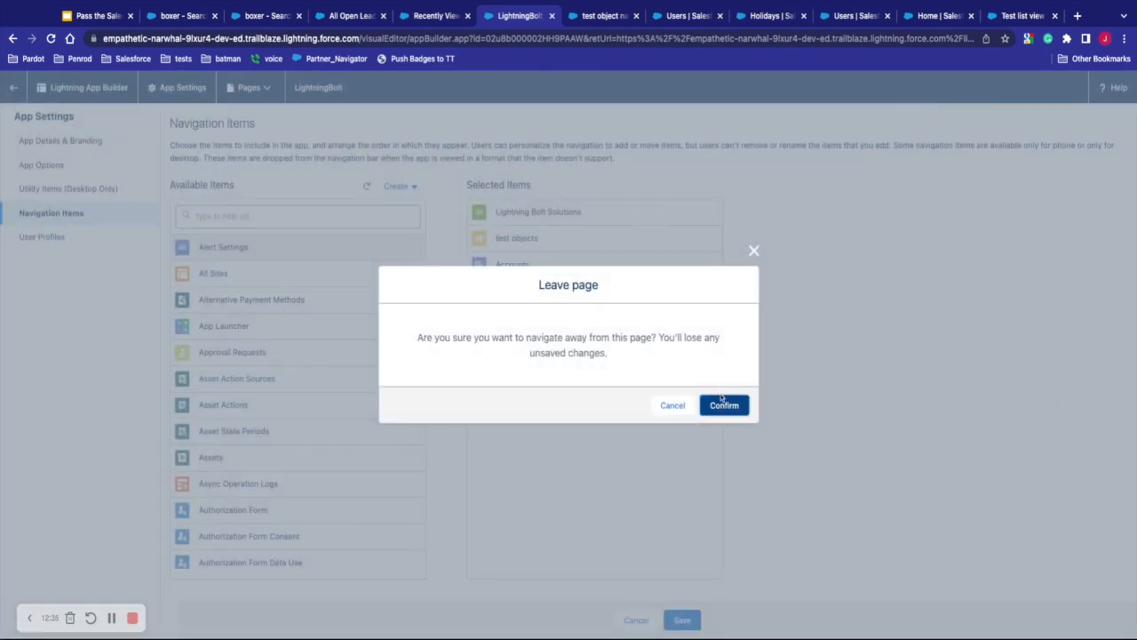
pyautogui.click(724, 405)
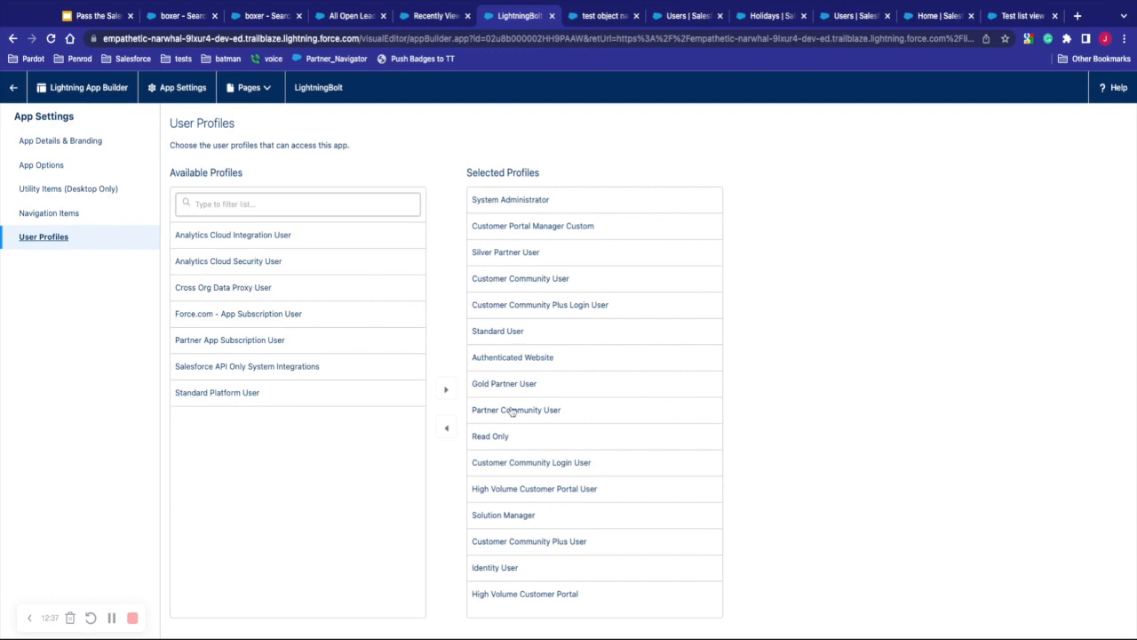
pyautogui.scroll(-3)
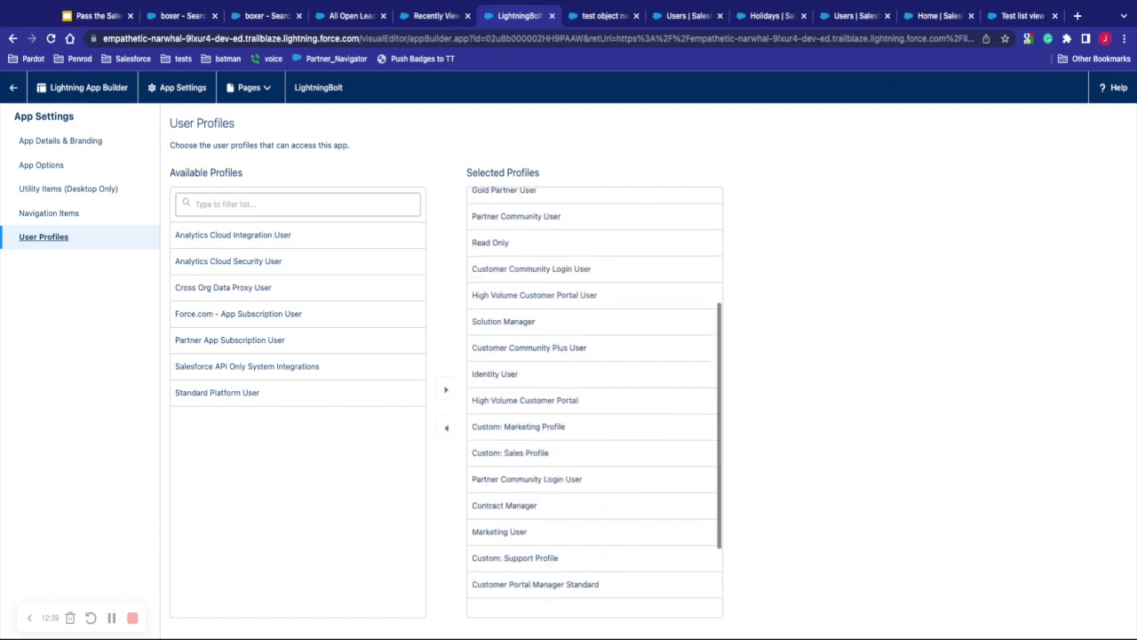
pyautogui.scroll(3)
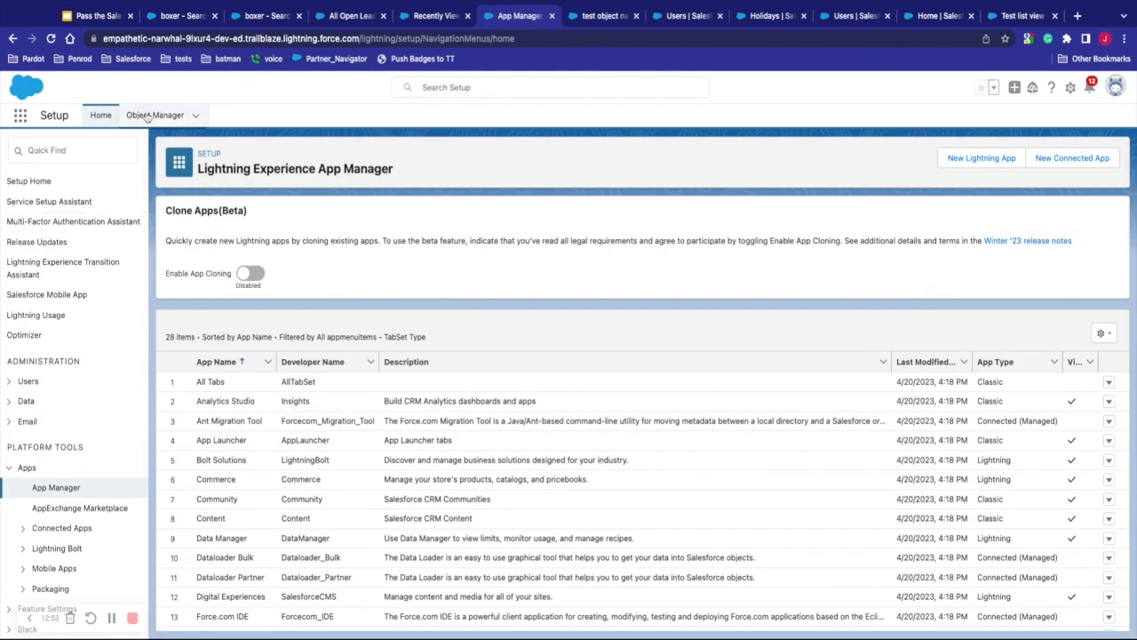
# Step: View Account's Lightning Record Pages in Object Manager, then switch to Recently Viewed test objects
pyautogui.click(155, 115)
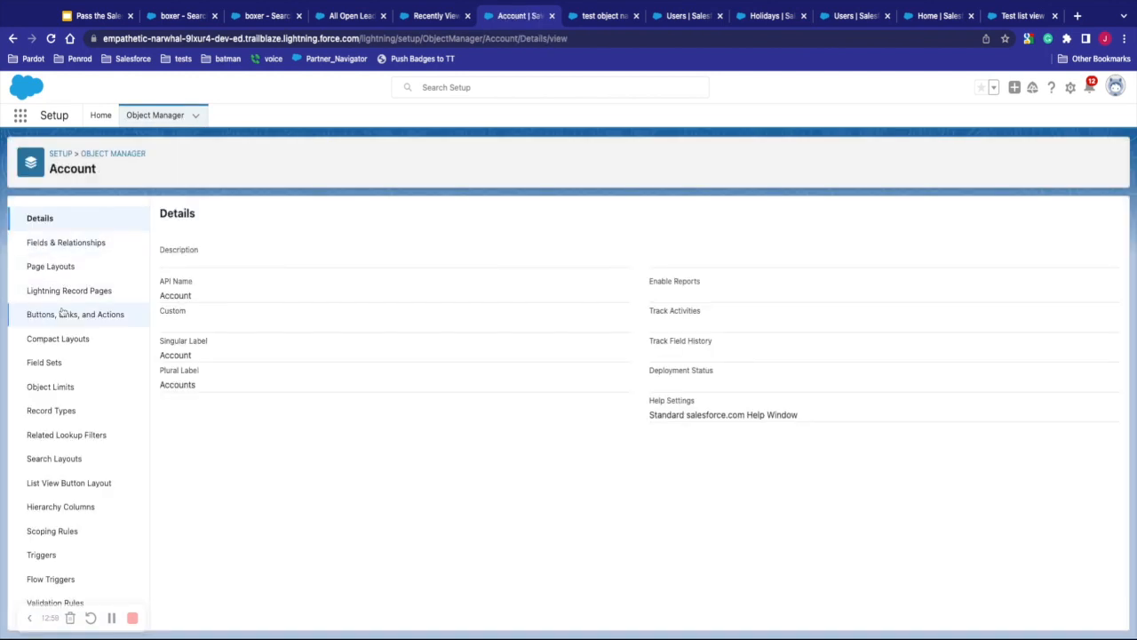
pyautogui.moveTo(50, 266)
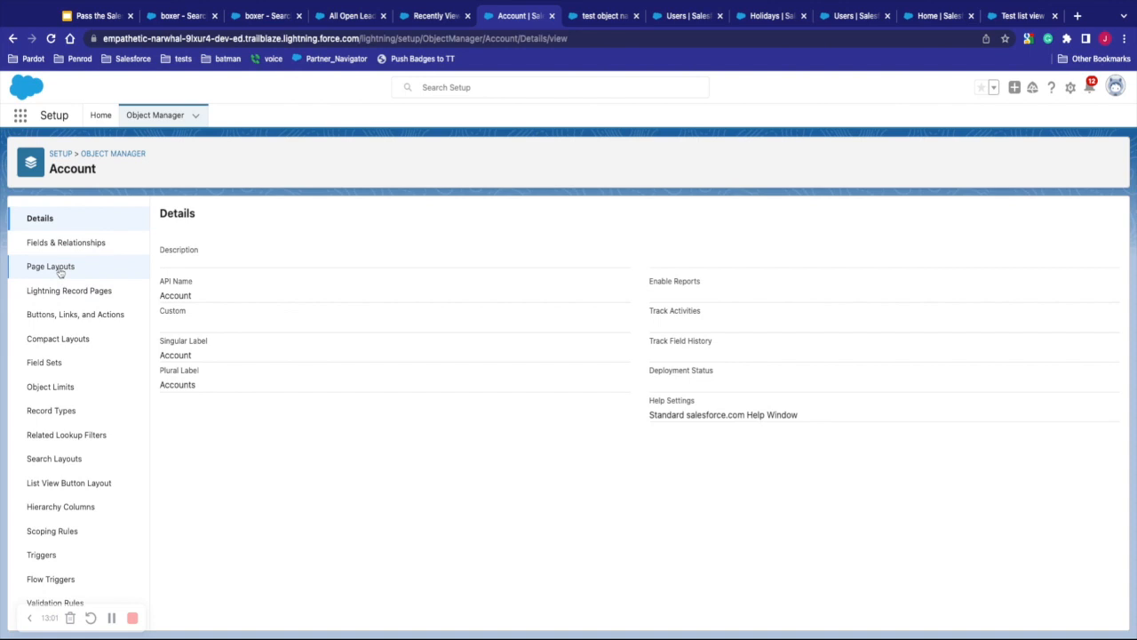
pyautogui.moveTo(69, 290)
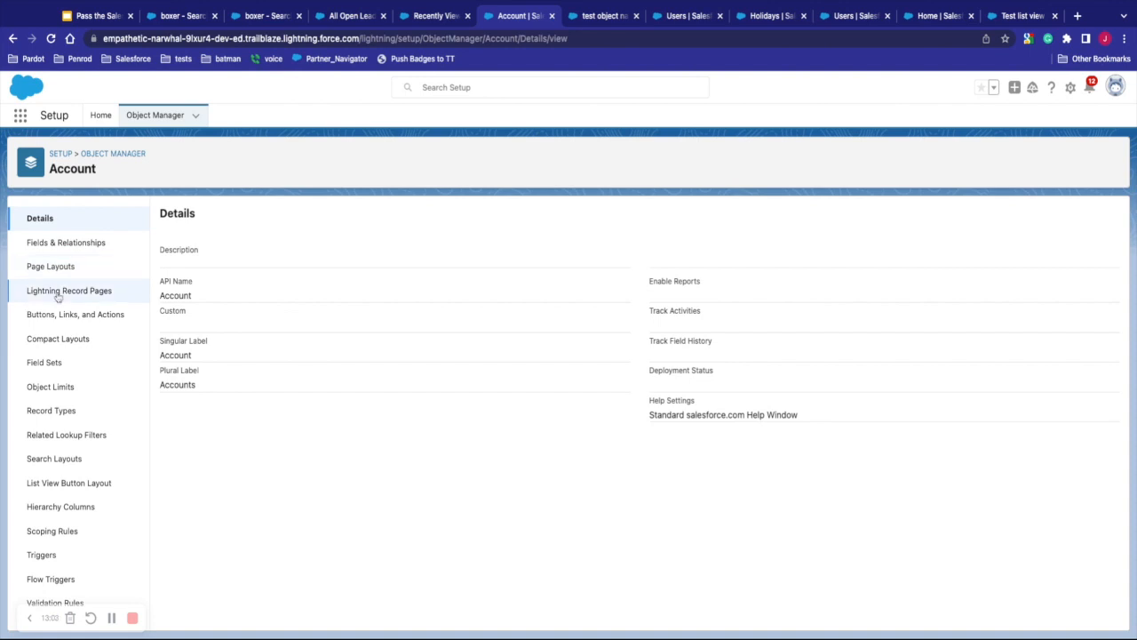
pyautogui.click(72, 291)
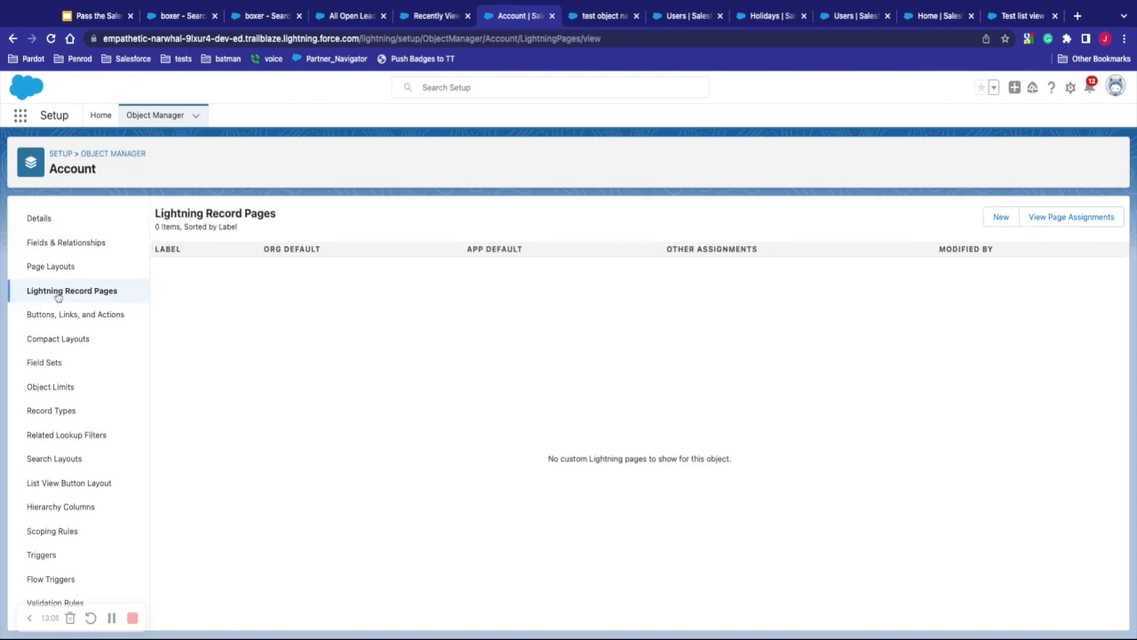
pyautogui.moveTo(684, 284)
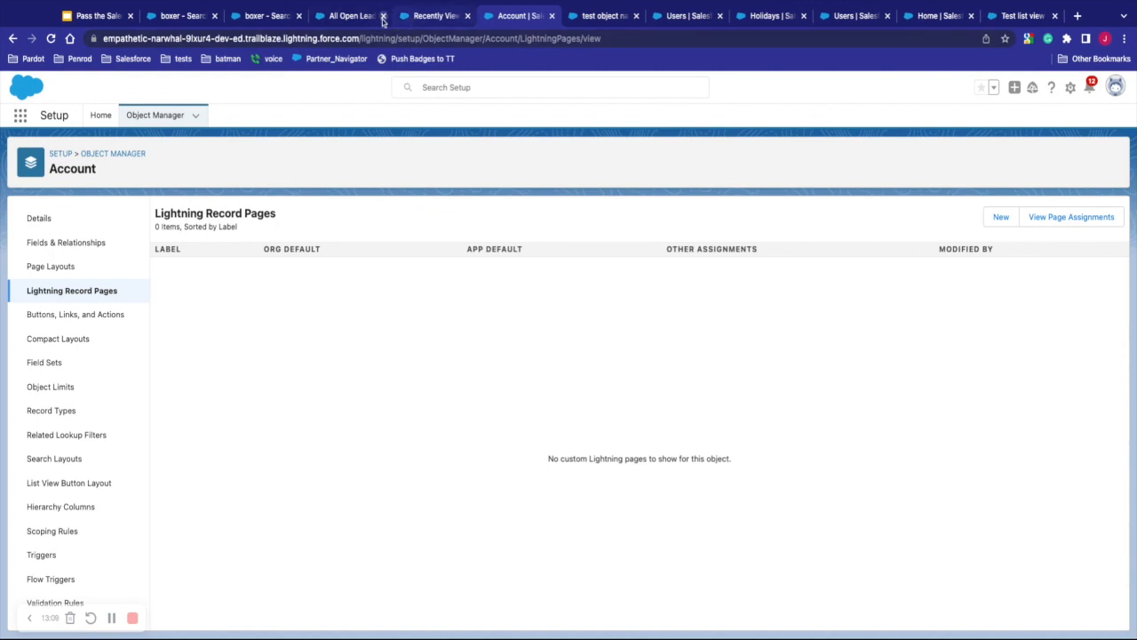
pyautogui.click(430, 15)
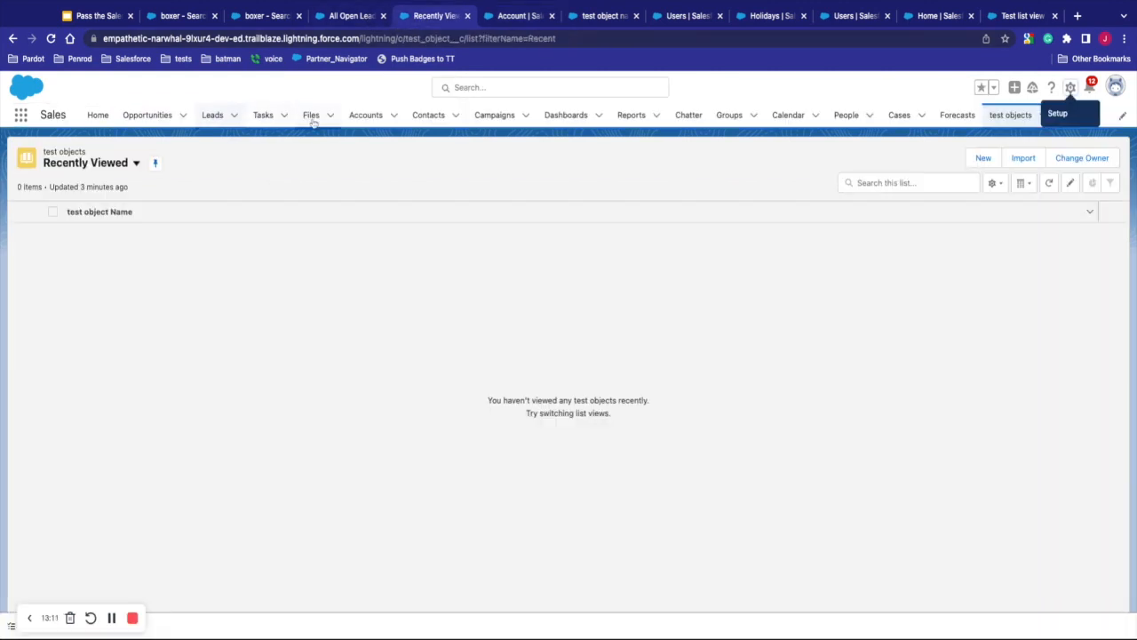
# Step: Open account Burlington Textiles Corp of America and edit its page in Lightning App Builder
pyautogui.click(365, 115)
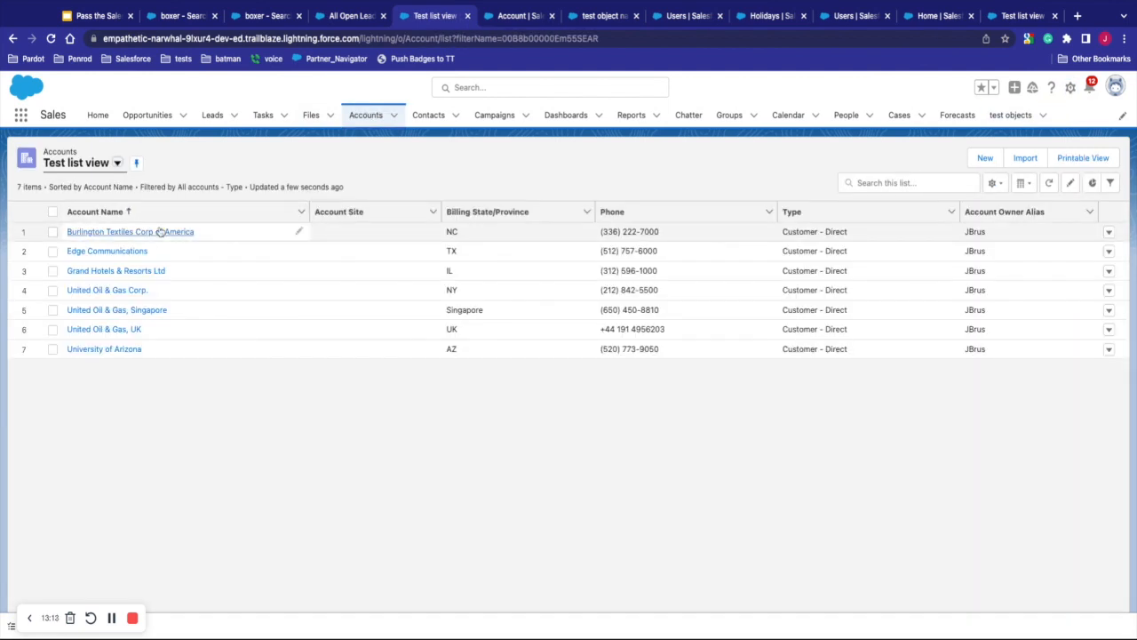
pyautogui.click(129, 231)
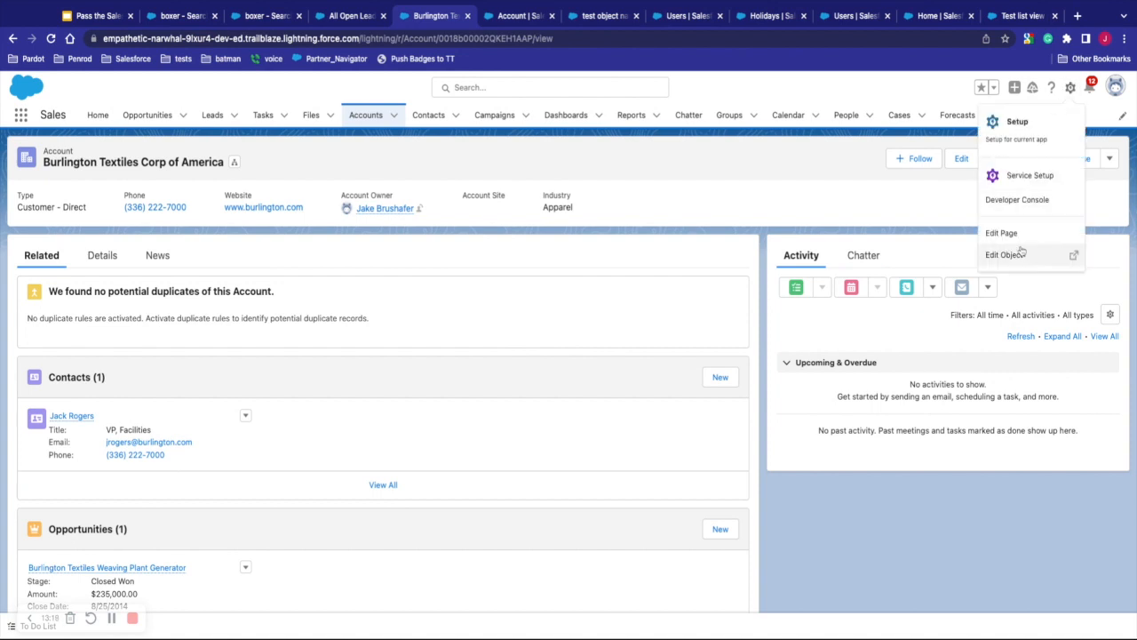
pyautogui.click(1001, 232)
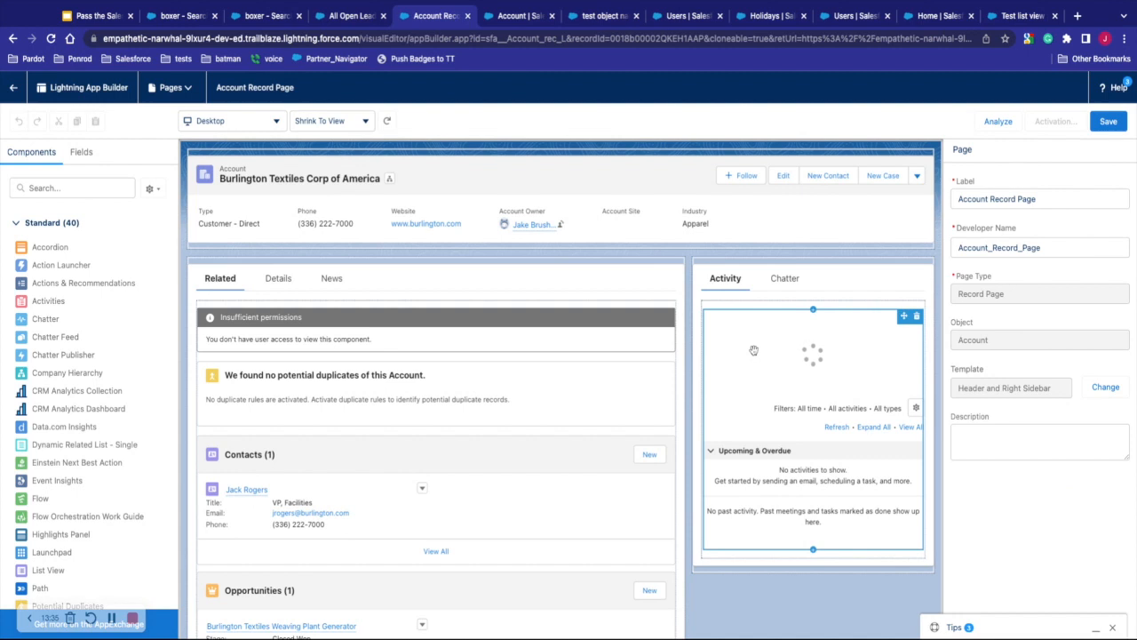
# Step: Inspect Potential Duplicates, Related Lists and Record Detail components, then open Account Layout
pyautogui.click(435, 387)
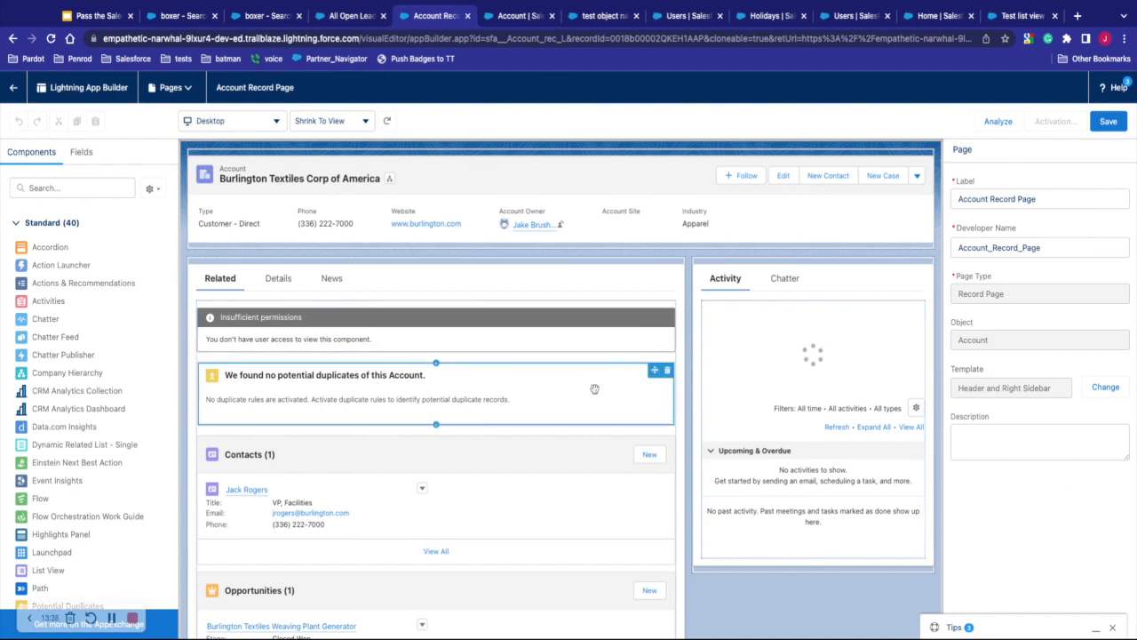
pyautogui.click(436, 395)
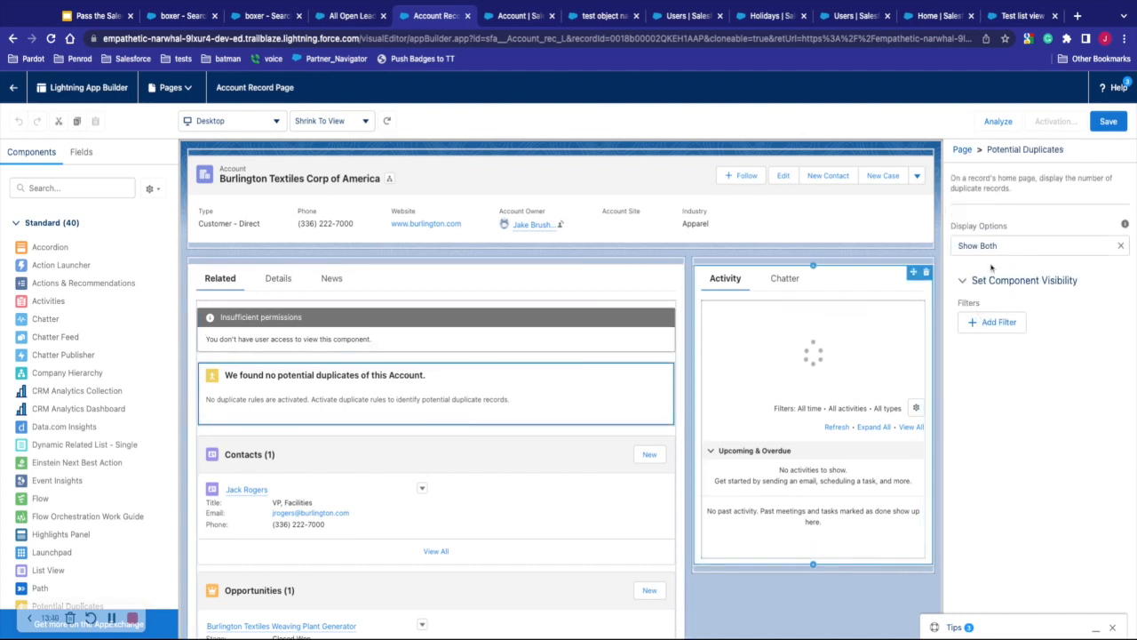
pyautogui.click(813, 355)
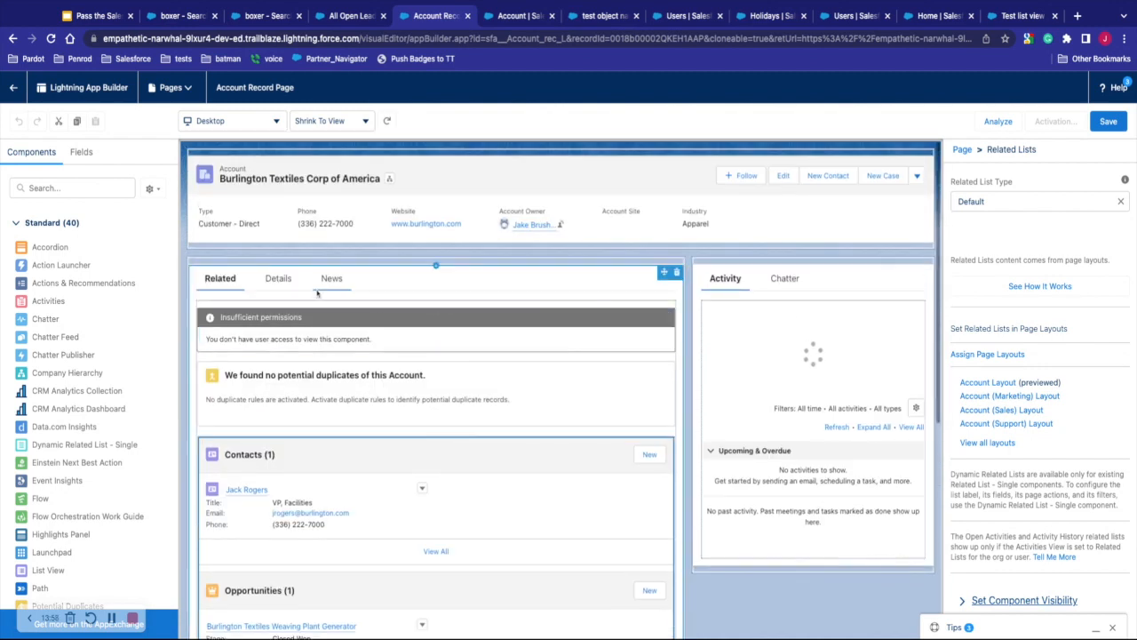
pyautogui.click(277, 278)
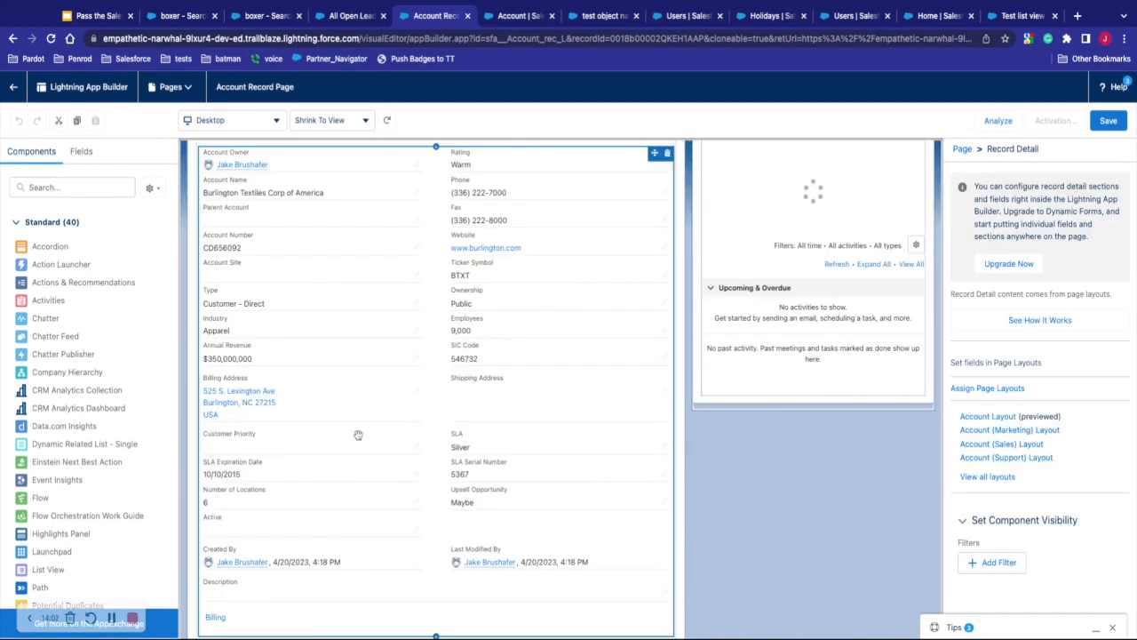
pyautogui.scroll(3)
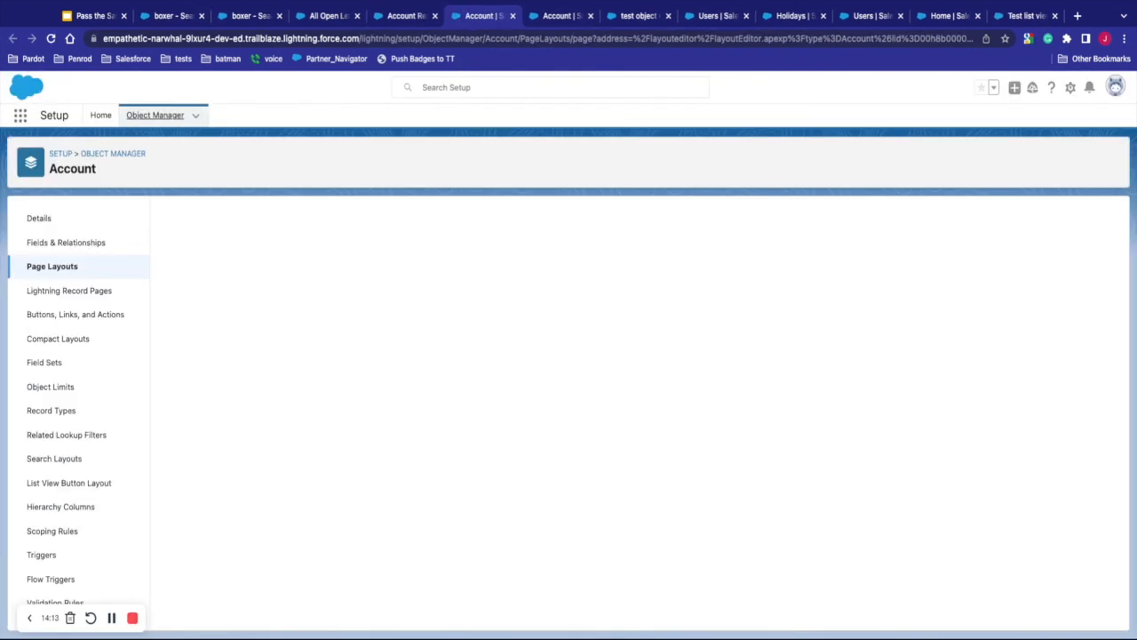
pyautogui.click(51, 266)
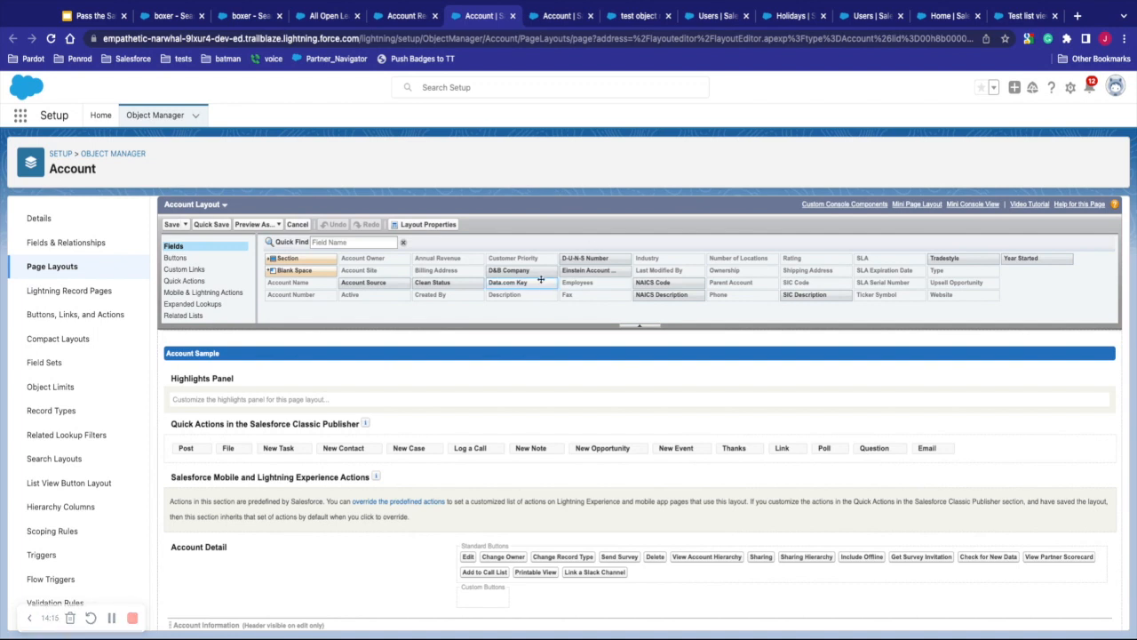